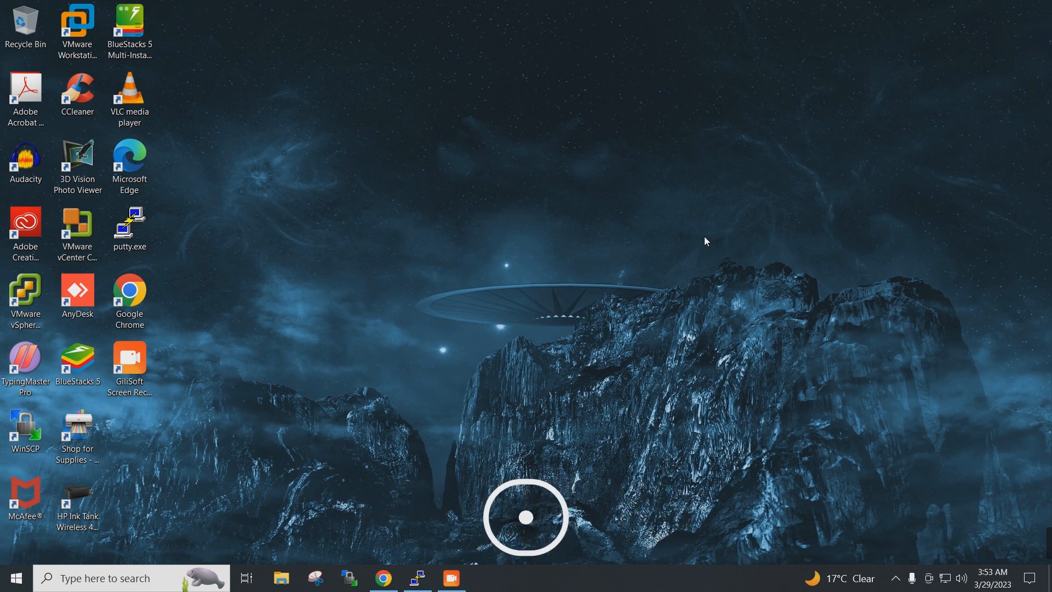
# Step: Bring up Chrome's EC2 Instances page with UBUNTUEC2VM04 selected
pyautogui.click(525, 517)
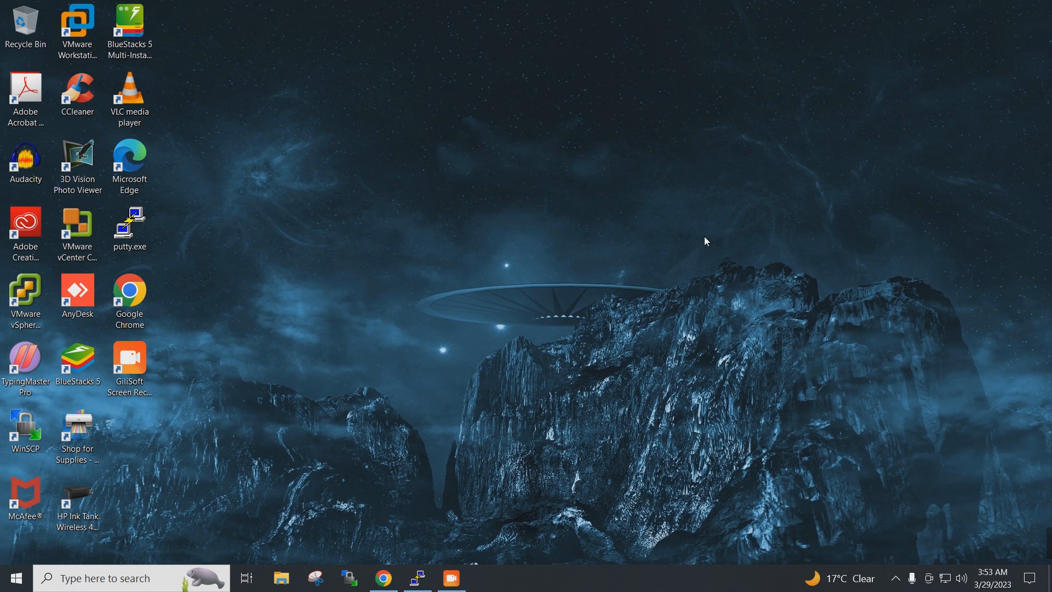
pyautogui.moveTo(382, 576)
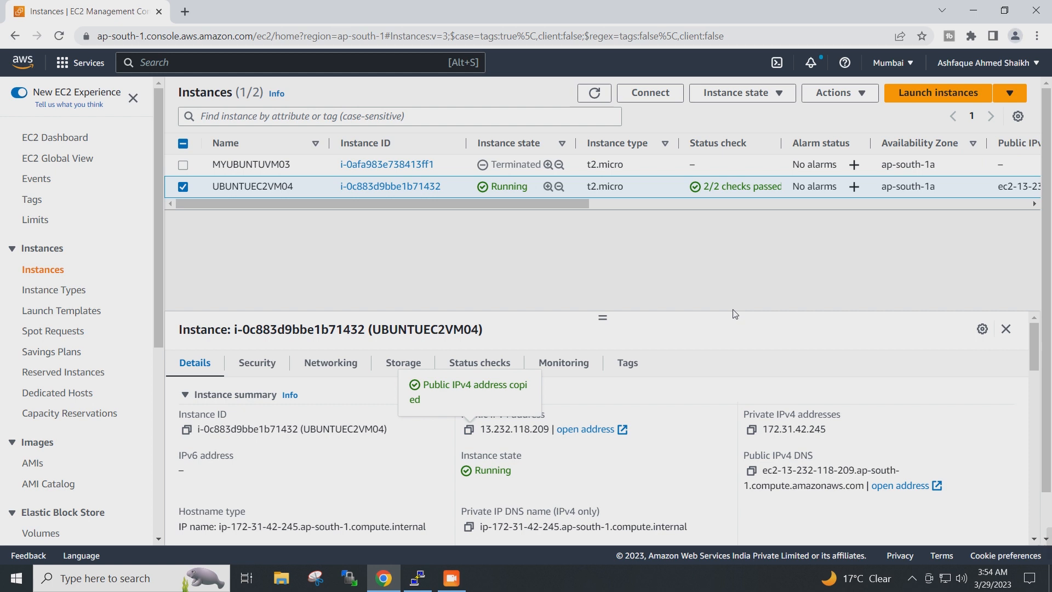
pyautogui.moveTo(714, 301)
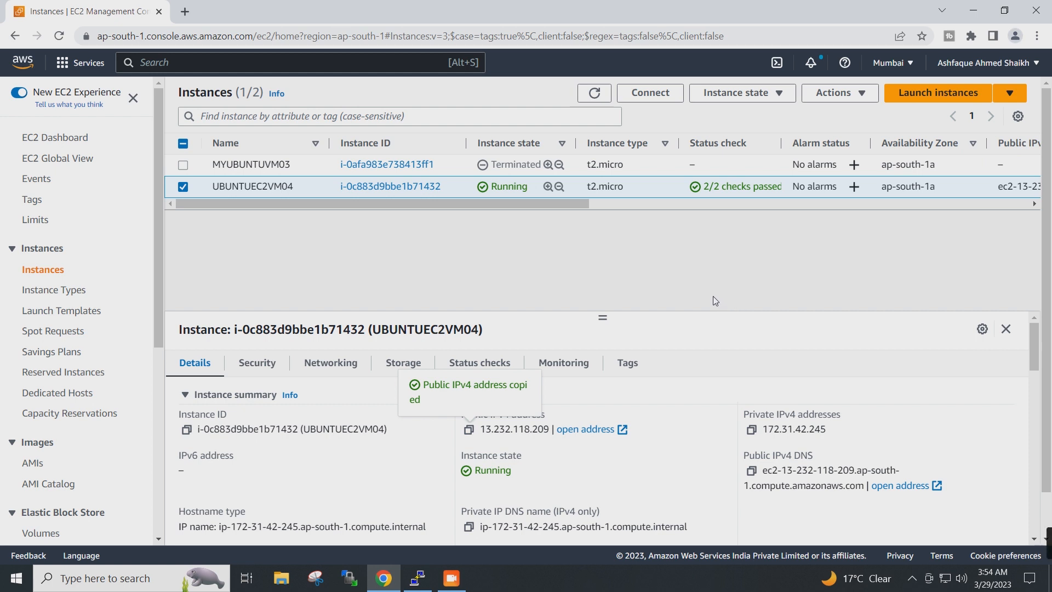
pyautogui.moveTo(371, 237)
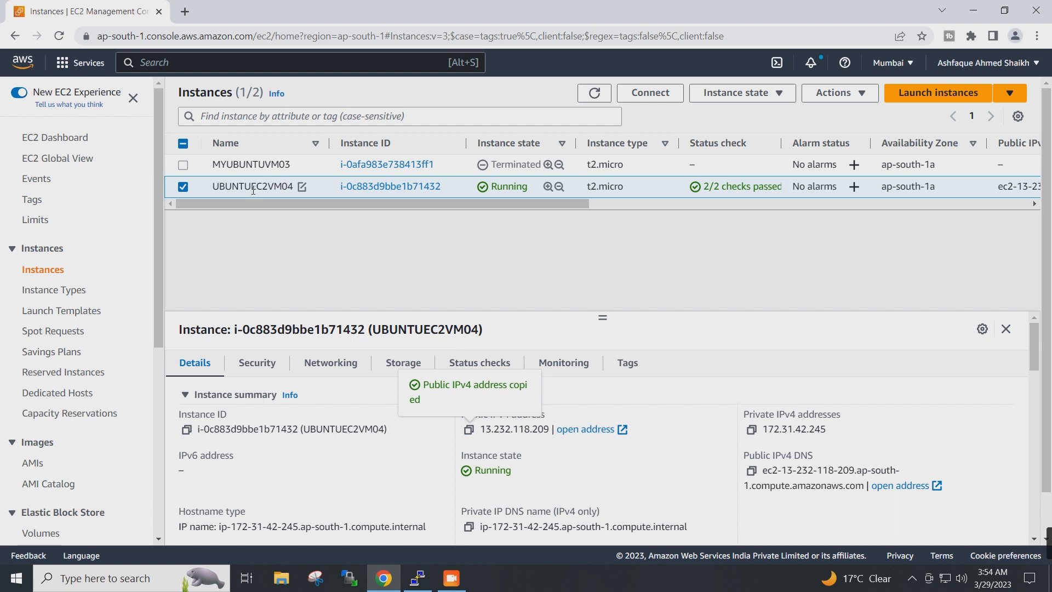
pyautogui.moveTo(254, 190)
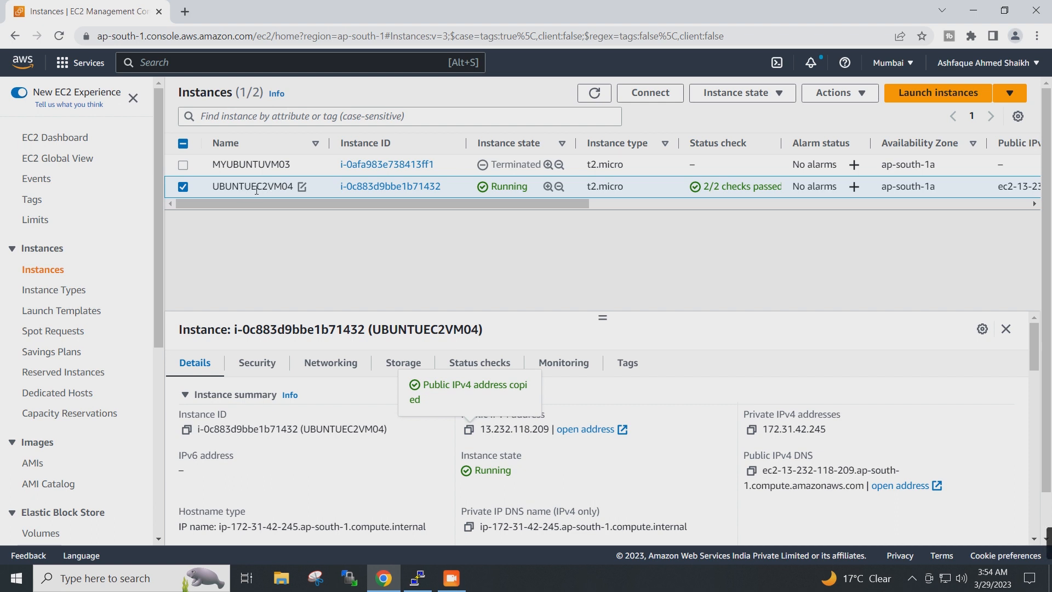
pyautogui.moveTo(936, 40)
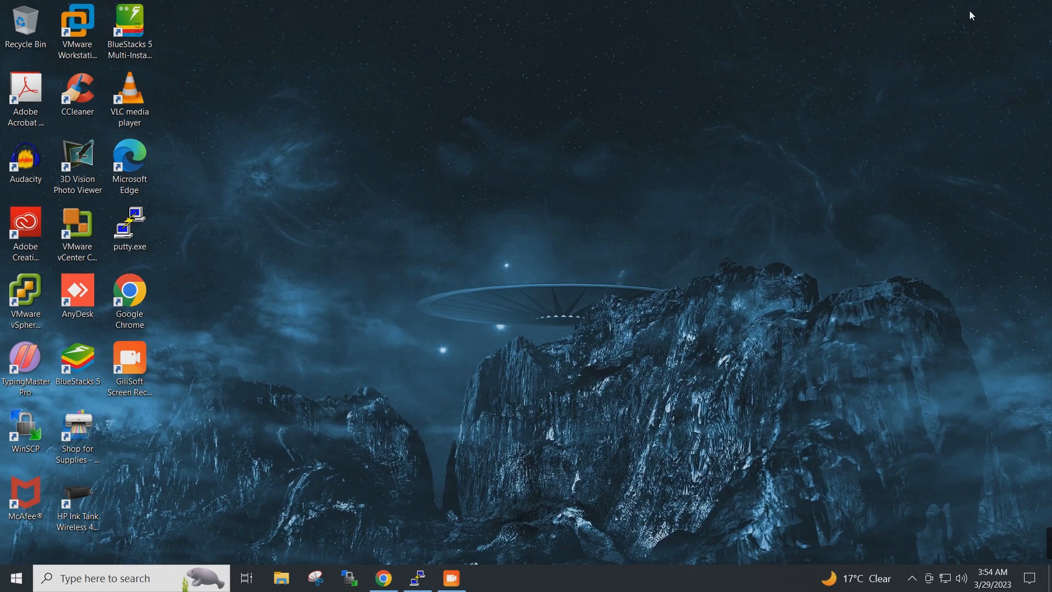
pyautogui.moveTo(439, 553)
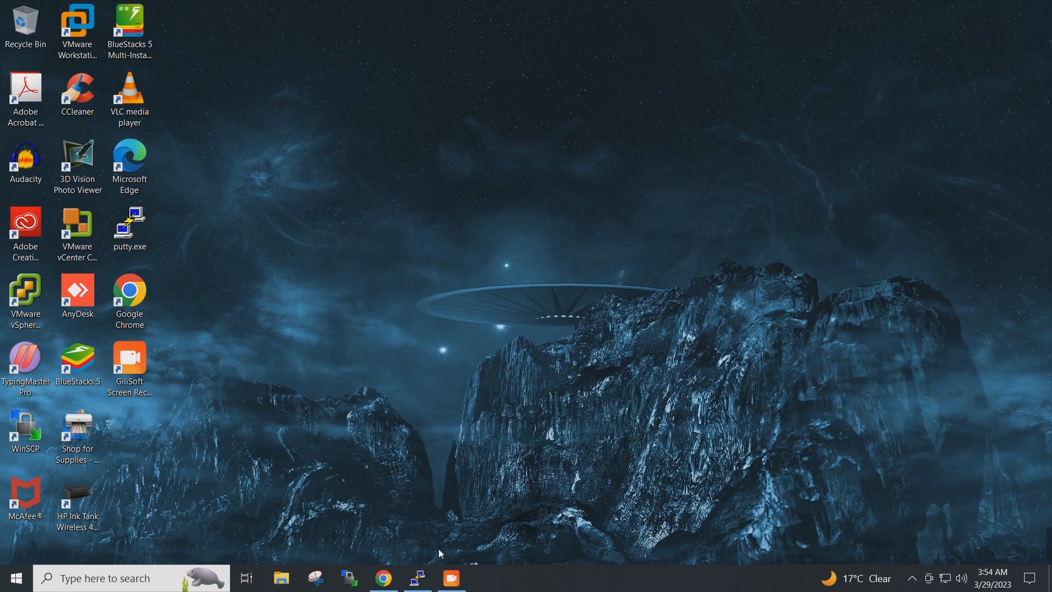
pyautogui.moveTo(416, 577)
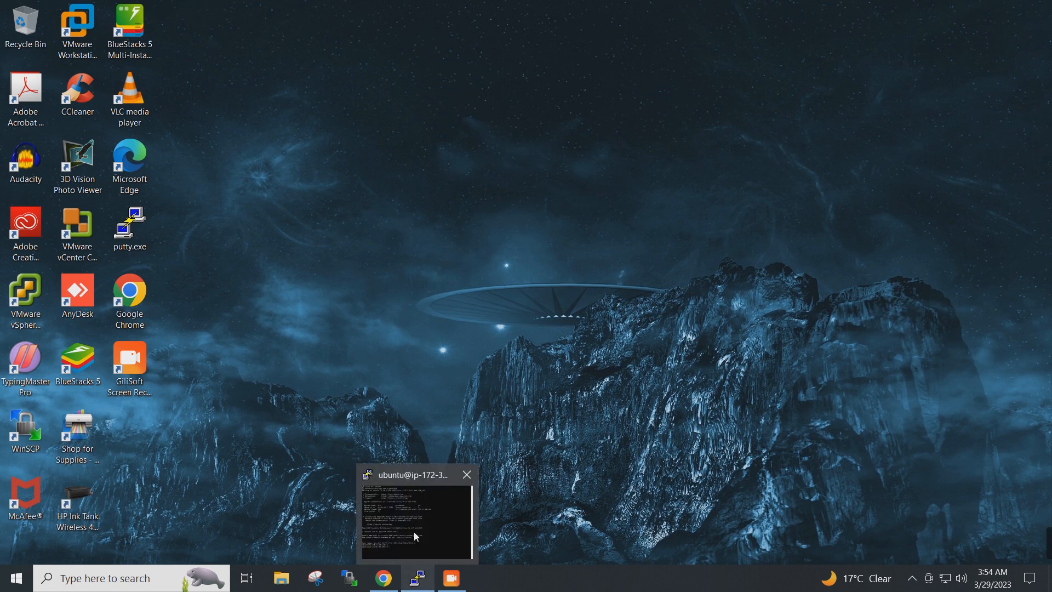
pyautogui.click(416, 520)
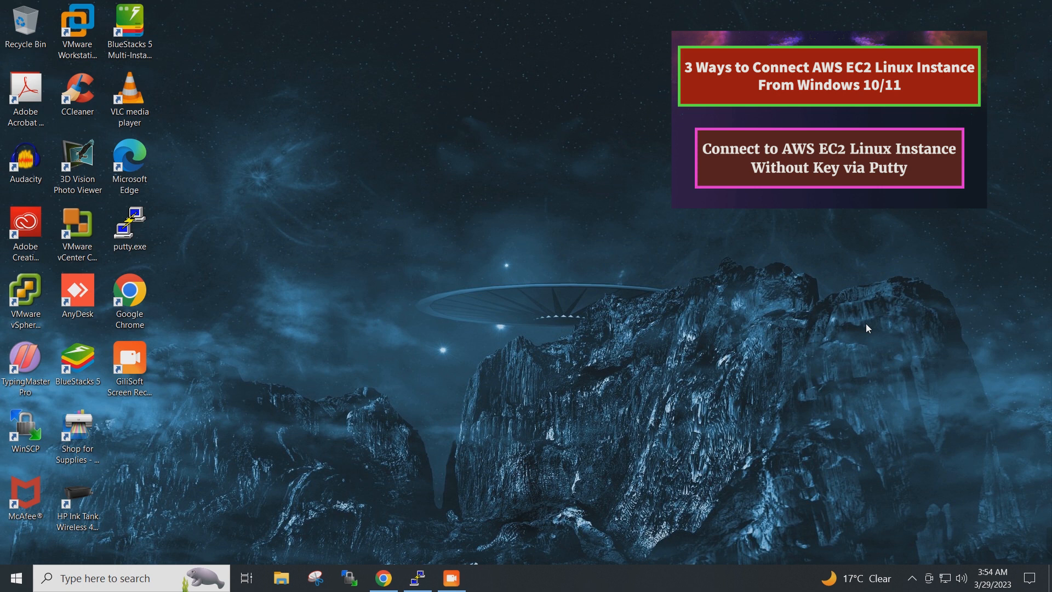
pyautogui.moveTo(765, 356)
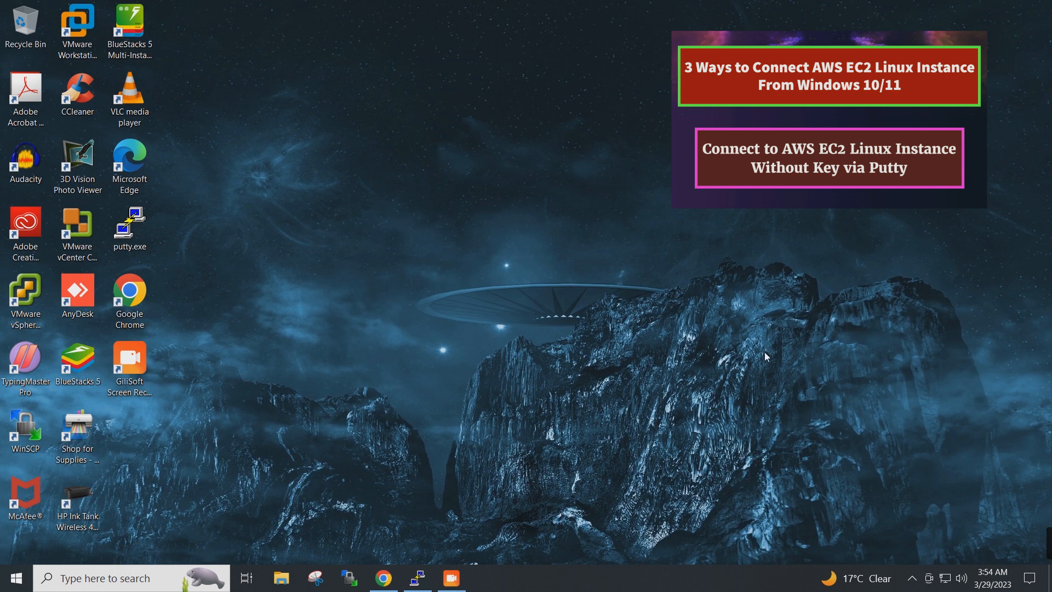
pyautogui.moveTo(382, 577)
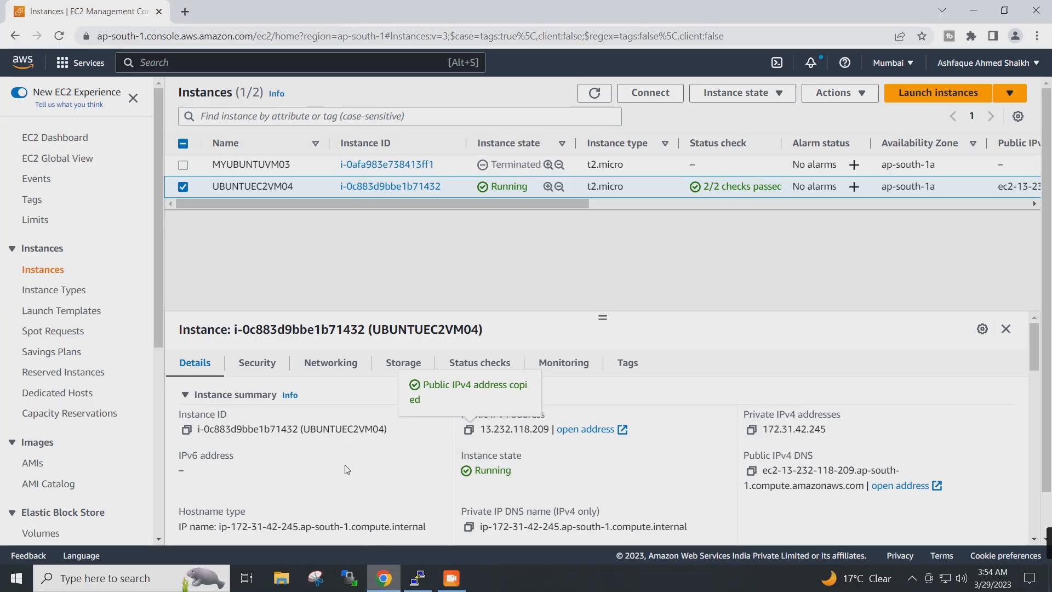
# Step: Open a second tab at aws.amazon.com/console and sign in to Console Home
pyautogui.click(347, 12)
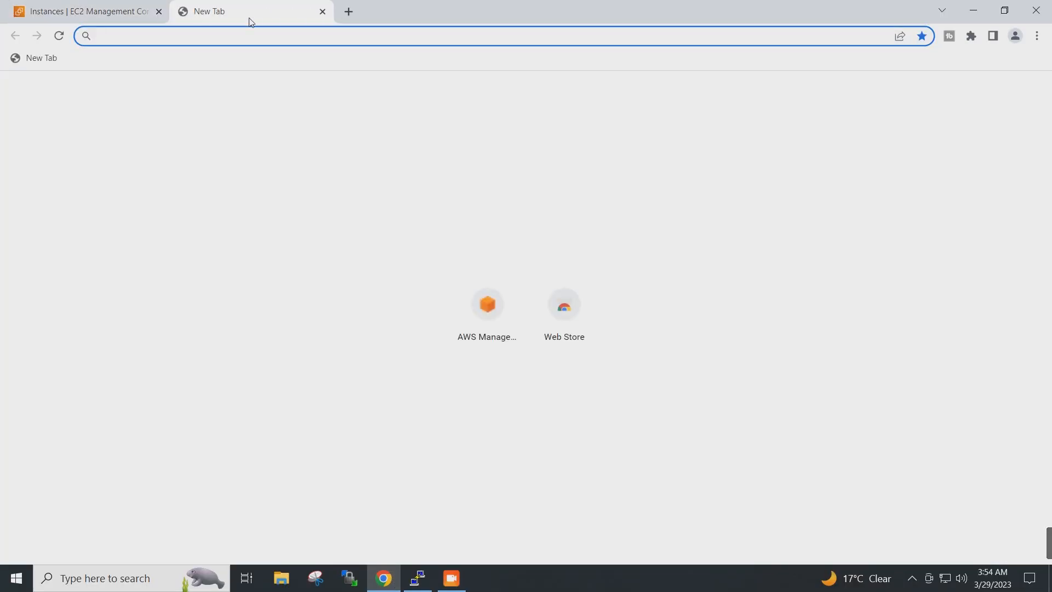
pyautogui.write('a')
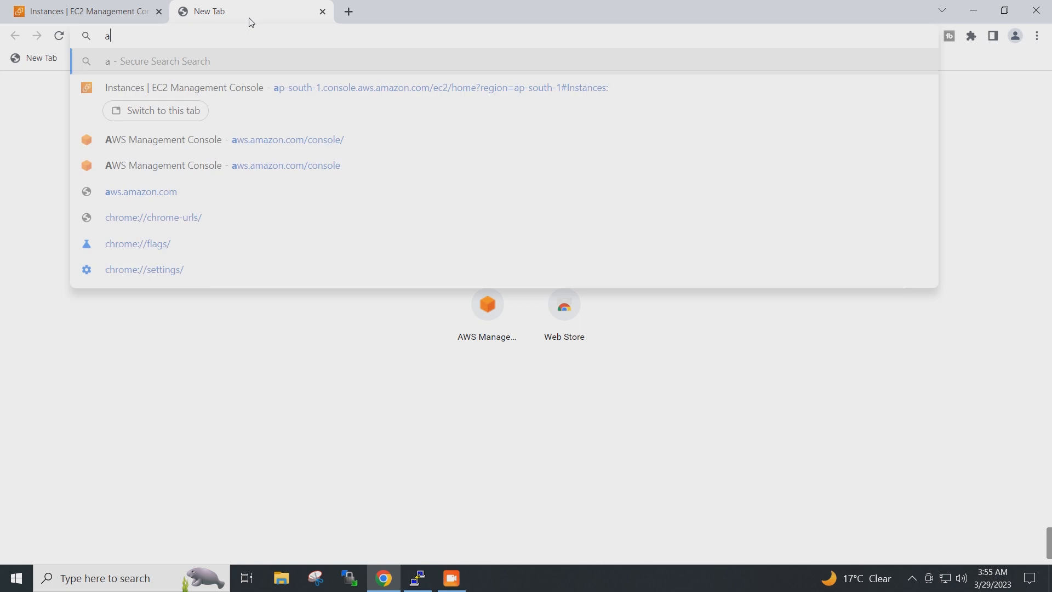
pyautogui.write('ws.amazon.com/console/')
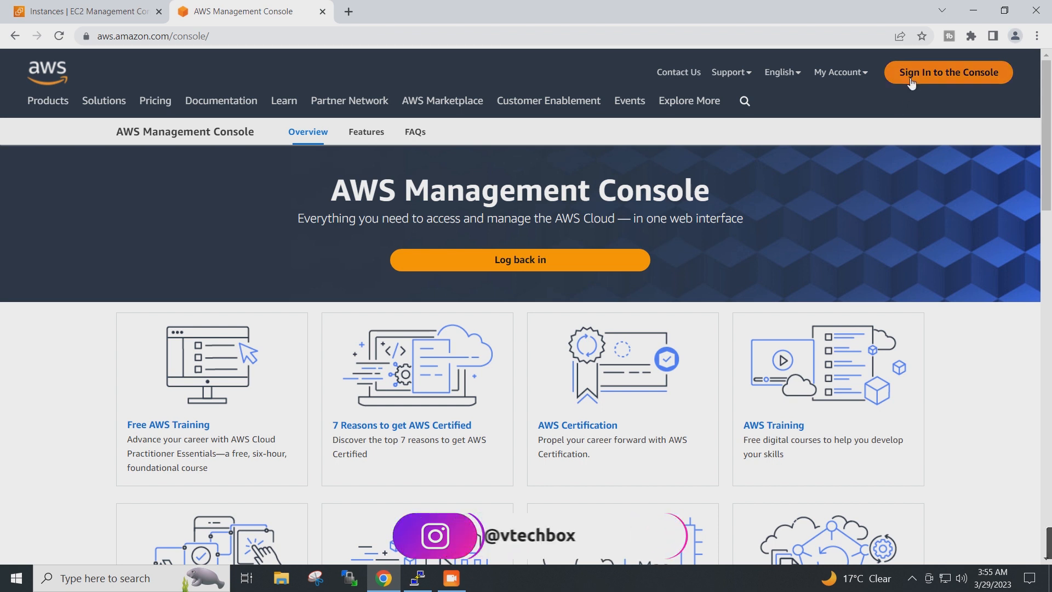
pyautogui.click(946, 72)
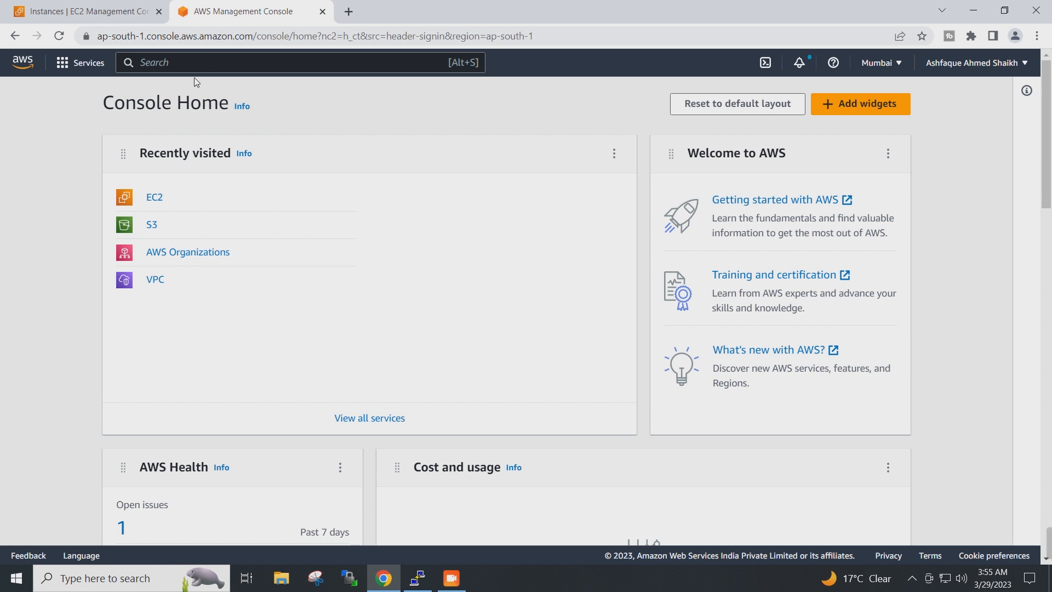
pyautogui.moveTo(152, 227)
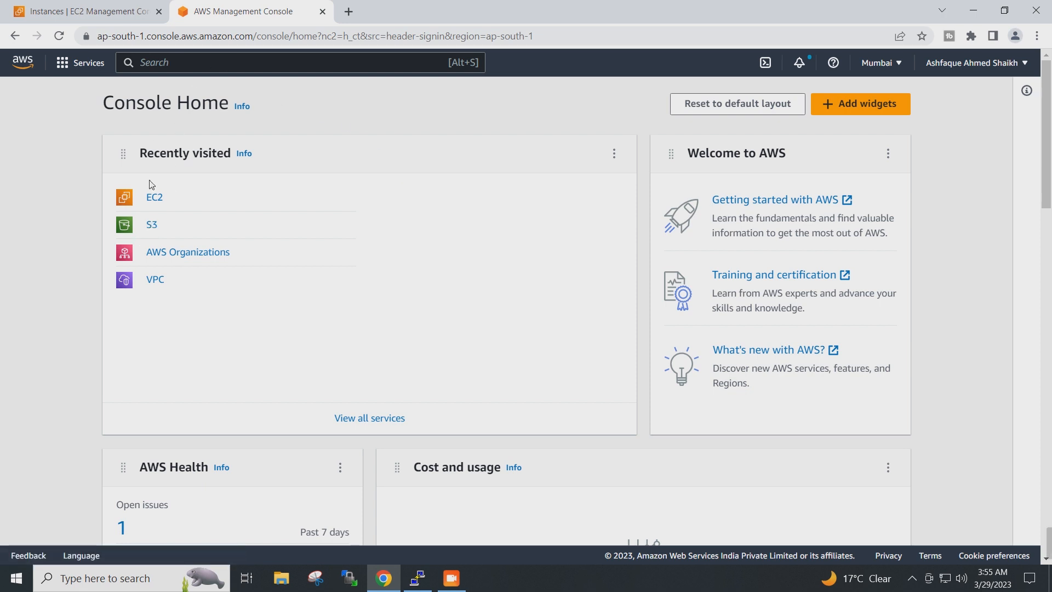
# Step: Open S3 from Recently visited and start a new bucket
pyautogui.click(152, 224)
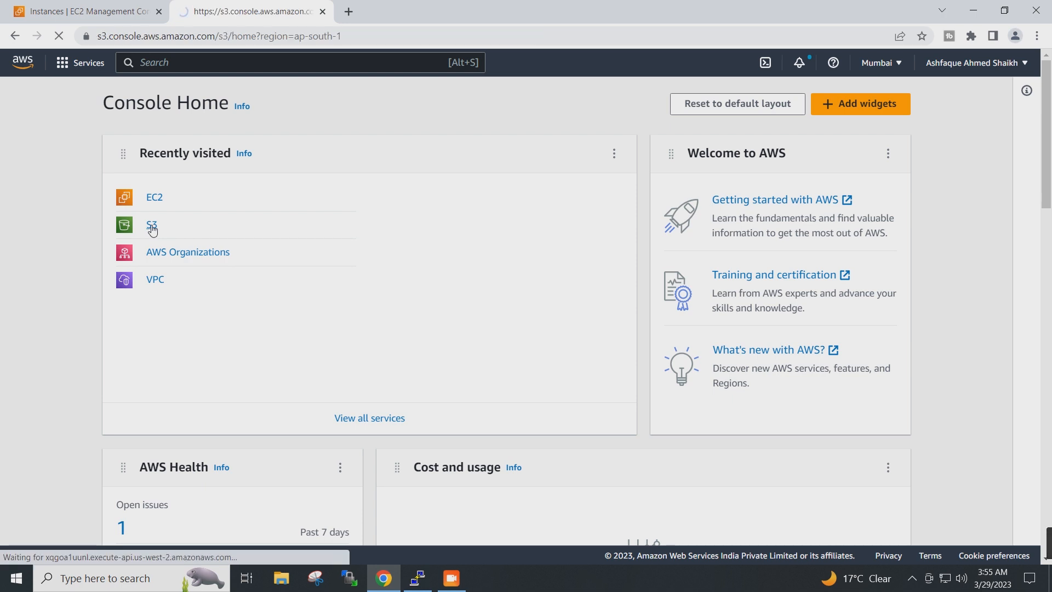
pyautogui.click(151, 224)
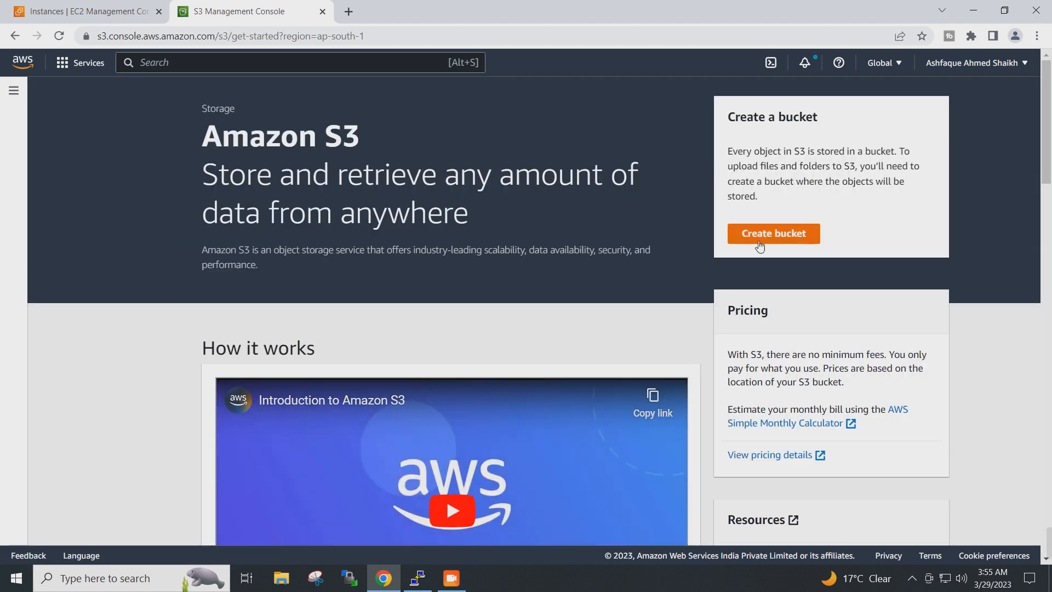
pyautogui.click(773, 233)
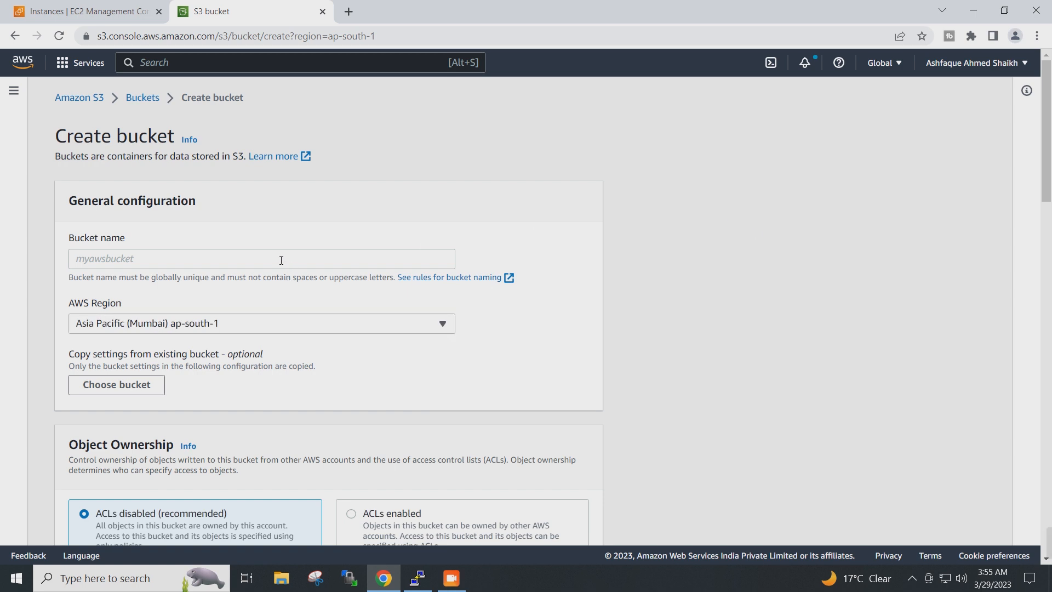
# Step: Enter Virtual-TechBox-Bucket as the bucket name
pyautogui.click(260, 259)
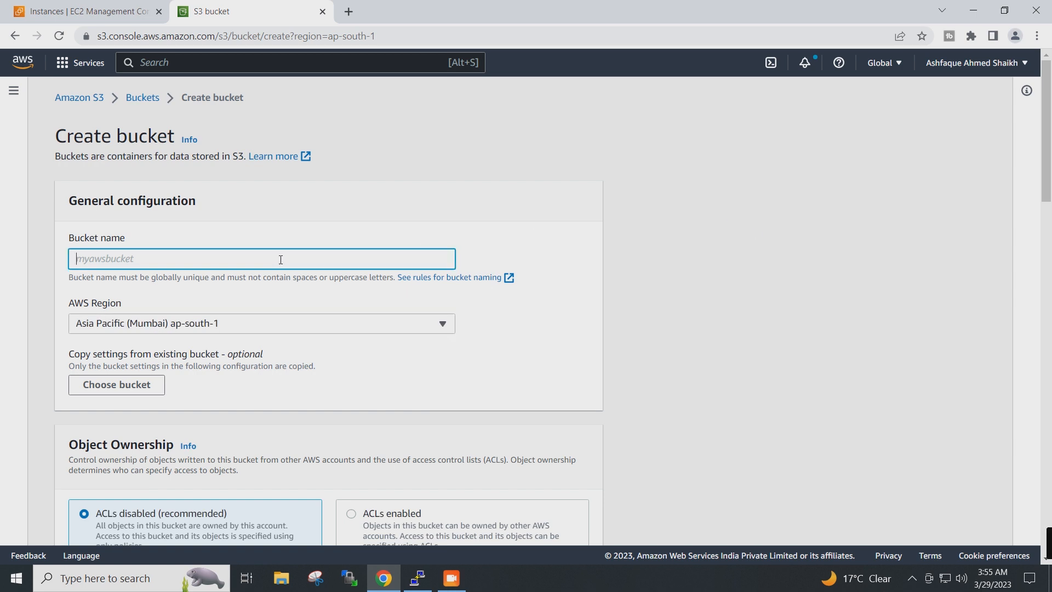
pyautogui.write('Virtual')
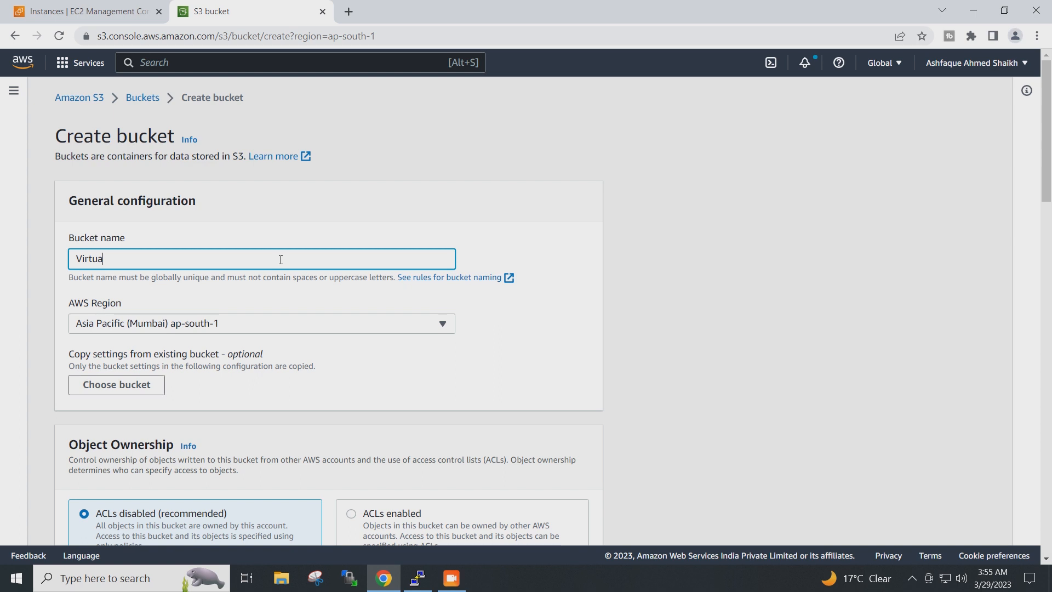
pyautogui.write('l-')
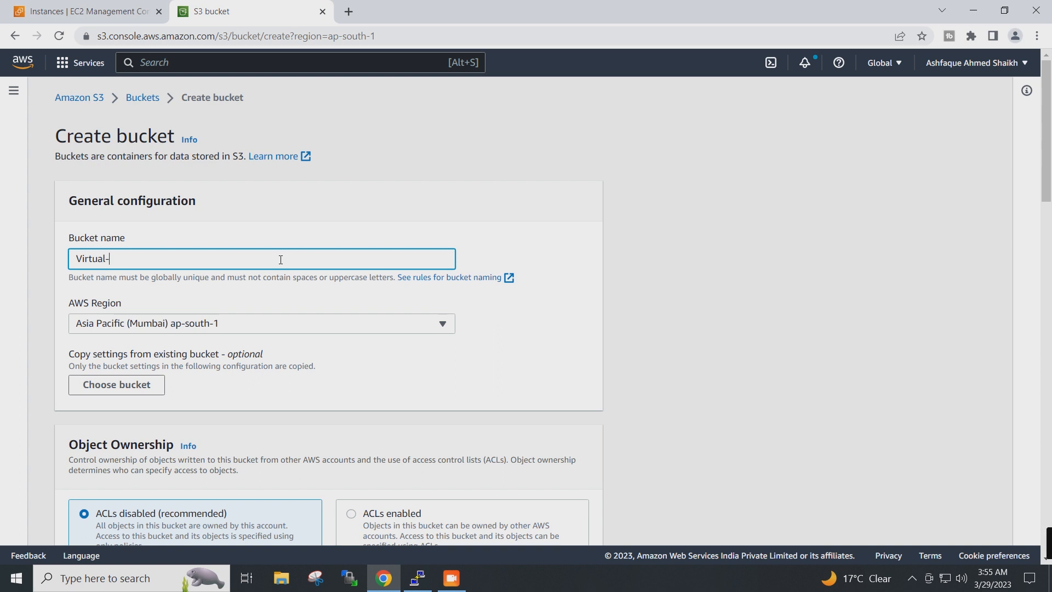
pyautogui.write('Tec')
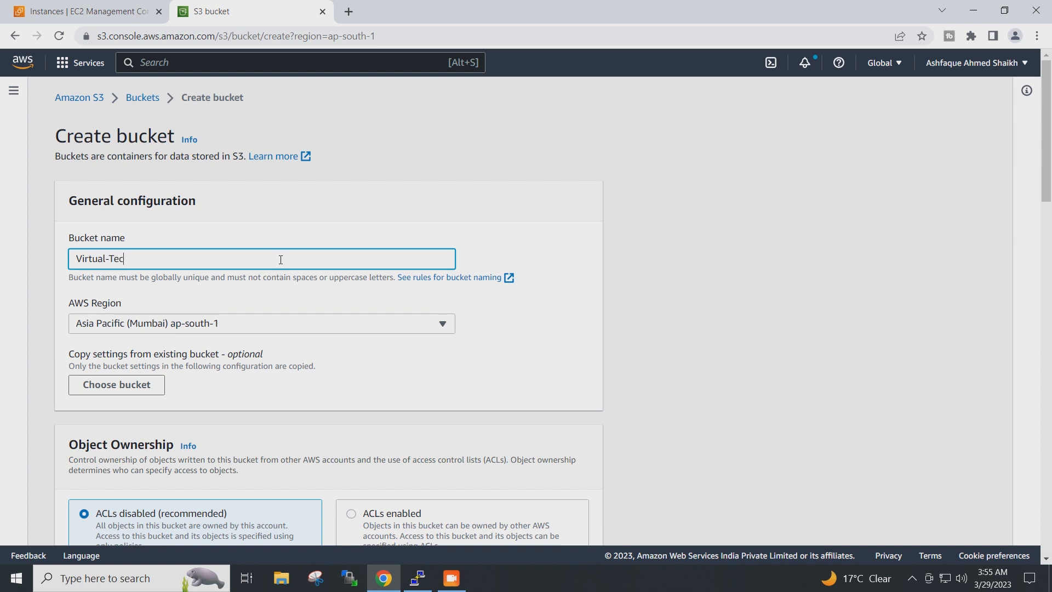
pyautogui.write('hB')
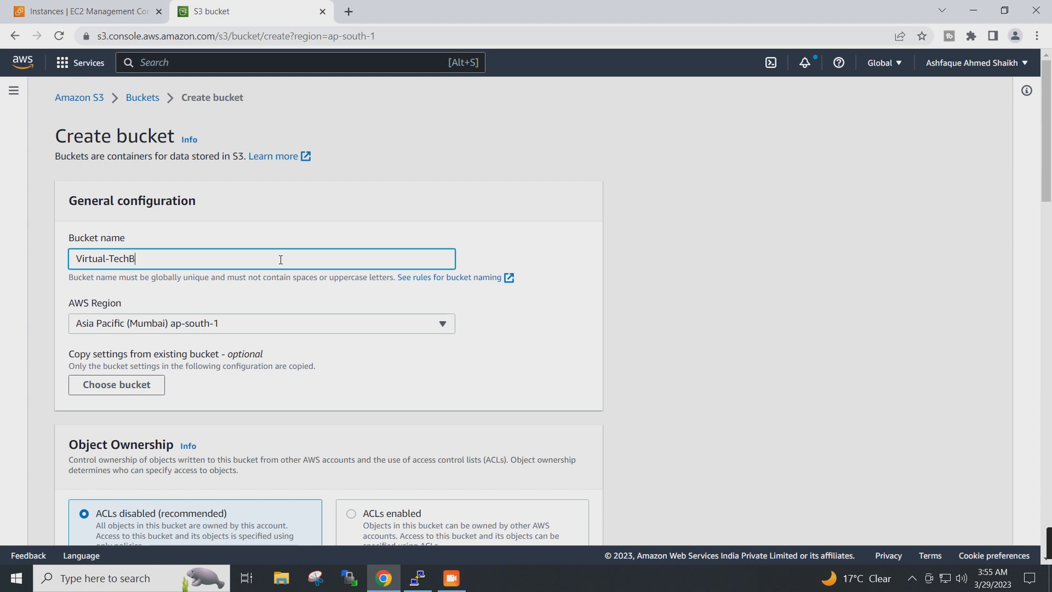
pyautogui.write('ox')
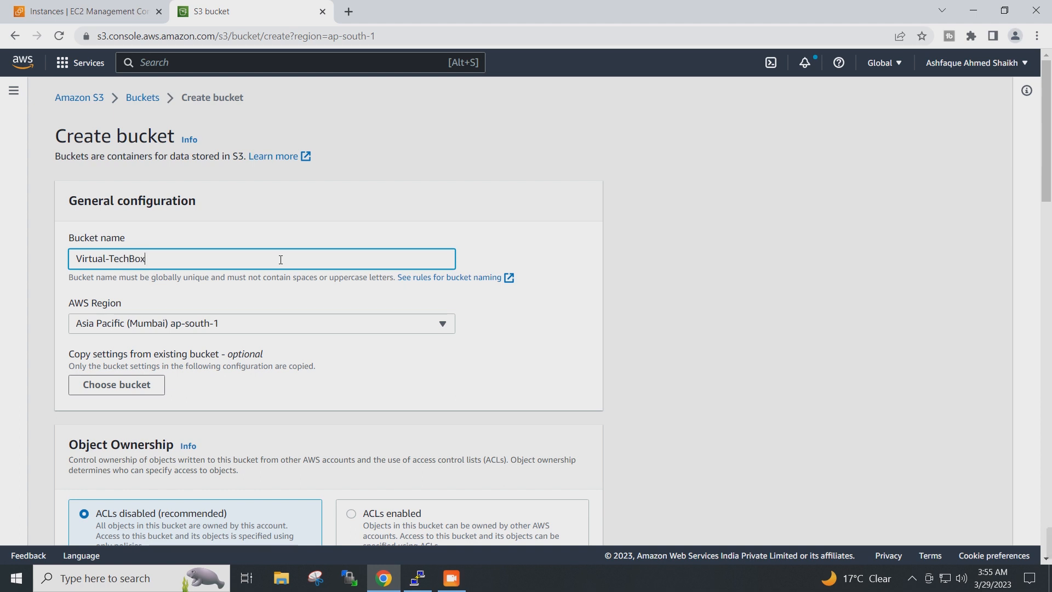
pyautogui.write('-Bu')
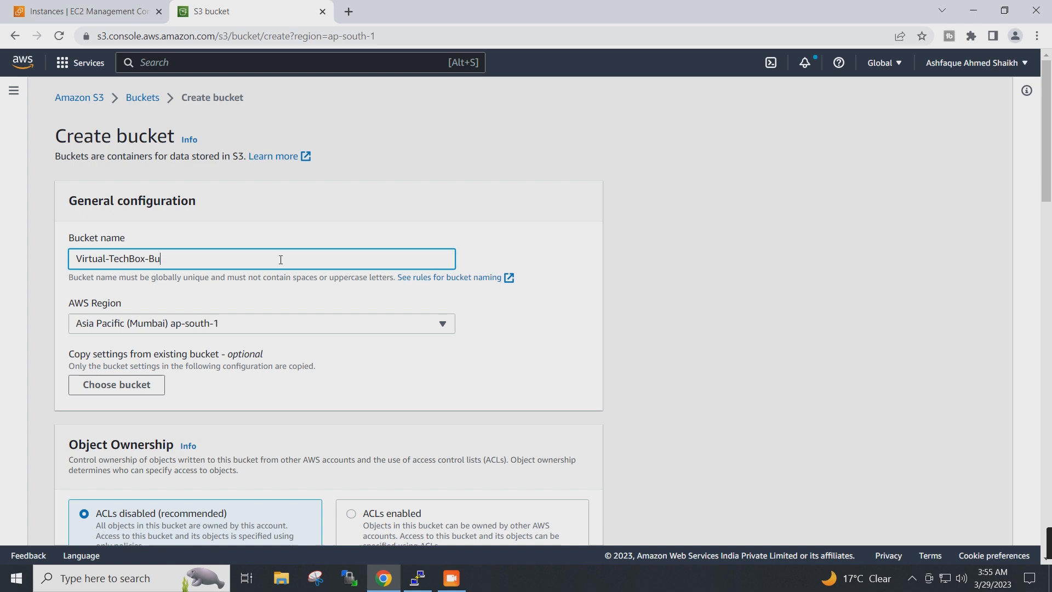
pyautogui.write('cket')
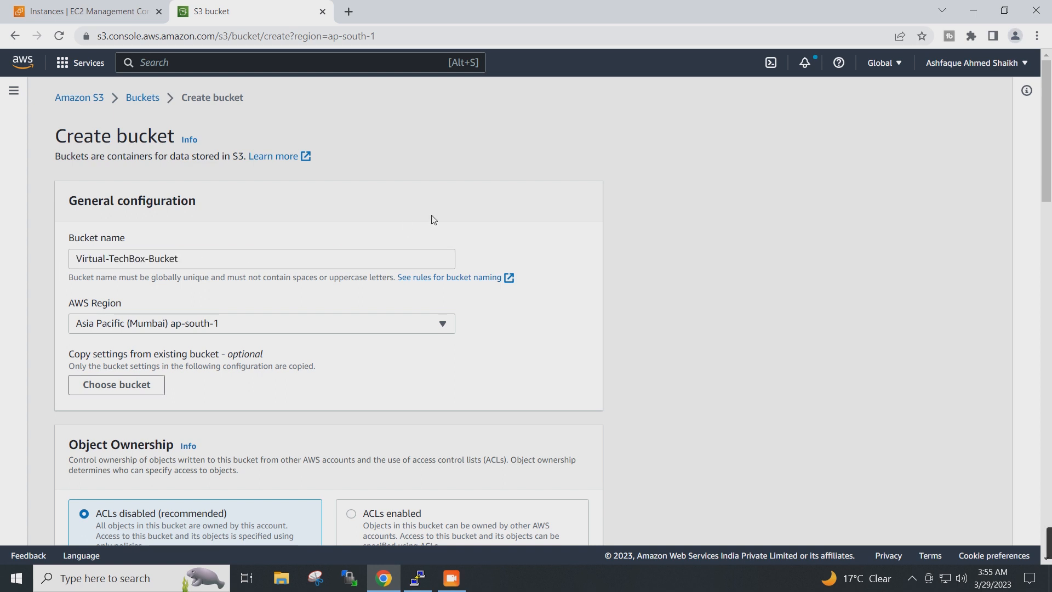
pyautogui.moveTo(640, 229)
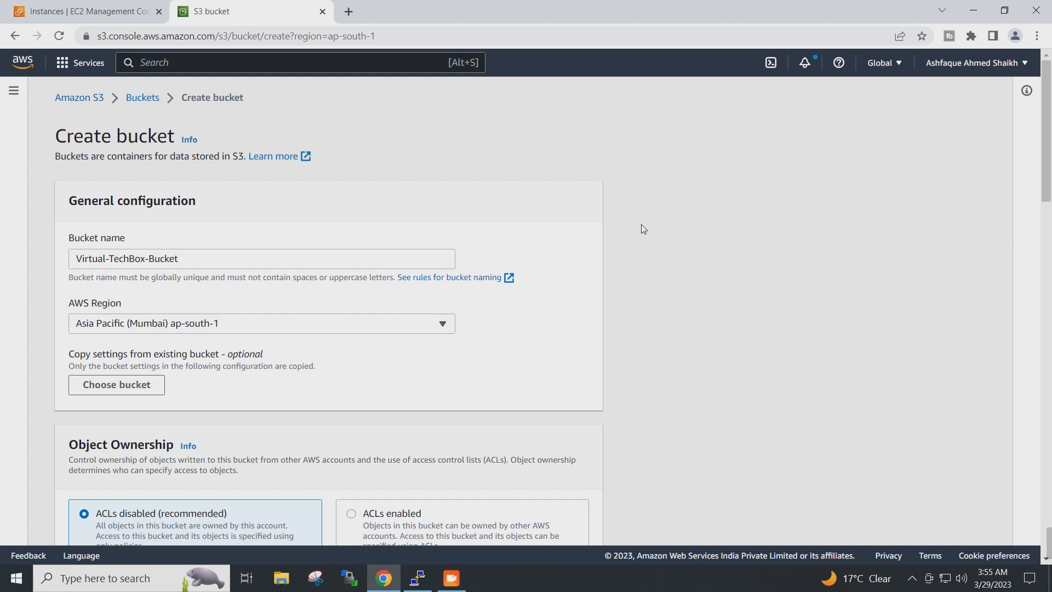
# Step: Review Block Public Access, Versioning, Tags and encryption settings, then submit the bucket
pyautogui.scroll(-3)
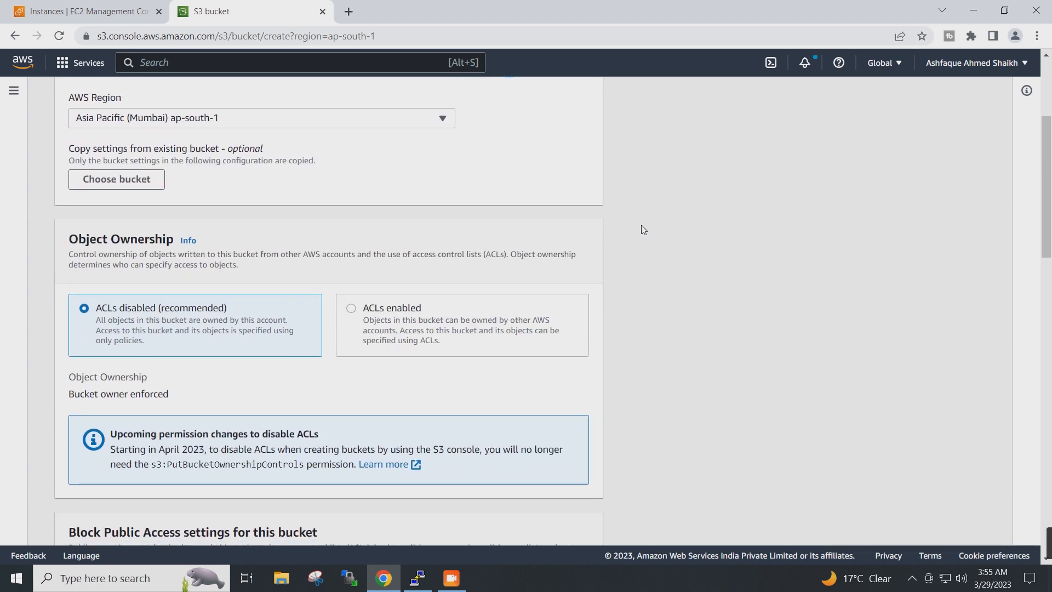
pyautogui.scroll(-3)
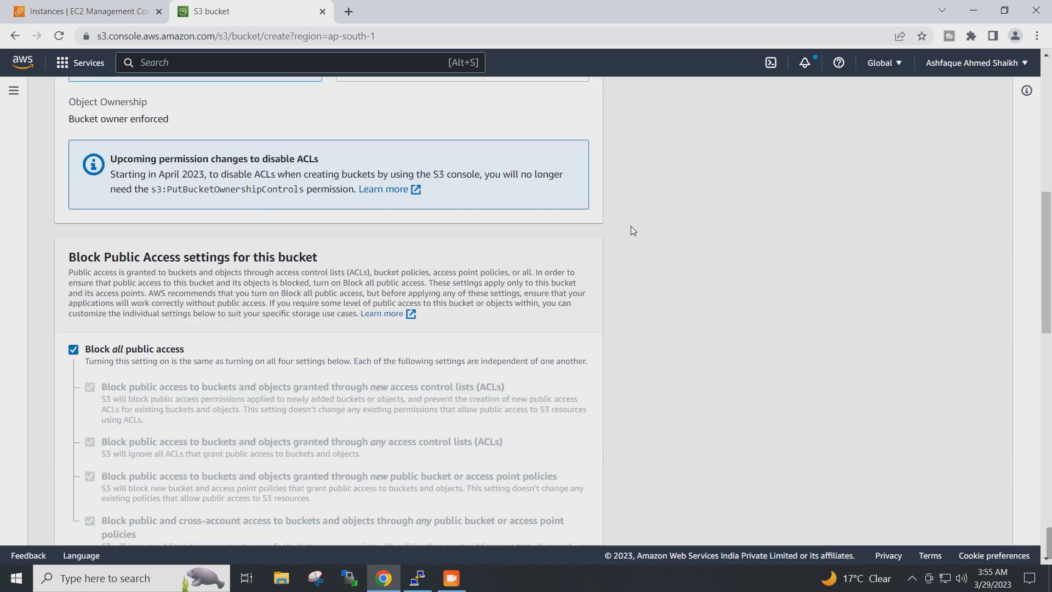
pyautogui.scroll(-3)
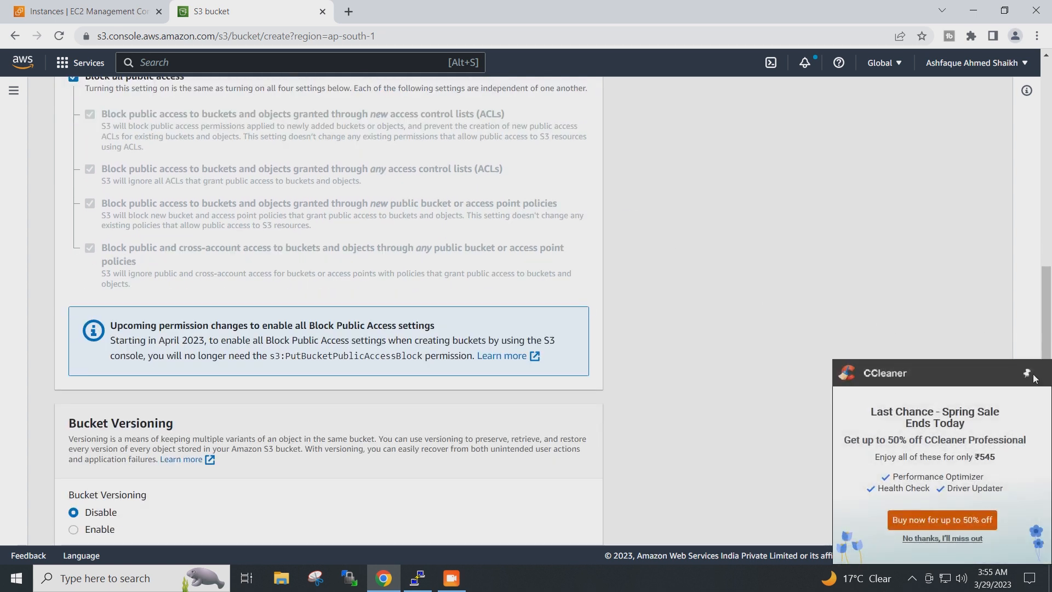
pyautogui.moveTo(941, 538)
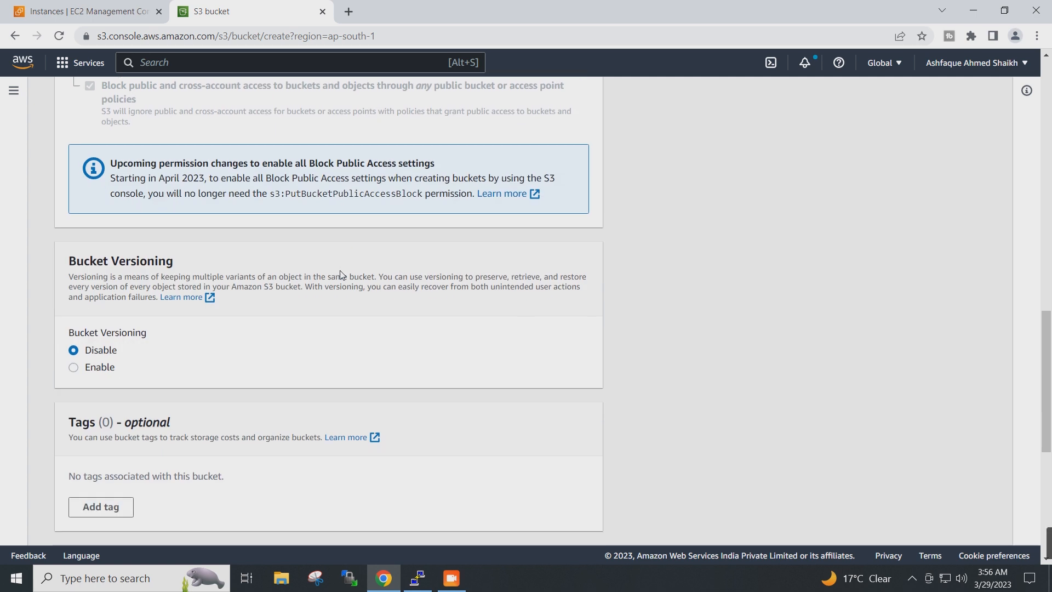
pyautogui.scroll(-3)
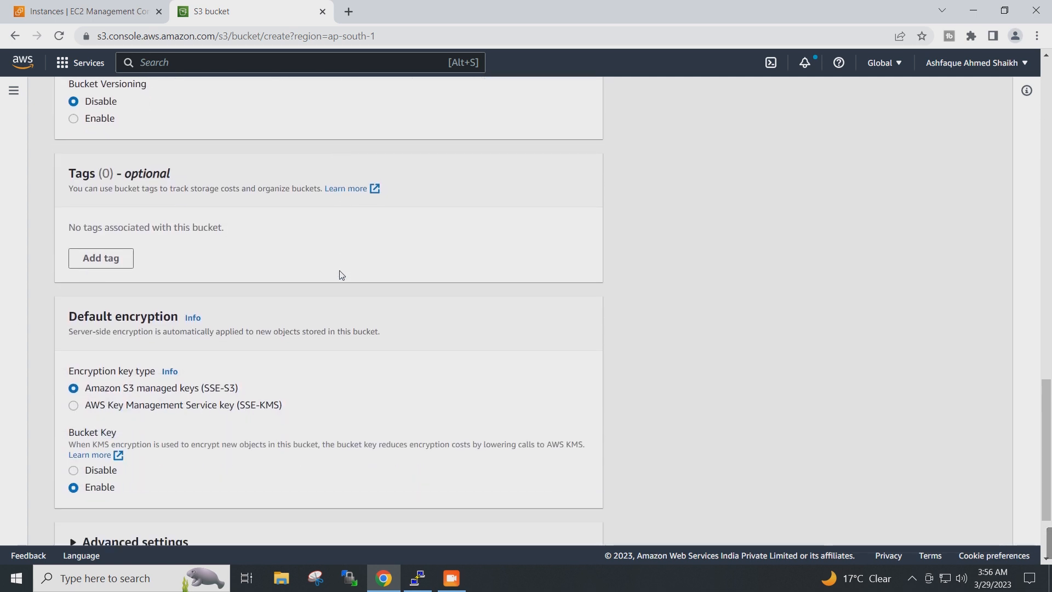
pyautogui.scroll(-3)
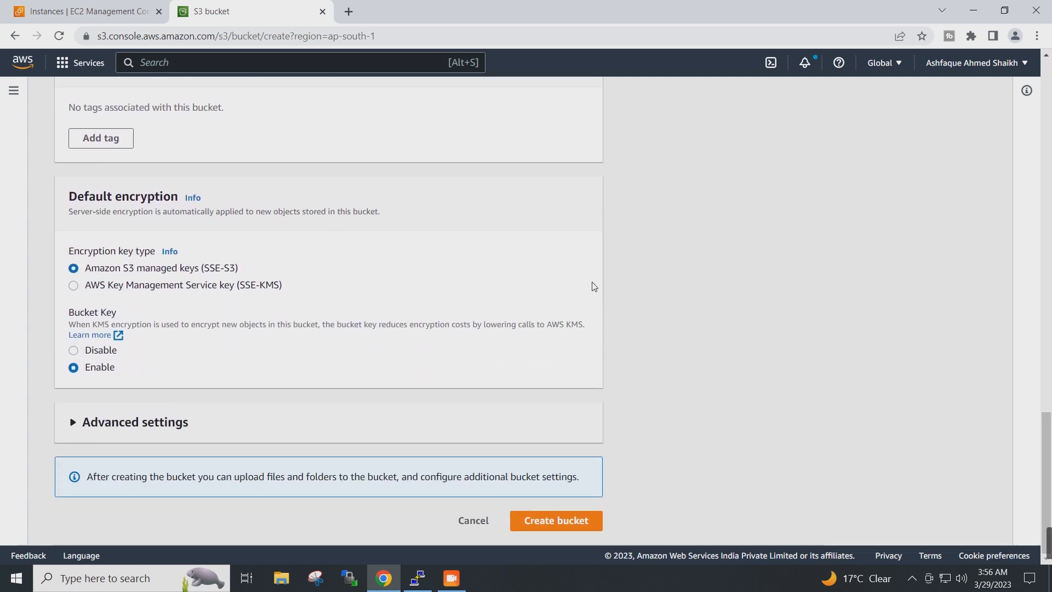
pyautogui.moveTo(529, 529)
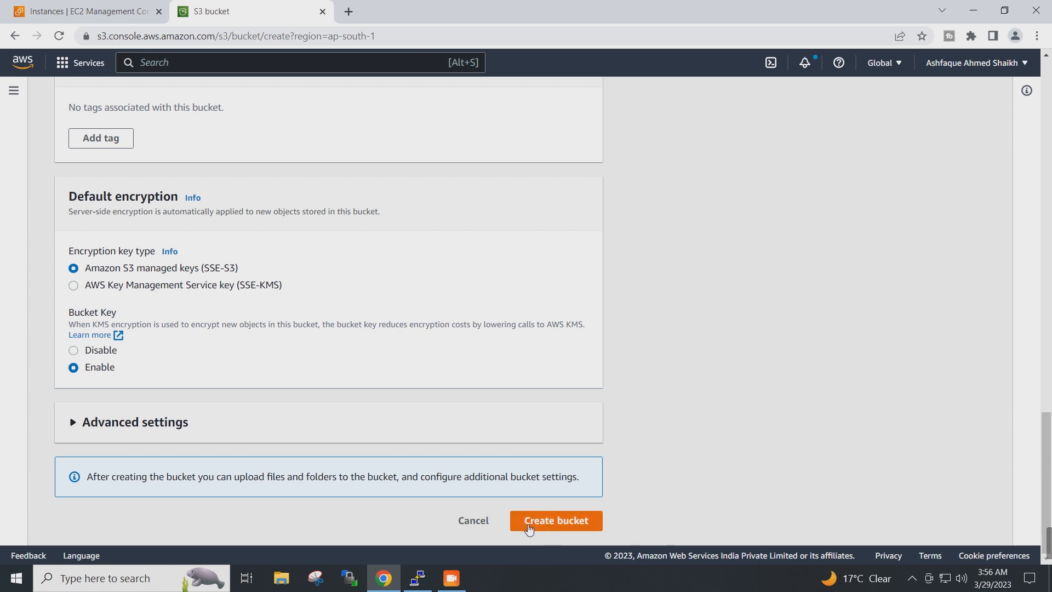
pyautogui.click(555, 524)
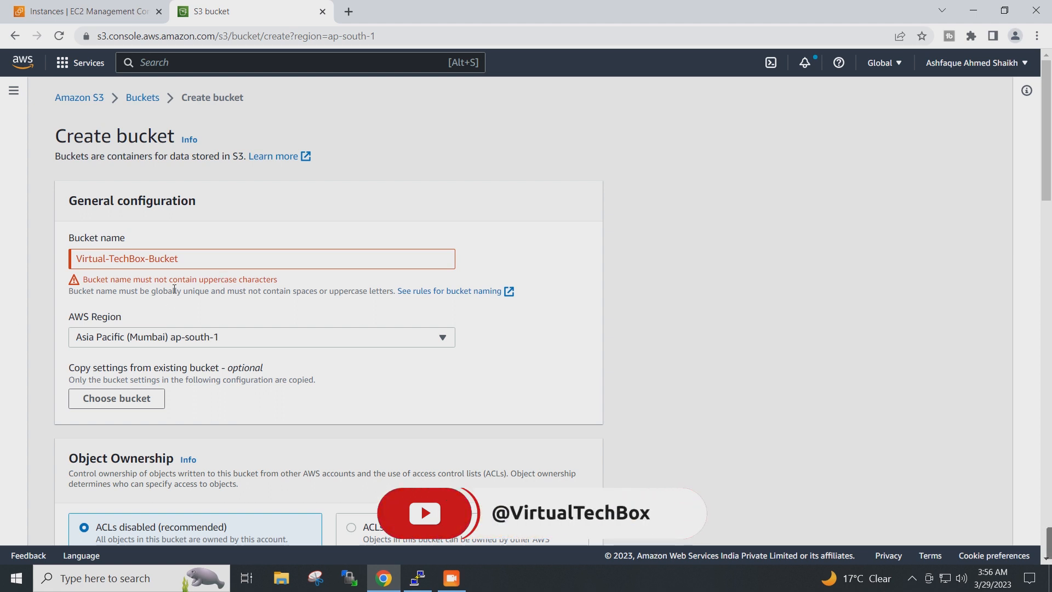
pyautogui.moveTo(141, 301)
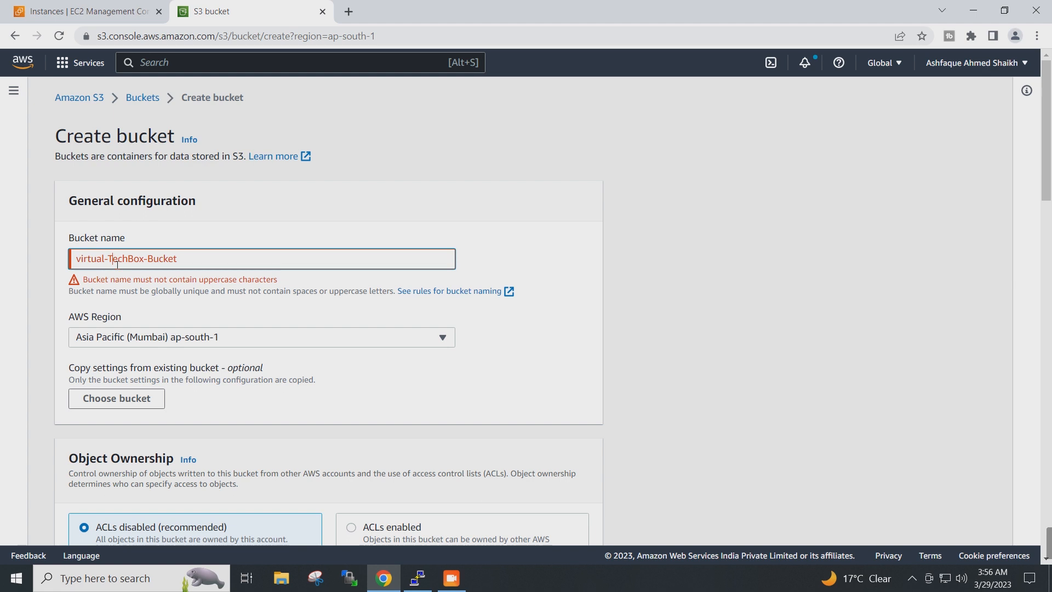
# Step: Rename the bucket to lowercase virtual-techbox-bucket and resubmit it
pyautogui.write('virtual-techBox-Bucket')
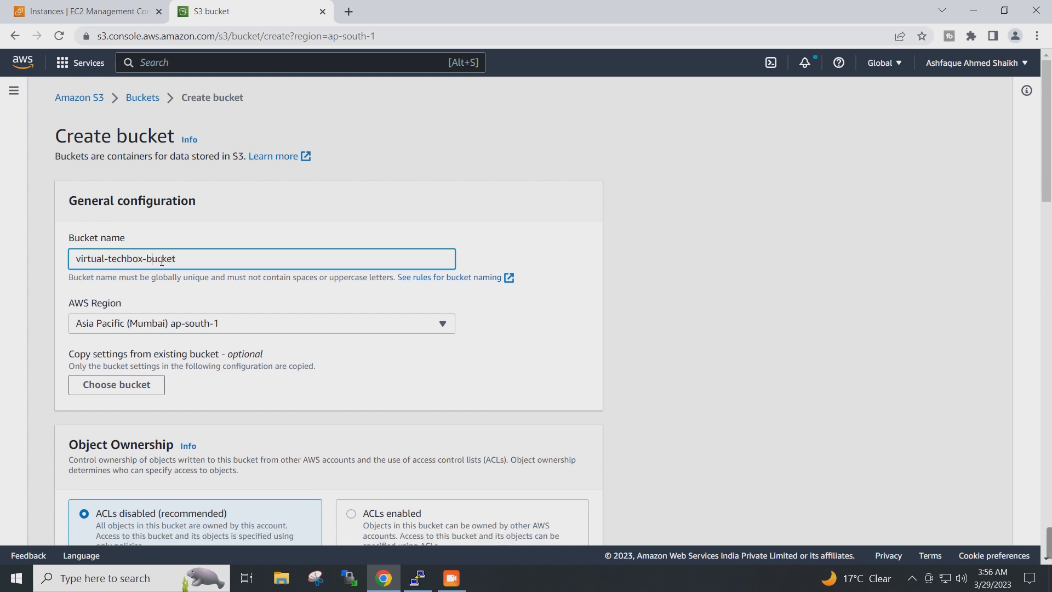
pyautogui.moveTo(758, 200)
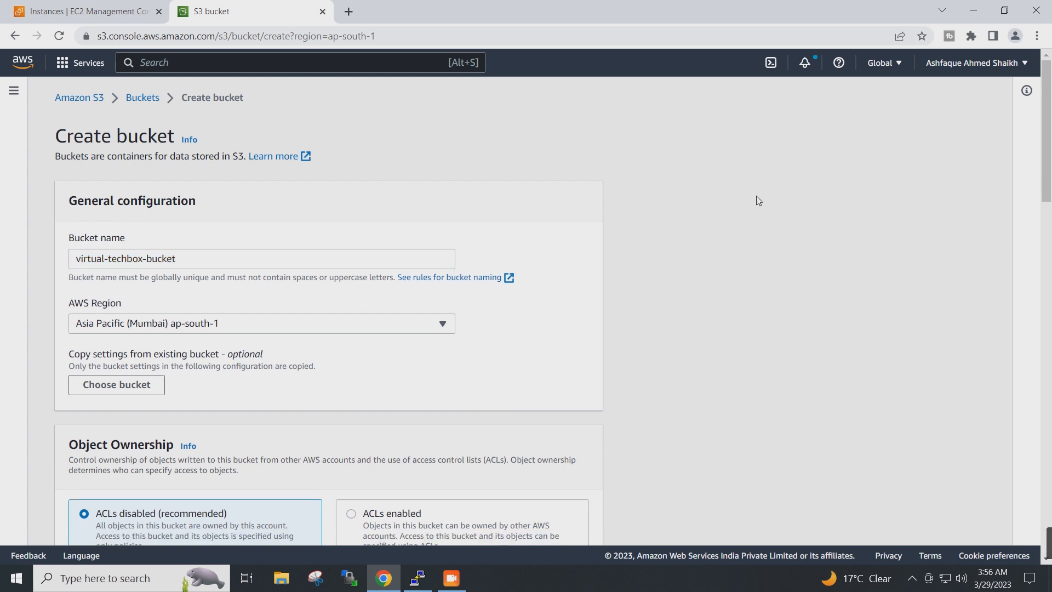
pyautogui.scroll(-3)
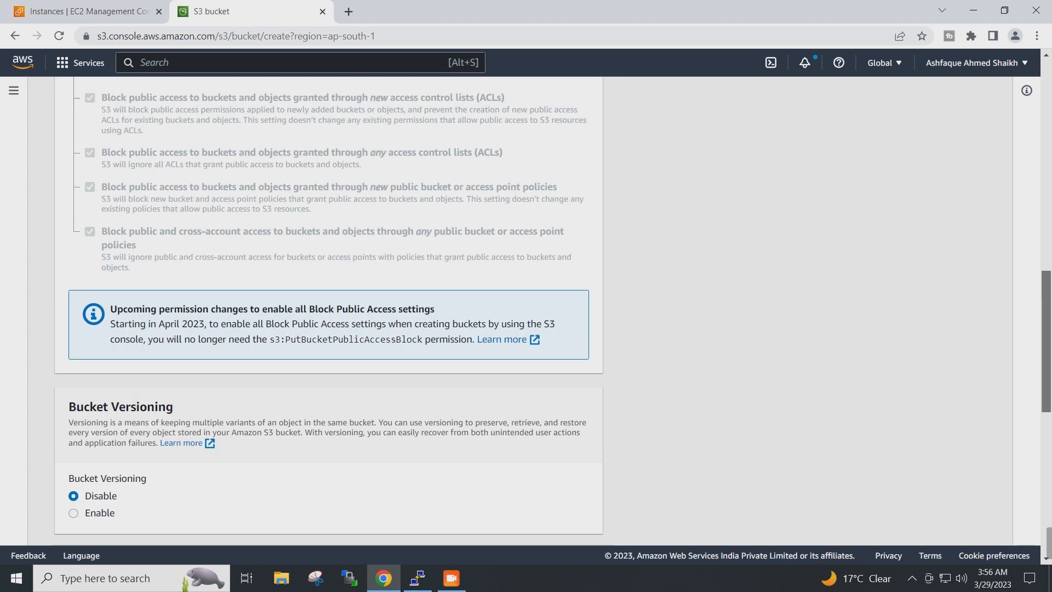
pyautogui.scroll(-3)
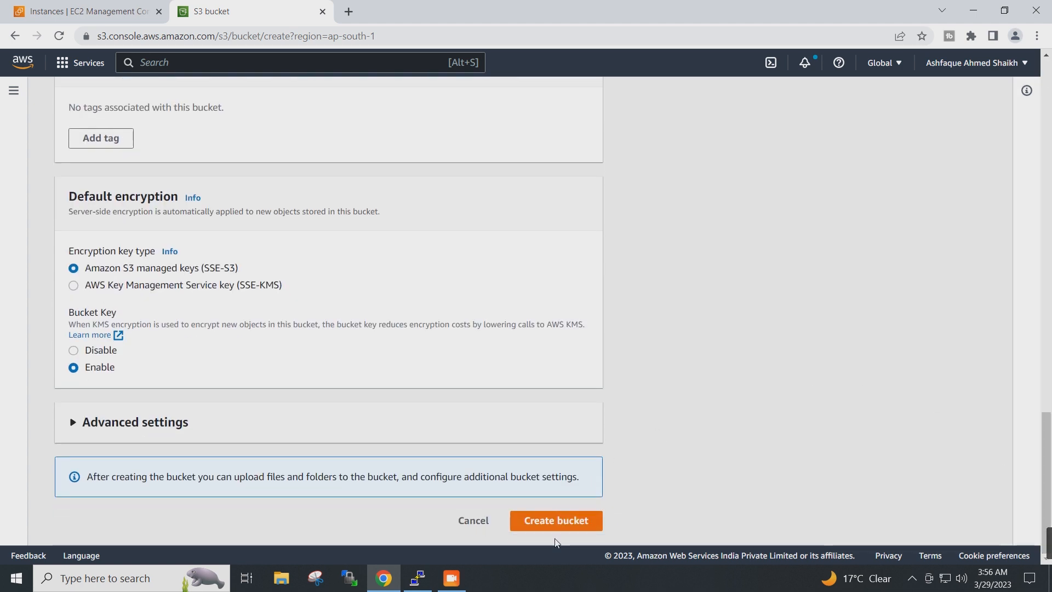
pyautogui.click(555, 520)
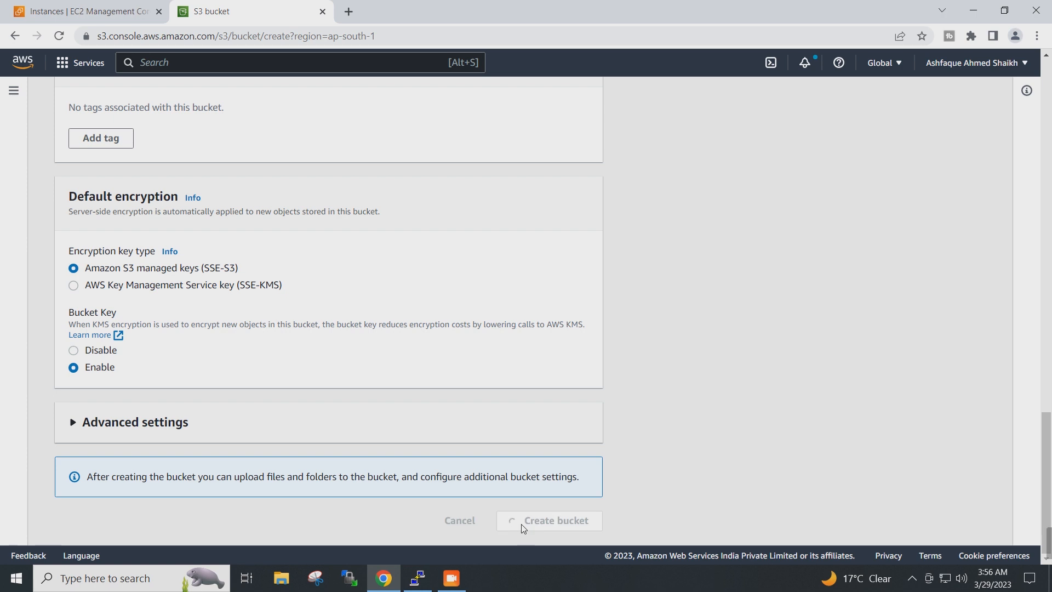
# Step: Finish creating virtual-techbox-bucket so it appears in the Mumbai buckets list
pyautogui.click(554, 526)
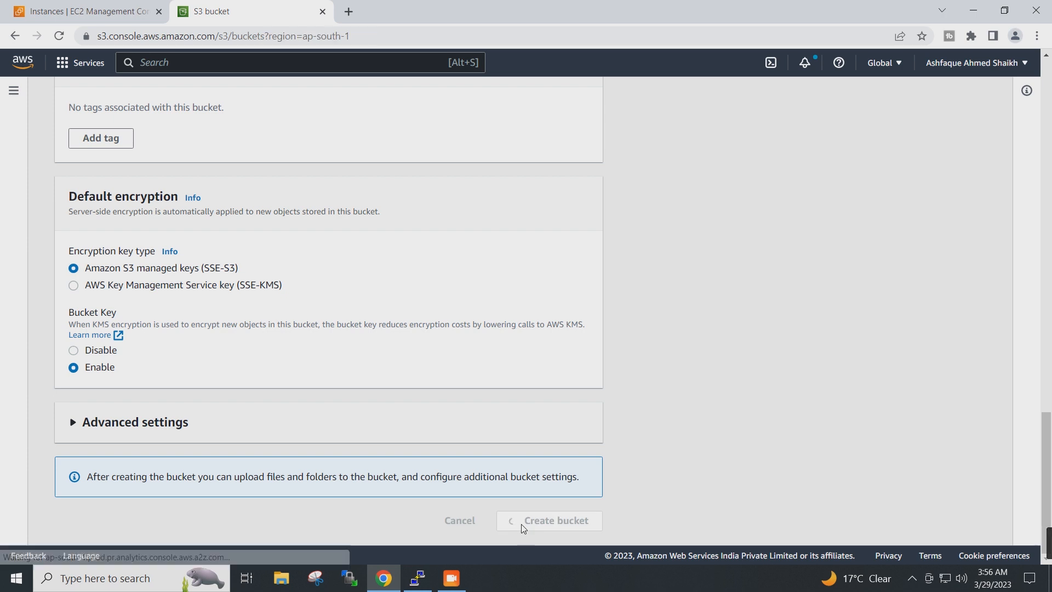
pyautogui.click(555, 520)
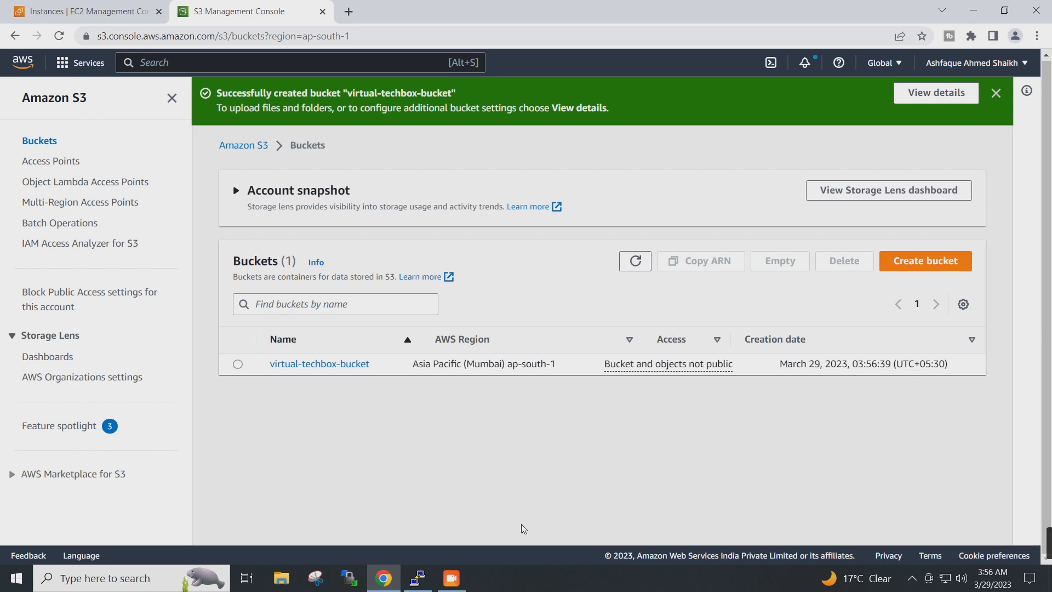
pyautogui.moveTo(530, 494)
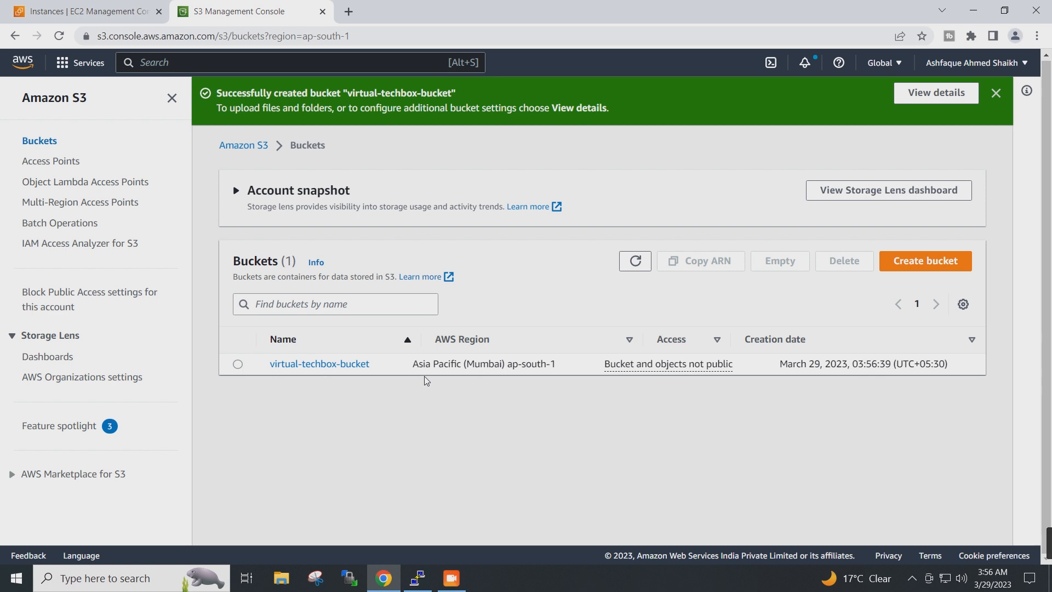
pyautogui.moveTo(421, 380)
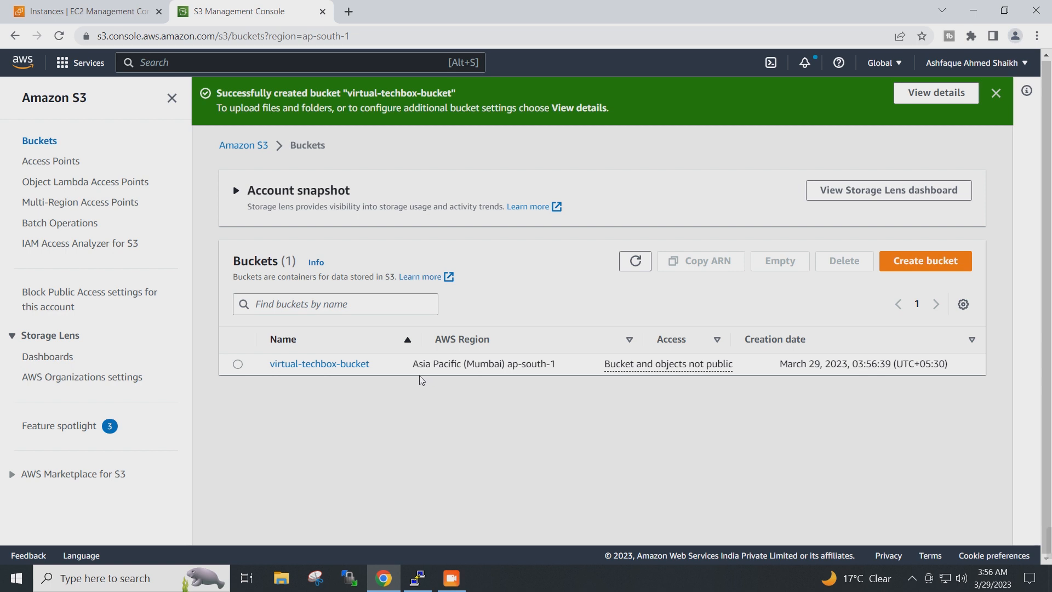
pyautogui.moveTo(242, 127)
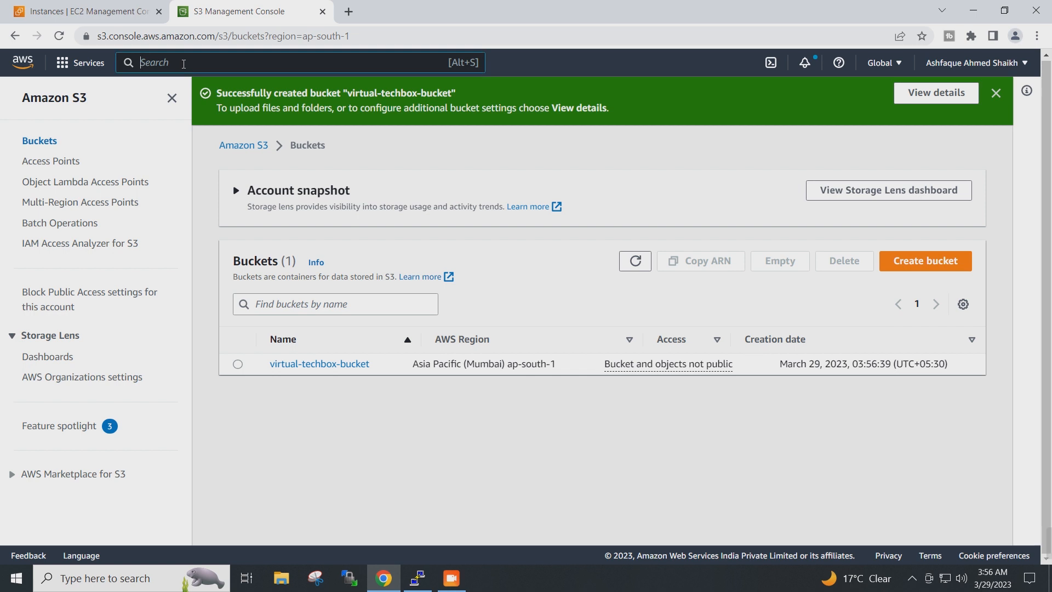
# Step: Search for IAM, go to its Roles list, and start a new role
pyautogui.write('IAM')
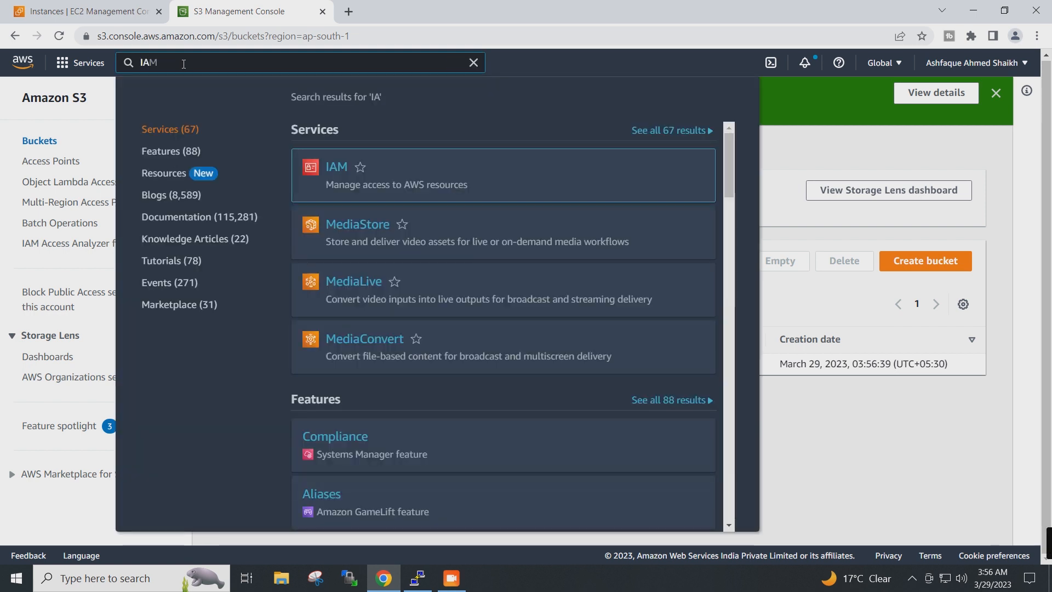
pyautogui.write('M')
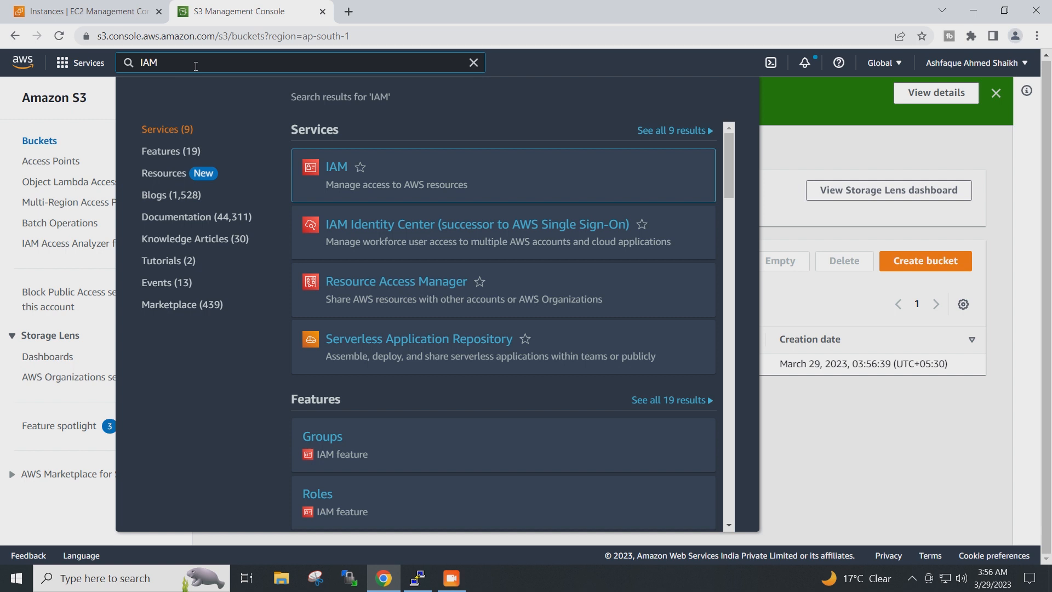
pyautogui.moveTo(335, 173)
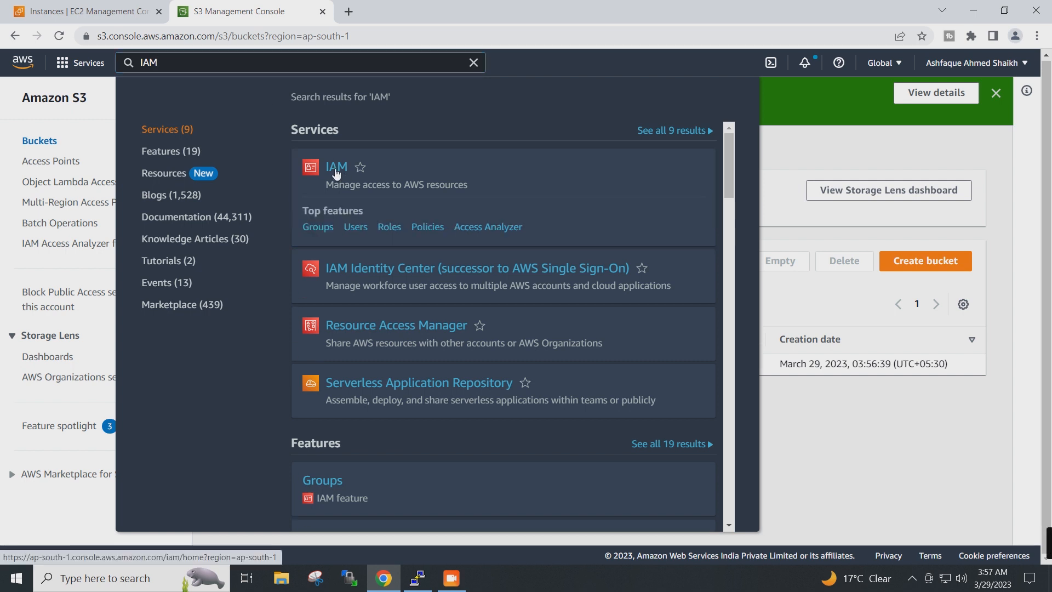
pyautogui.click(336, 166)
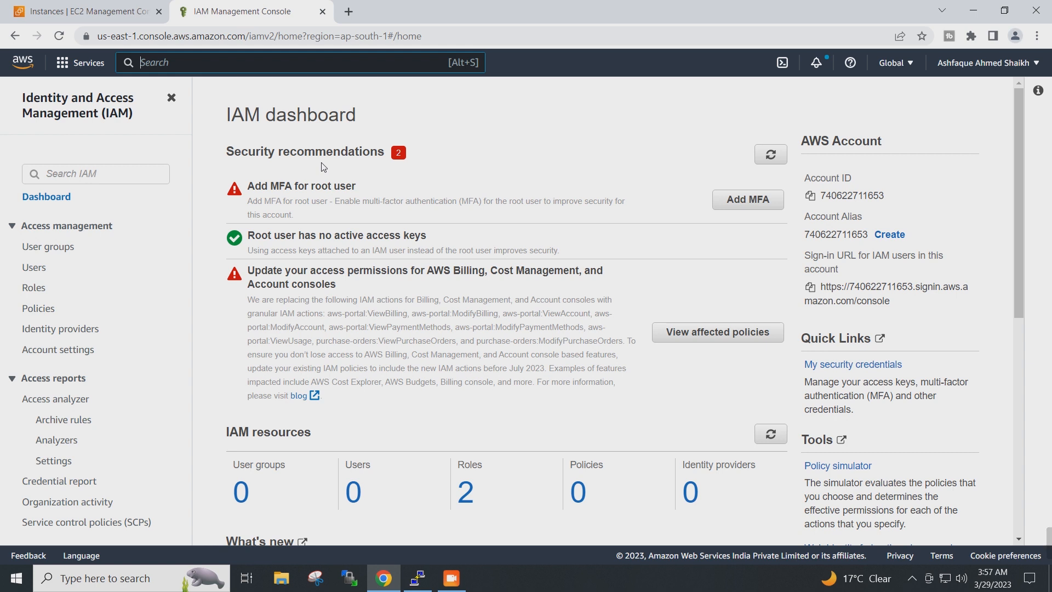
pyautogui.moveTo(32, 287)
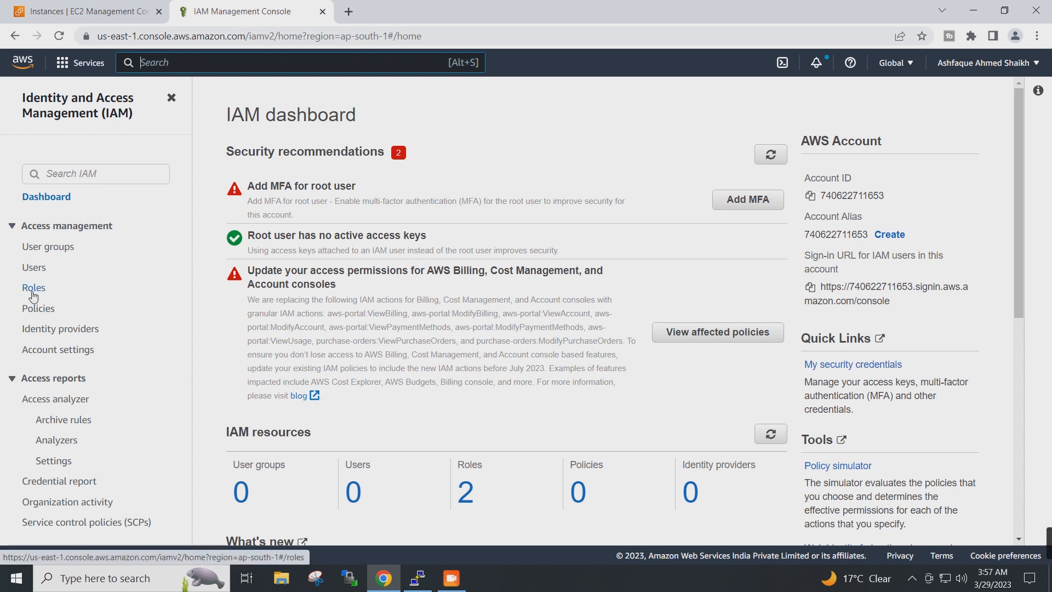
pyautogui.click(33, 287)
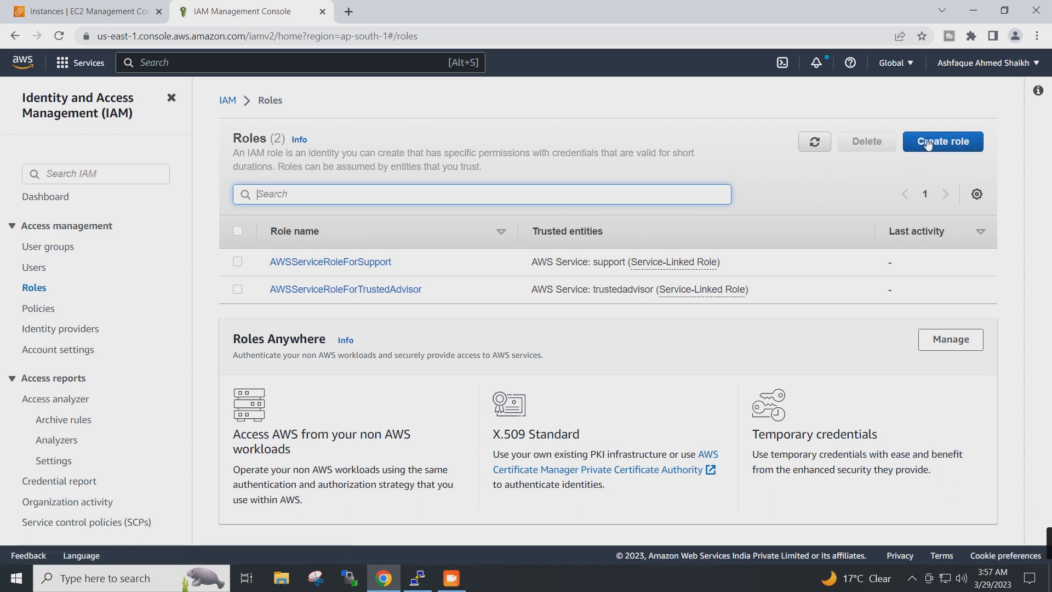
pyautogui.click(942, 142)
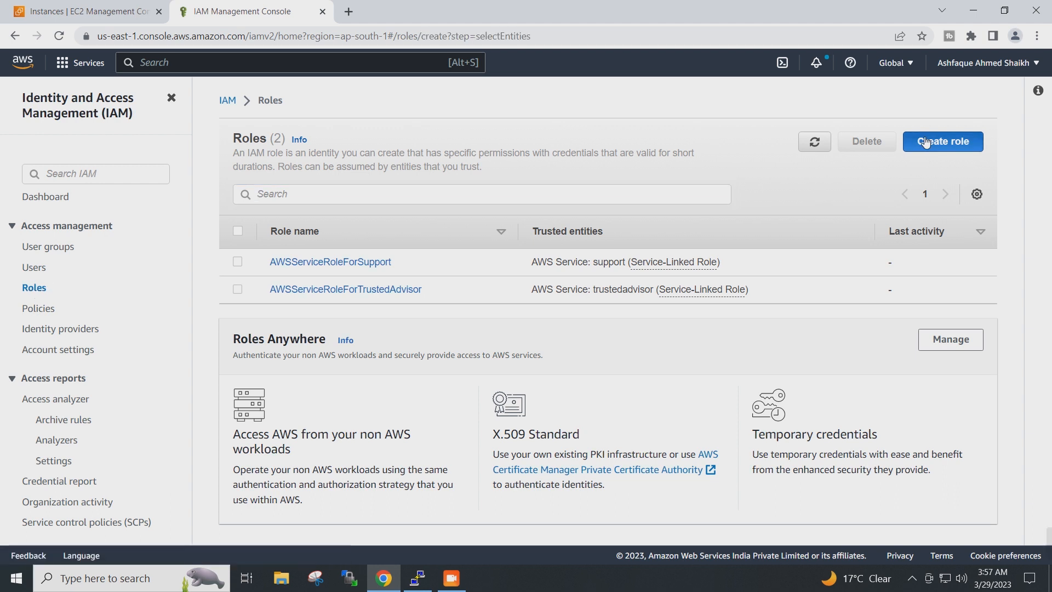
# Step: Set the role's trusted entity to the EC2 service use case and proceed
pyautogui.click(941, 141)
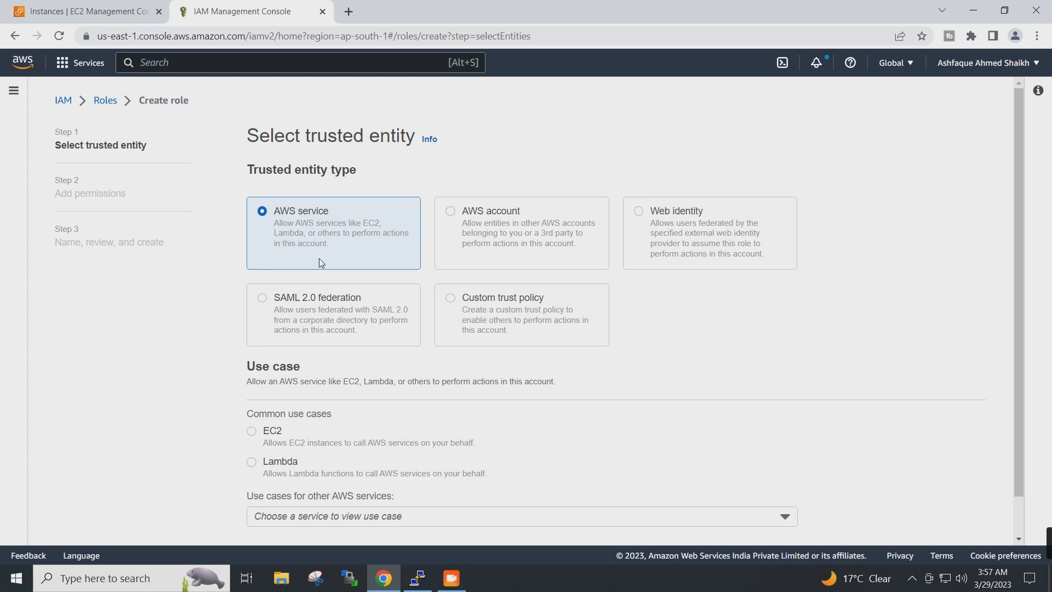
pyautogui.moveTo(301, 228)
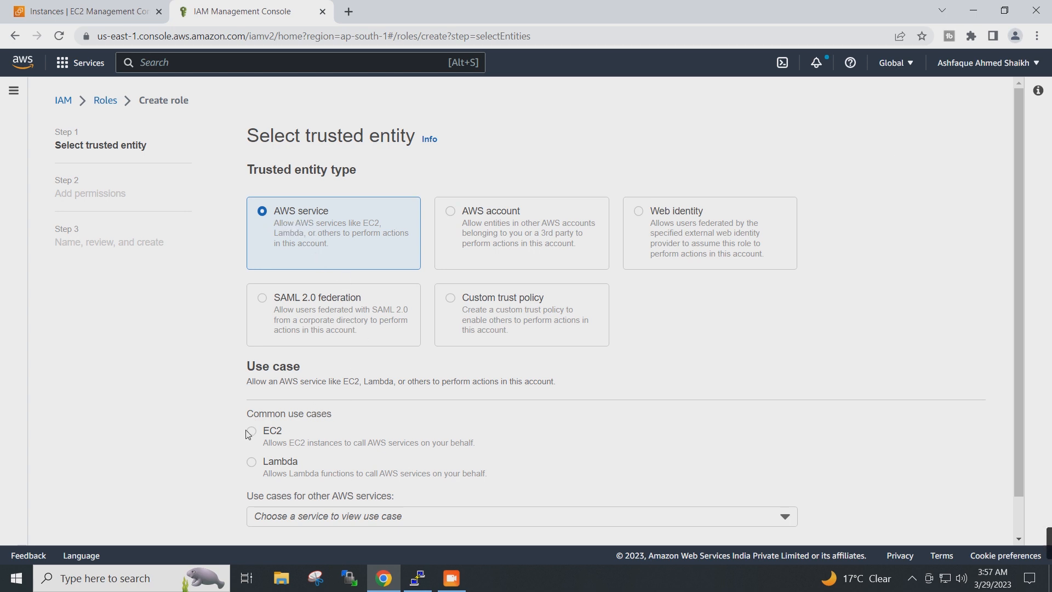
pyautogui.click(252, 430)
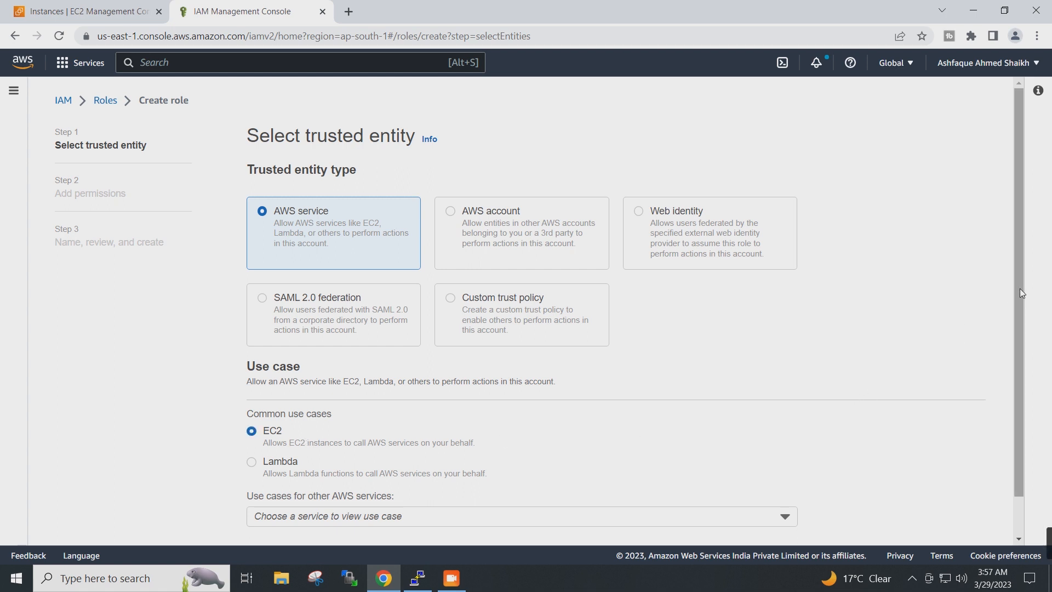
pyautogui.scroll(-3)
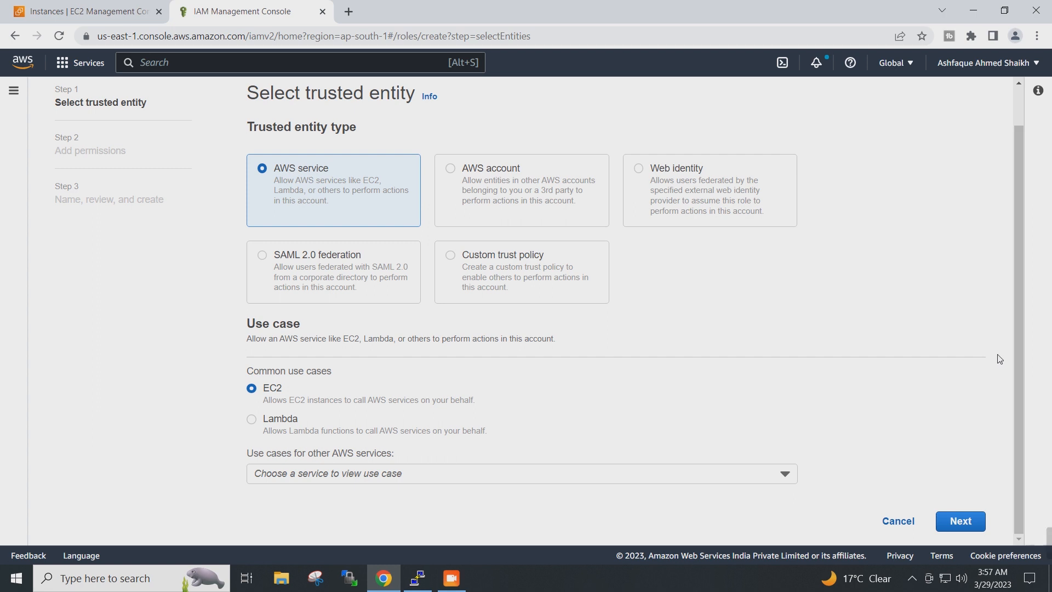
pyautogui.click(959, 520)
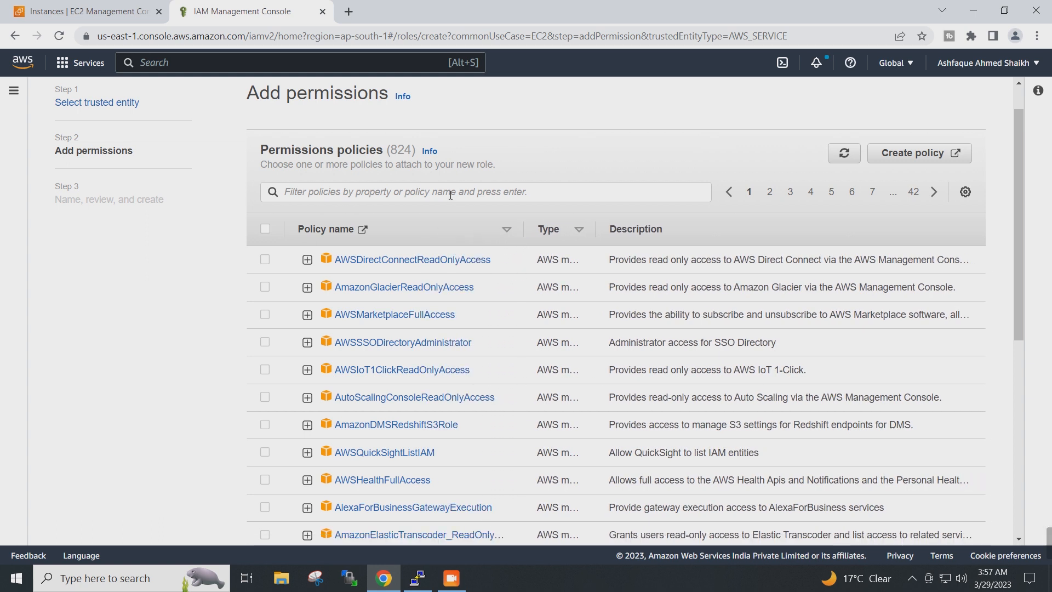
# Step: Search for and select the AmazonS3FullAccess policy, then continue to review
pyautogui.write('amazon')
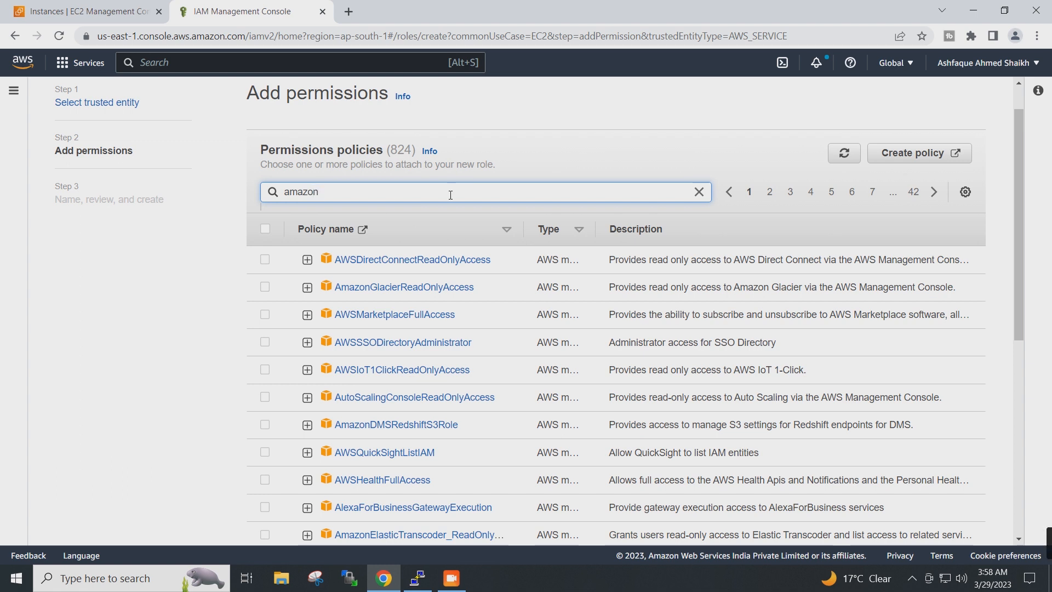
pyautogui.write('s3')
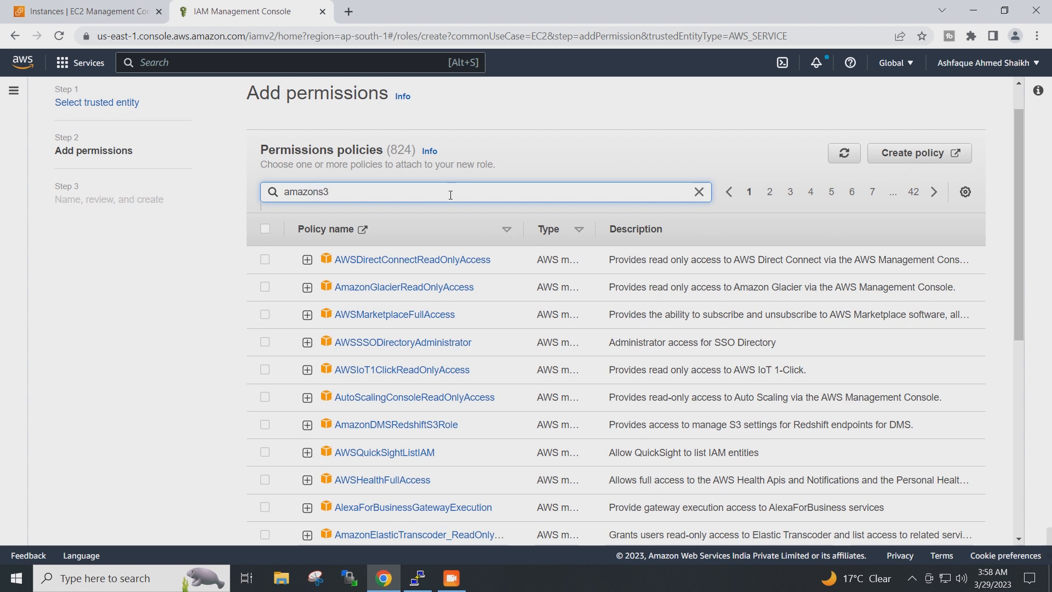
pyautogui.write('full')
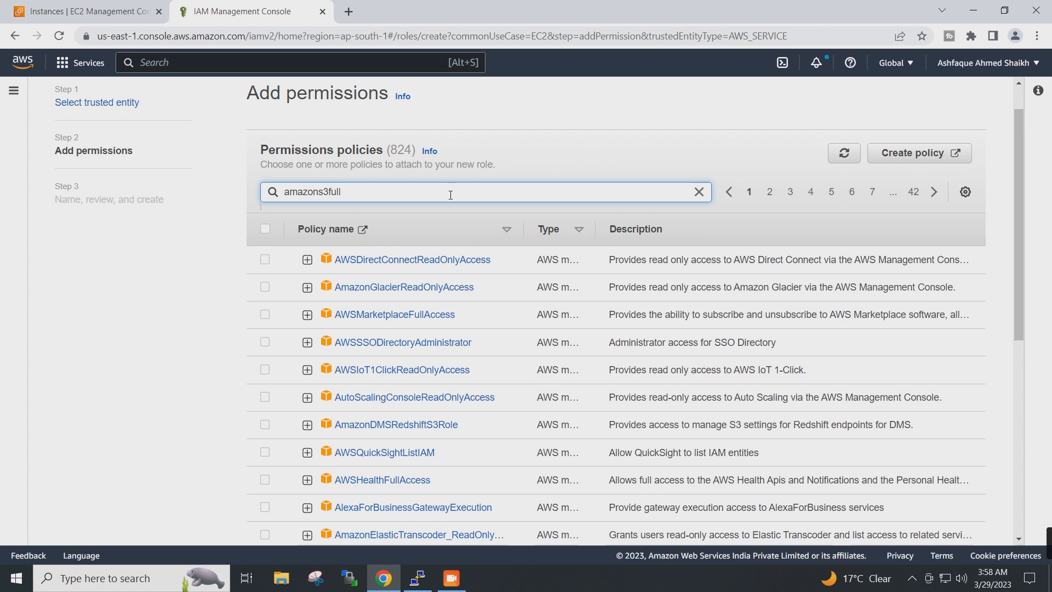
pyautogui.write('ac')
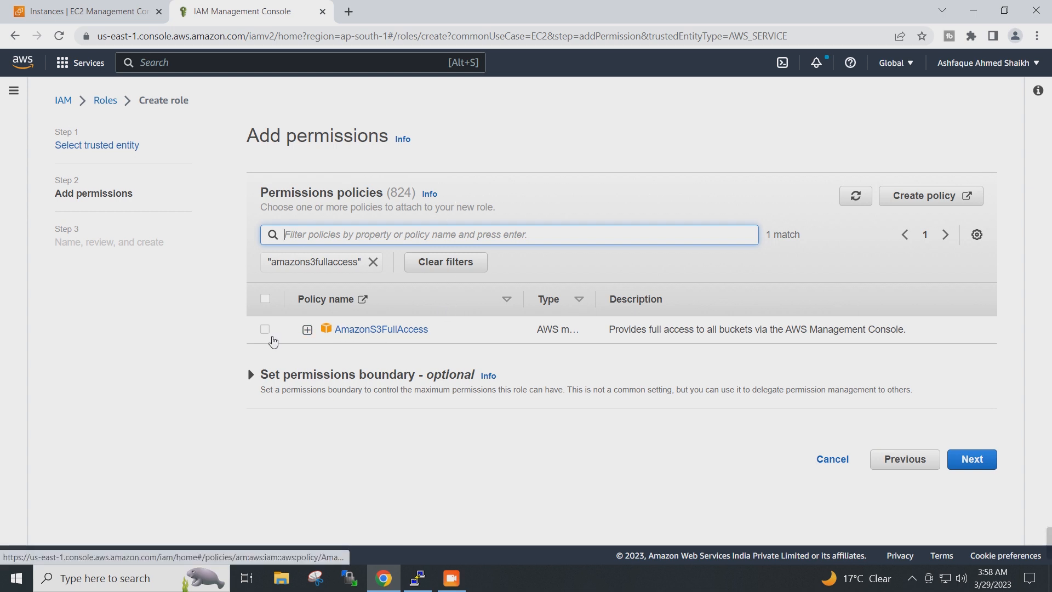
pyautogui.click(265, 330)
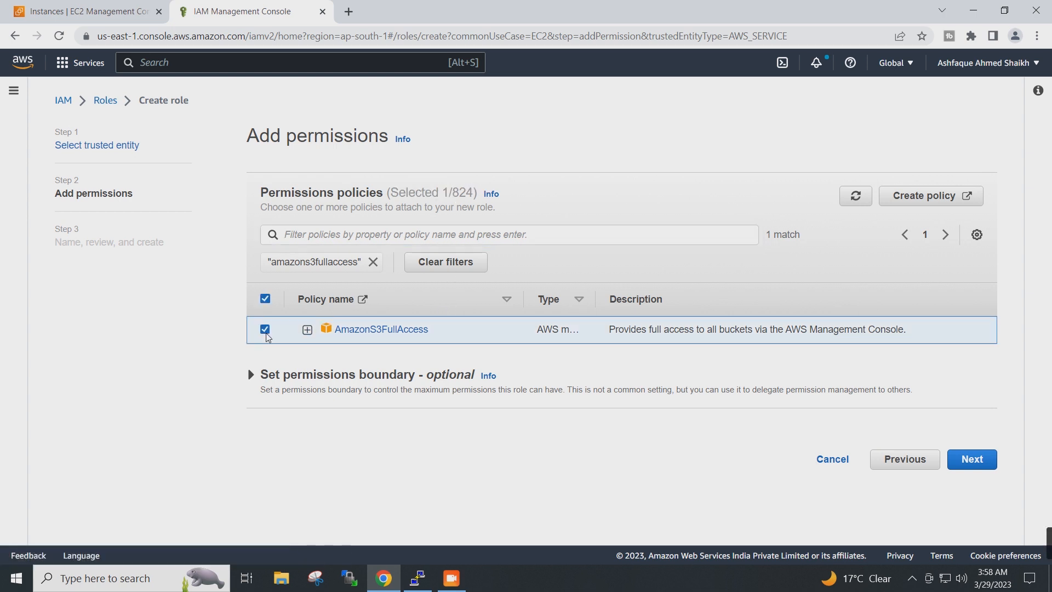
pyautogui.moveTo(262, 334)
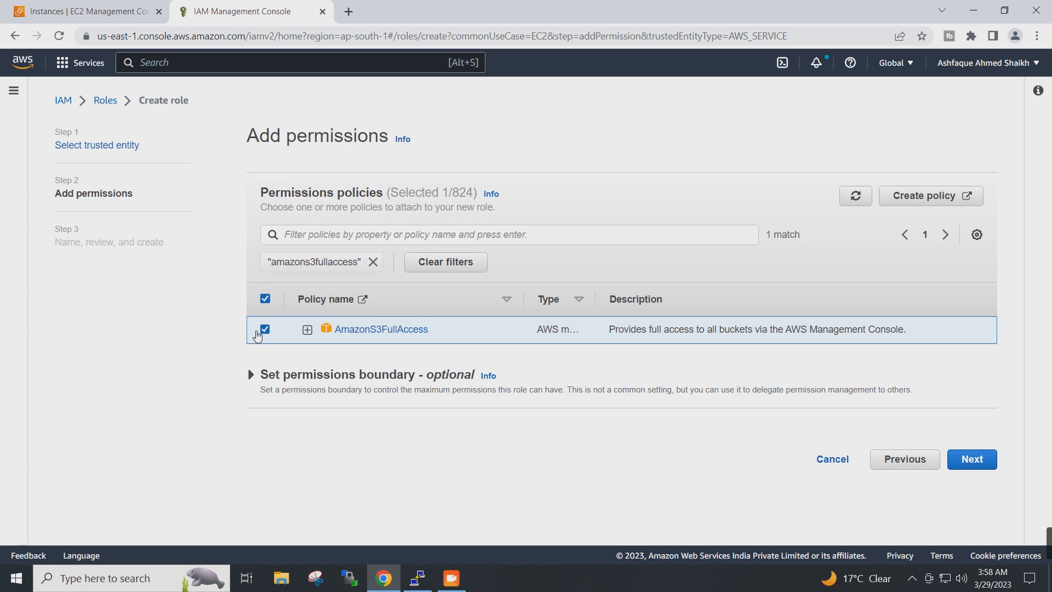
pyautogui.moveTo(499, 407)
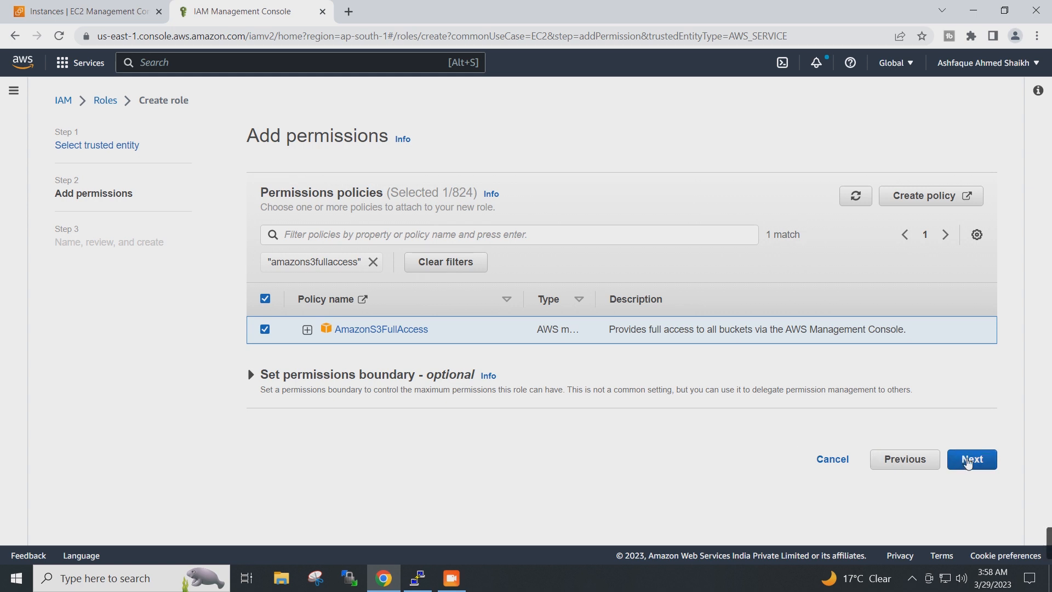
pyautogui.moveTo(984, 468)
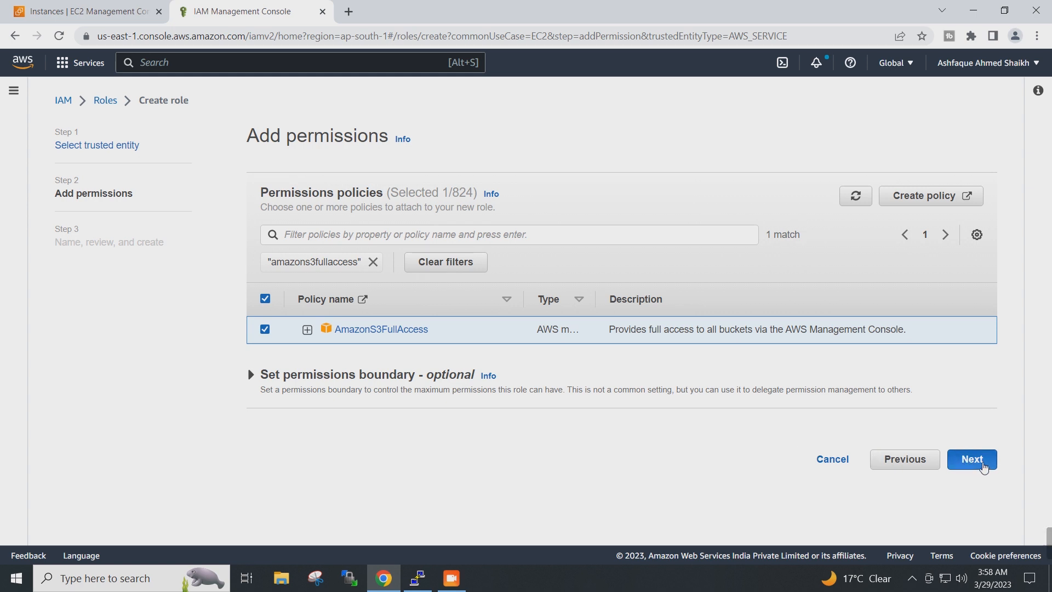
pyautogui.click(970, 459)
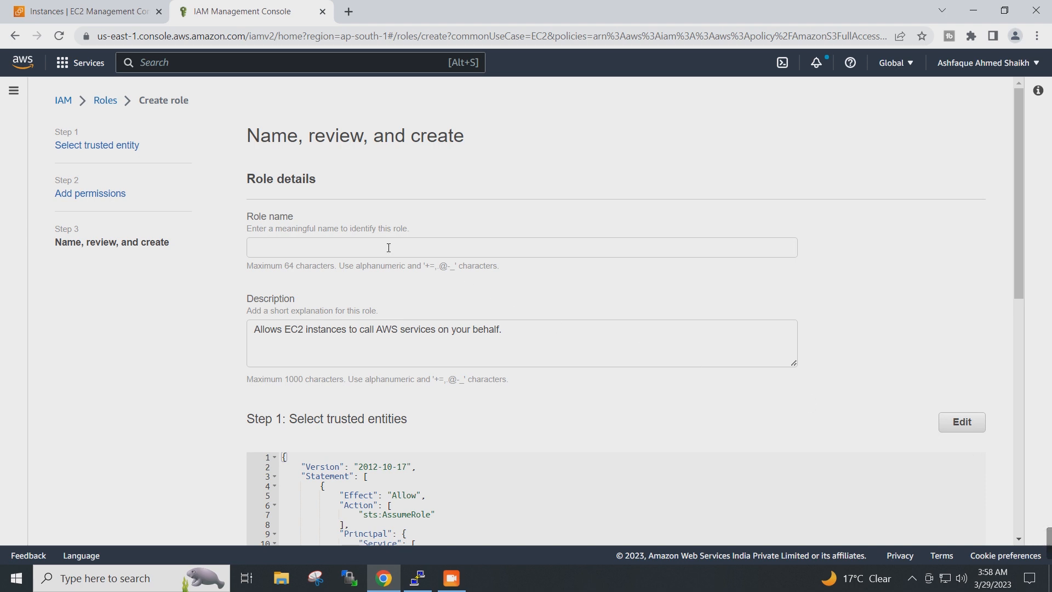
# Step: Name the role S3AccessToEC2, review its settings, and create it
pyautogui.click(388, 247)
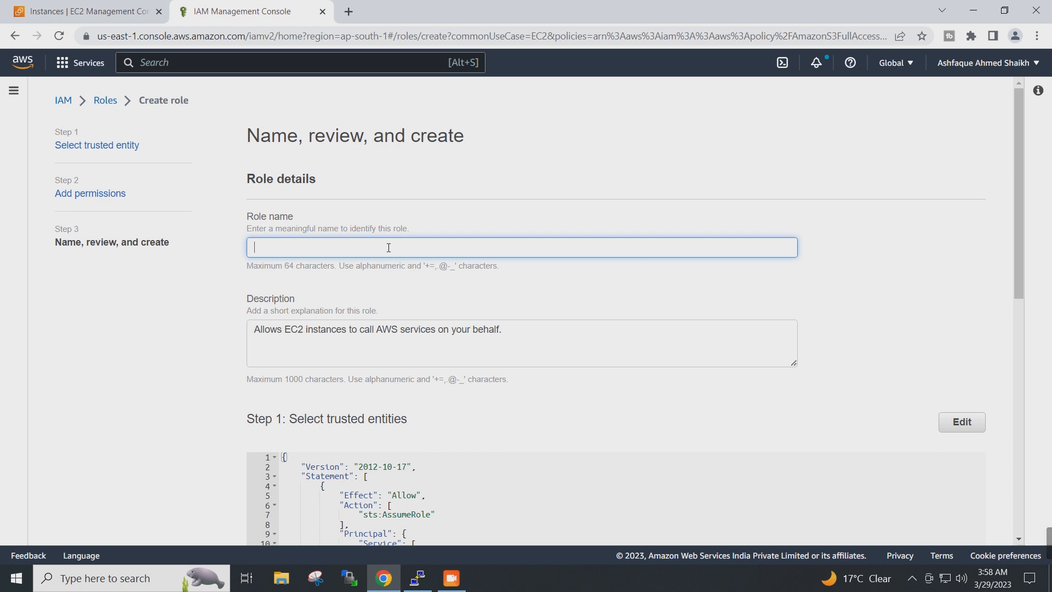
pyautogui.write('S3')
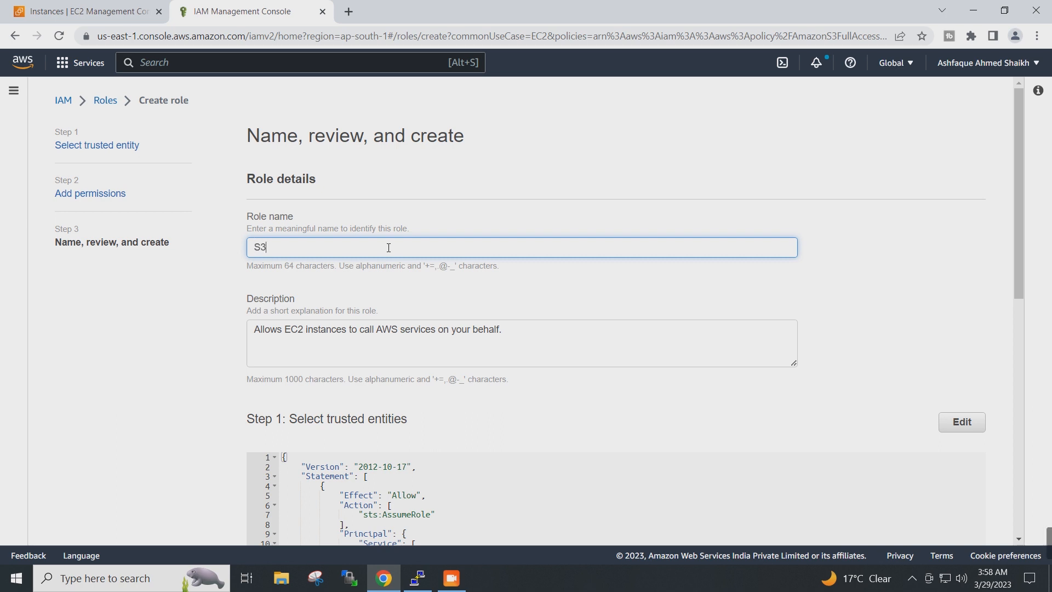
pyautogui.write('Acc')
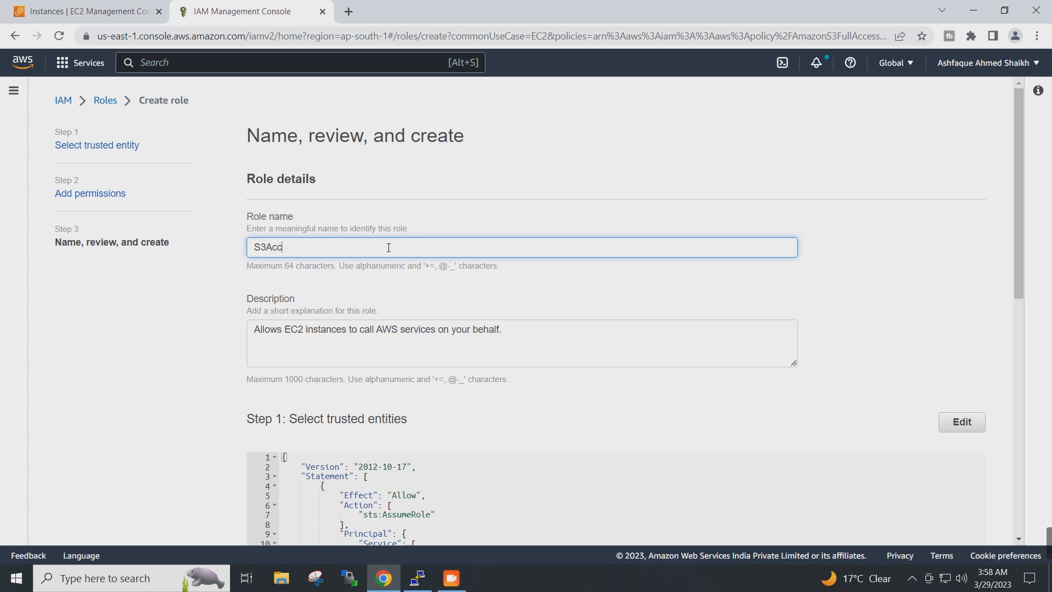
pyautogui.write('ess')
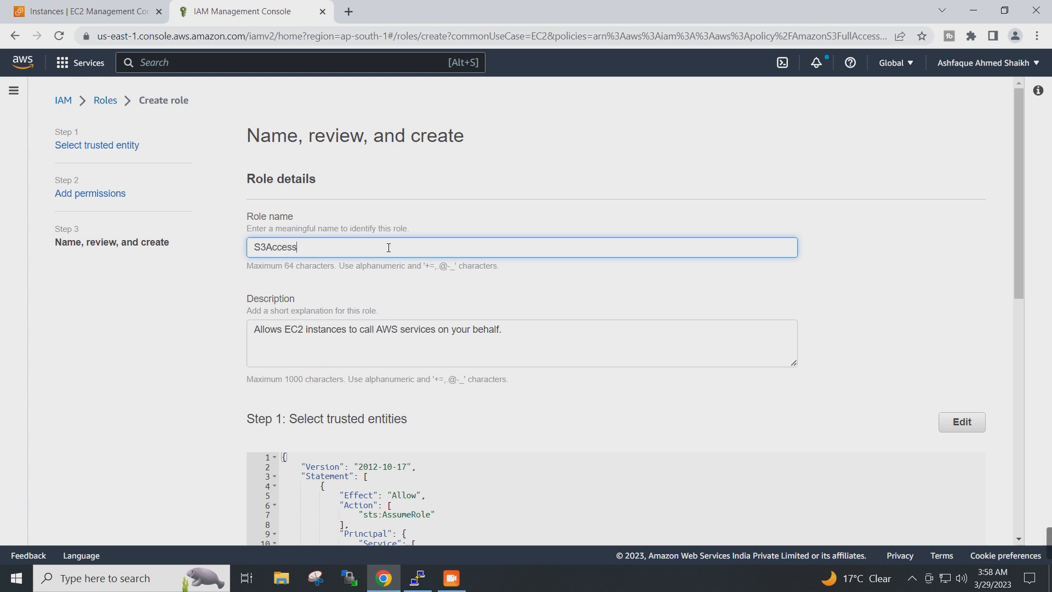
pyautogui.write('ToE')
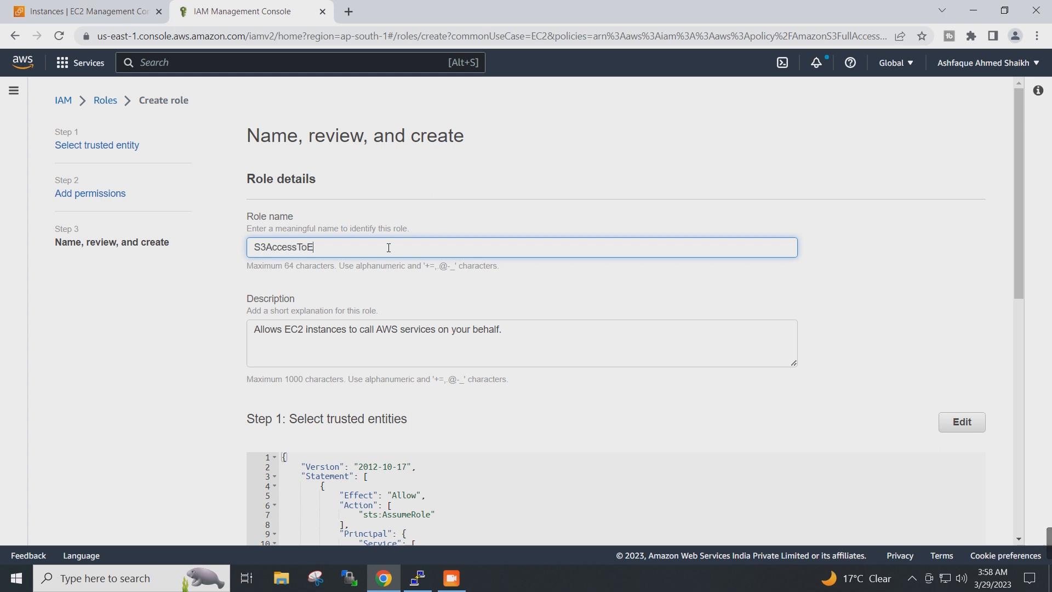
pyautogui.write('C2')
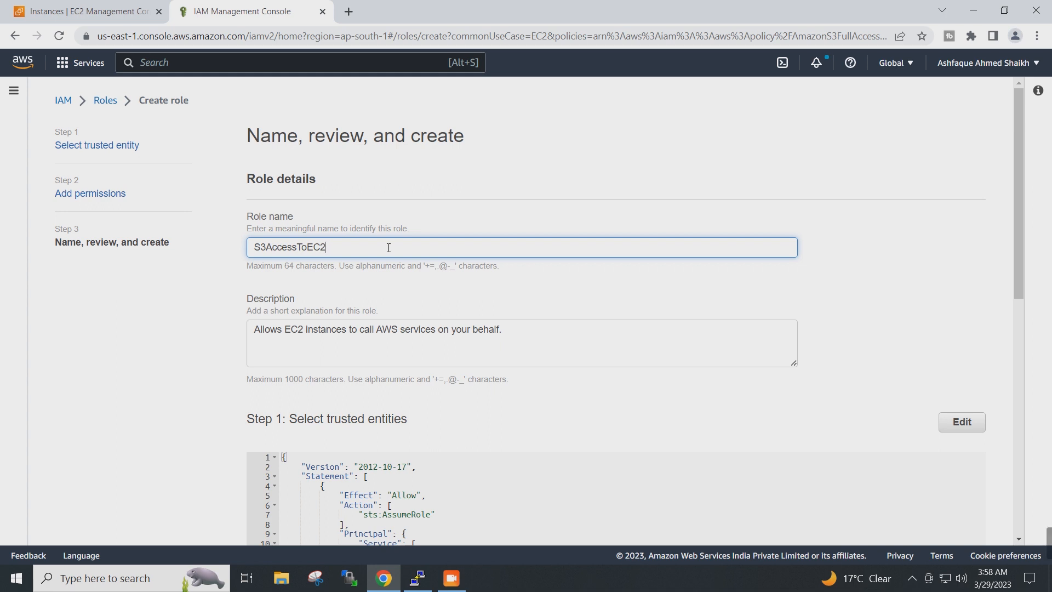
pyautogui.moveTo(917, 259)
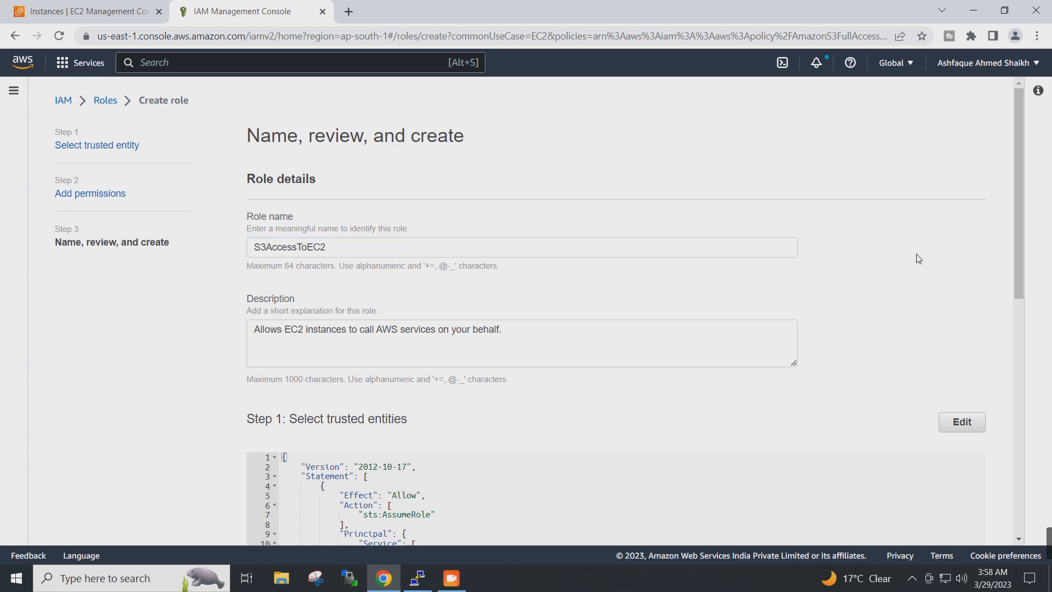
pyautogui.scroll(-3)
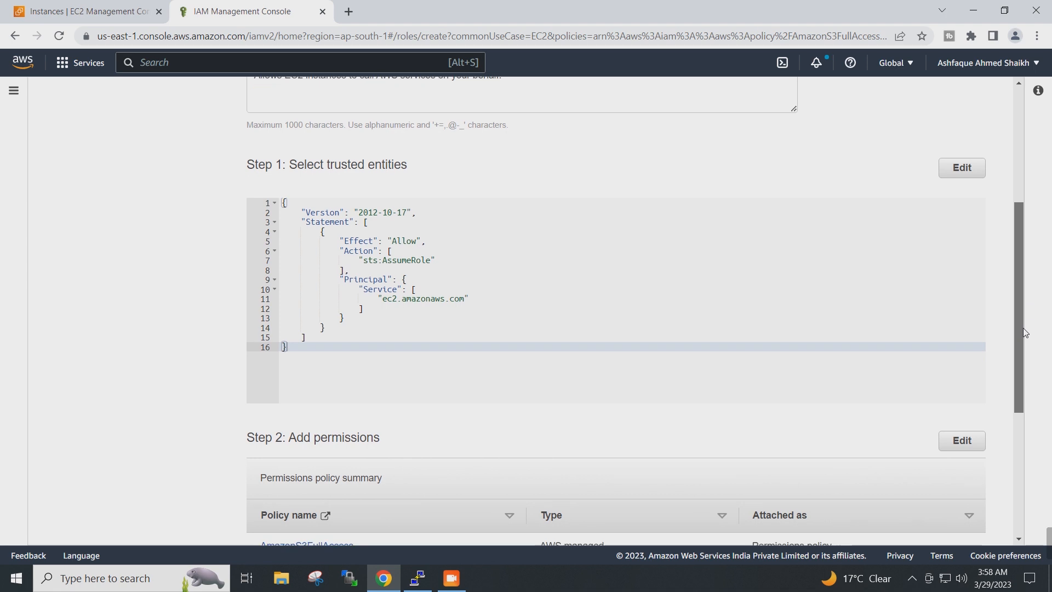
pyautogui.scroll(-3)
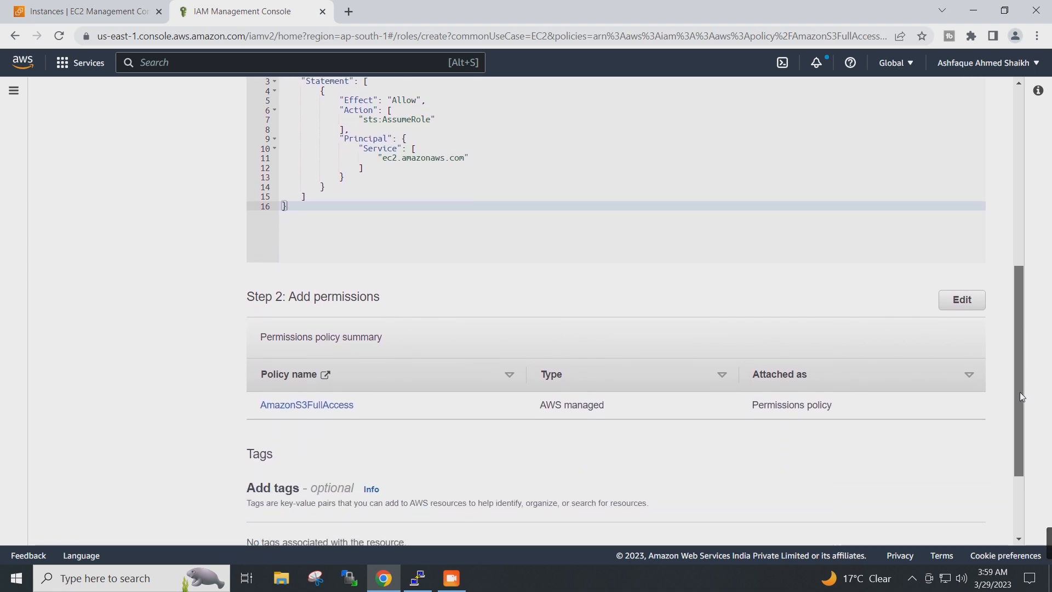
pyautogui.scroll(-3)
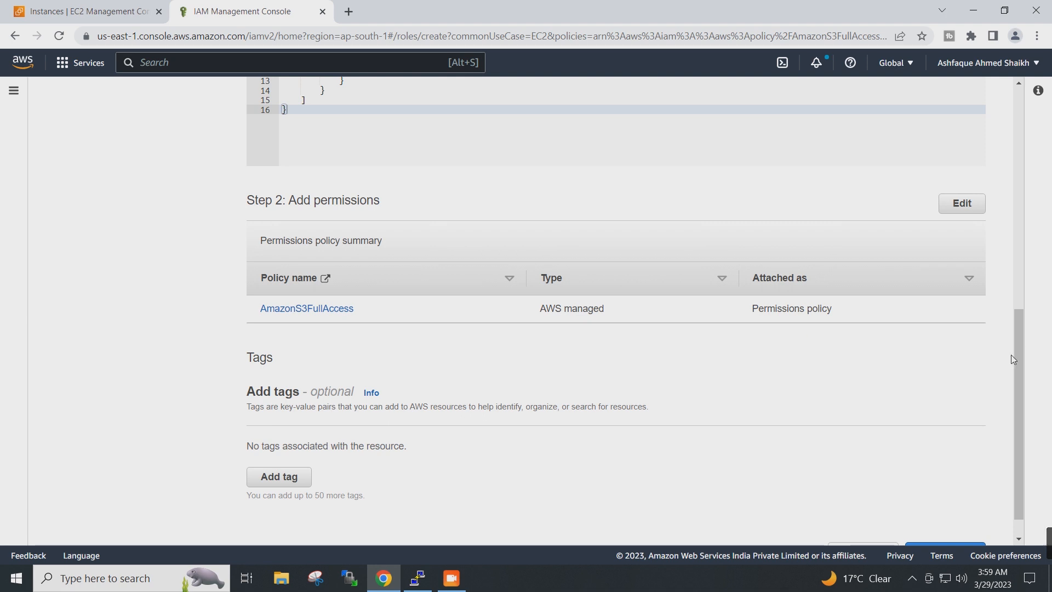
pyautogui.scroll(-3)
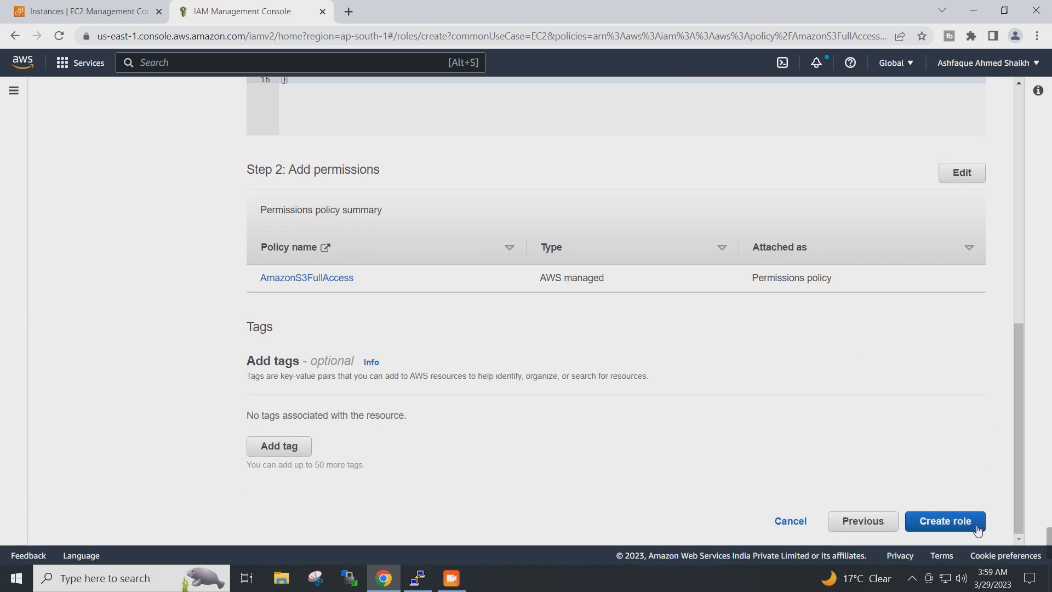
pyautogui.moveTo(944, 520)
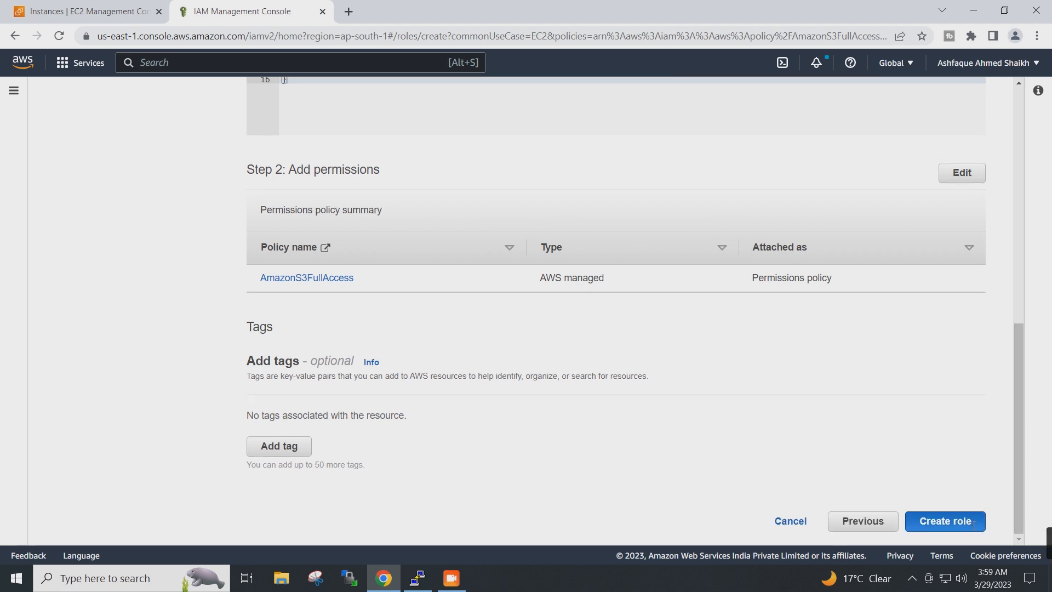
pyautogui.click(944, 520)
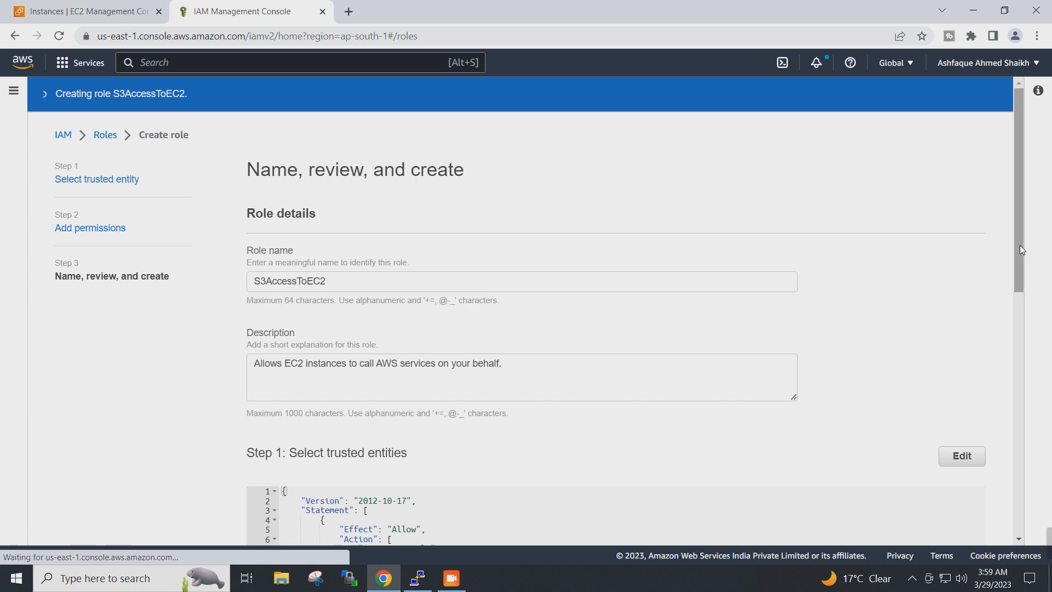
# Step: Confirm the green 'Role S3AccessToEC2 created' banner and the role among three EC2 roles
pyautogui.click(960, 455)
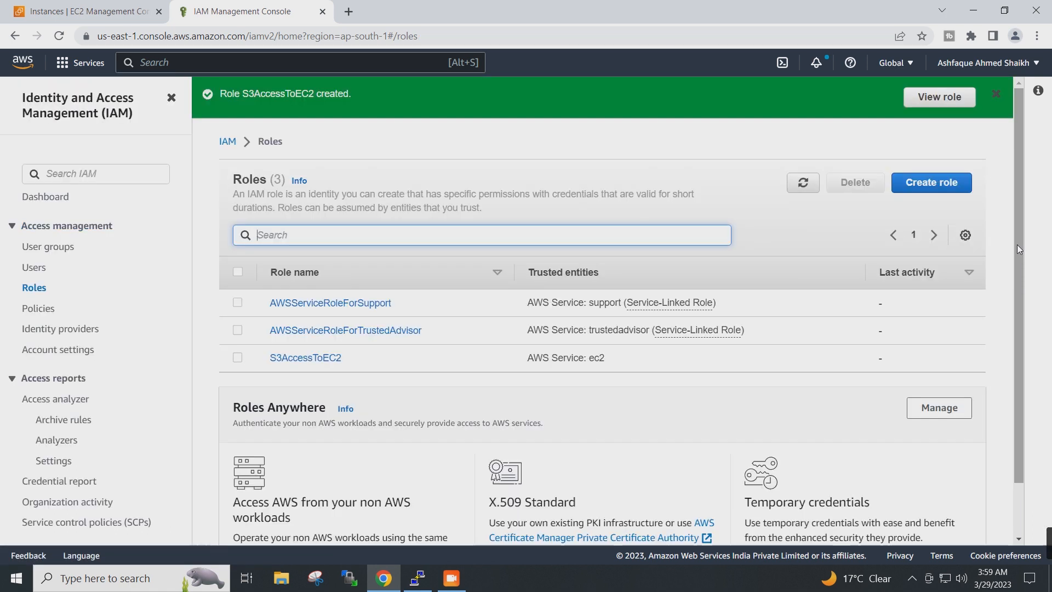
pyautogui.moveTo(479, 167)
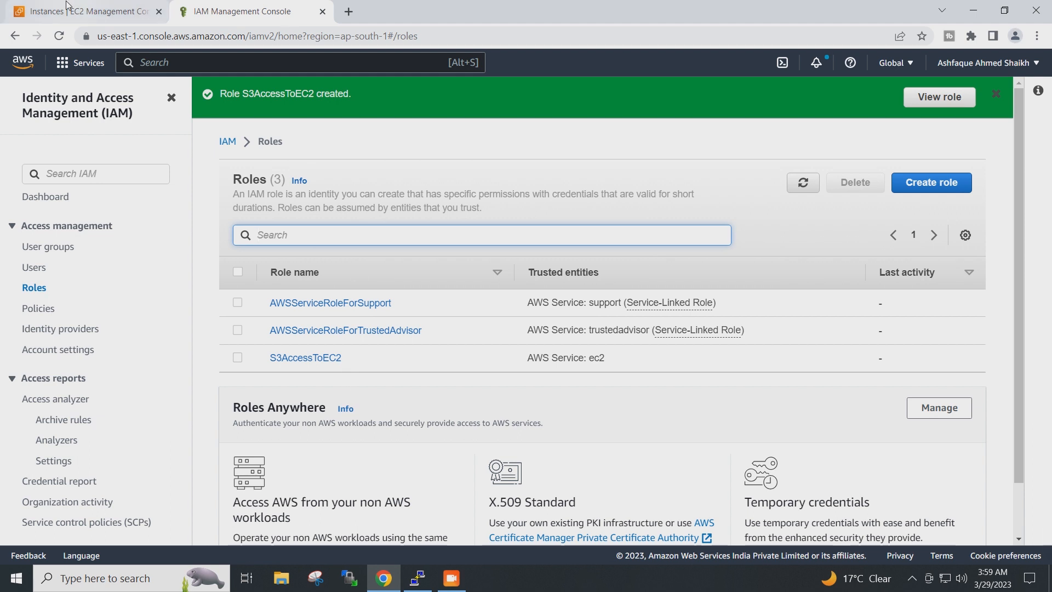
# Step: Attach the S3AccessToEC2 IAM role to instance UBUNTUEC2VM04 via Modify IAM role
pyautogui.click(84, 12)
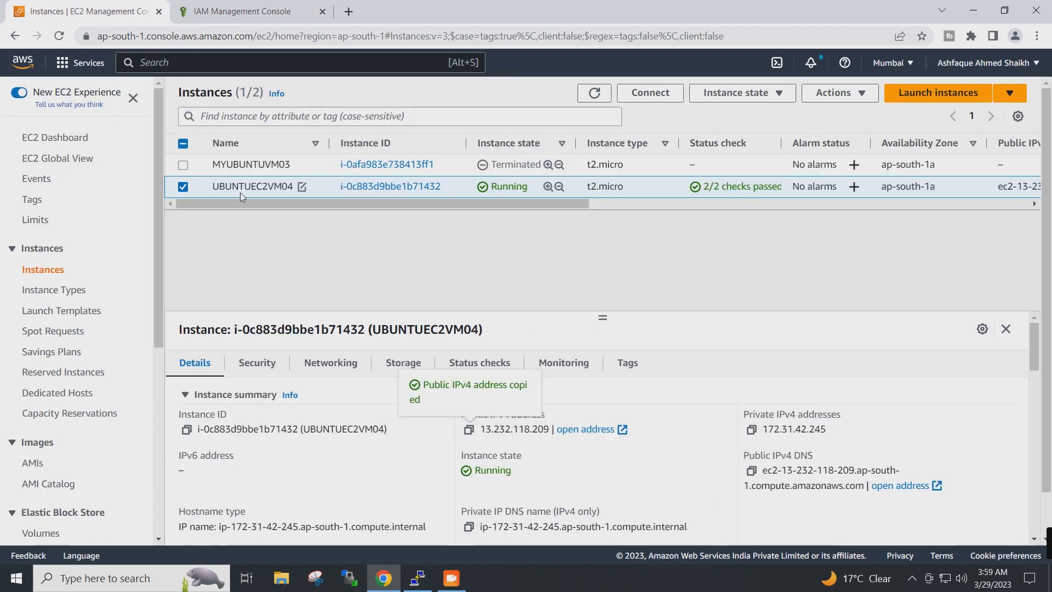
pyautogui.moveTo(190, 201)
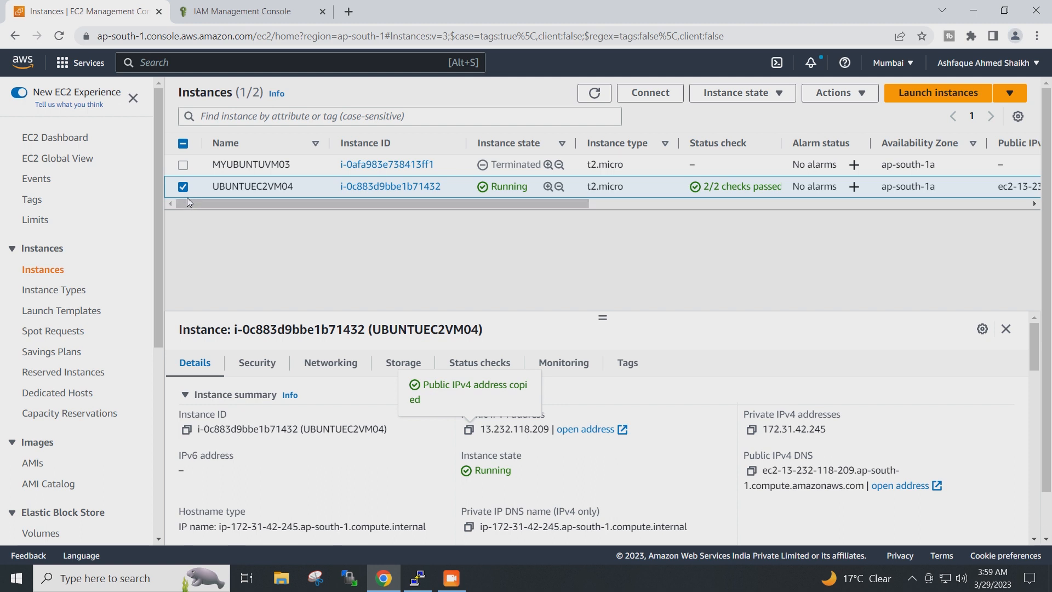
pyautogui.moveTo(835, 93)
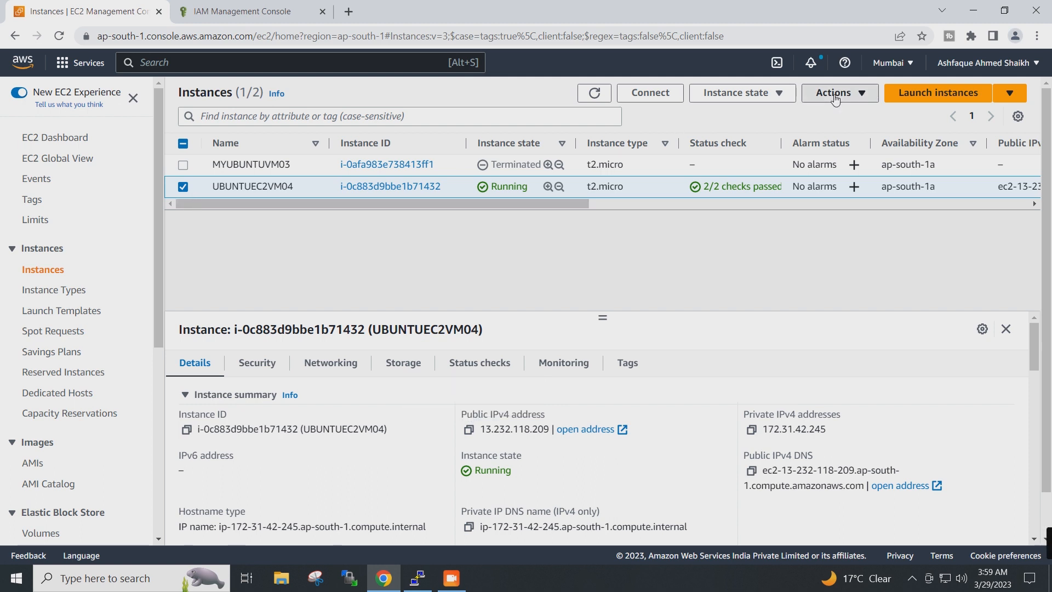
pyautogui.click(837, 93)
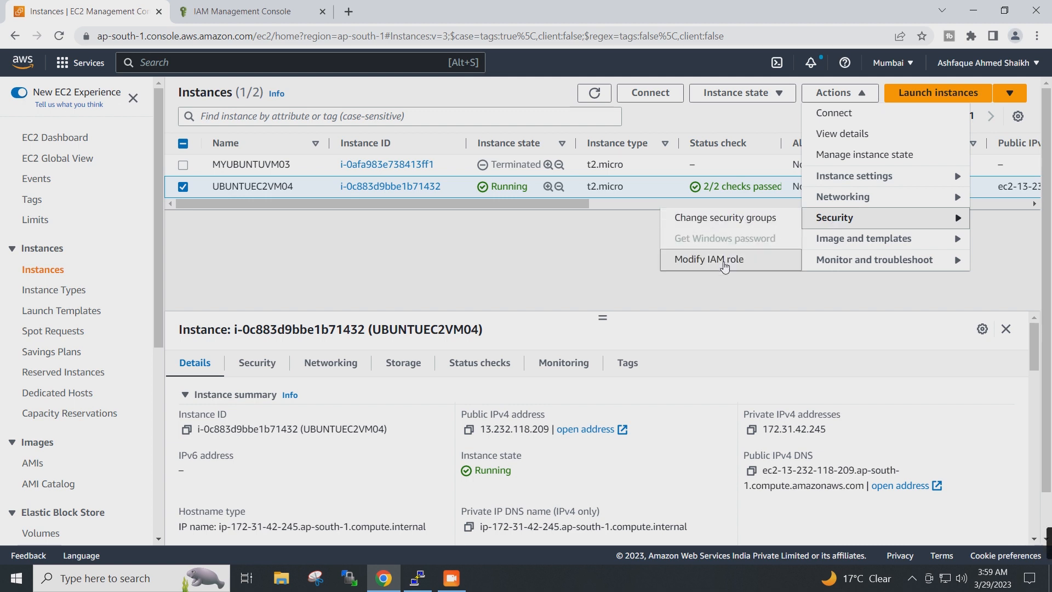
pyautogui.moveTo(767, 269)
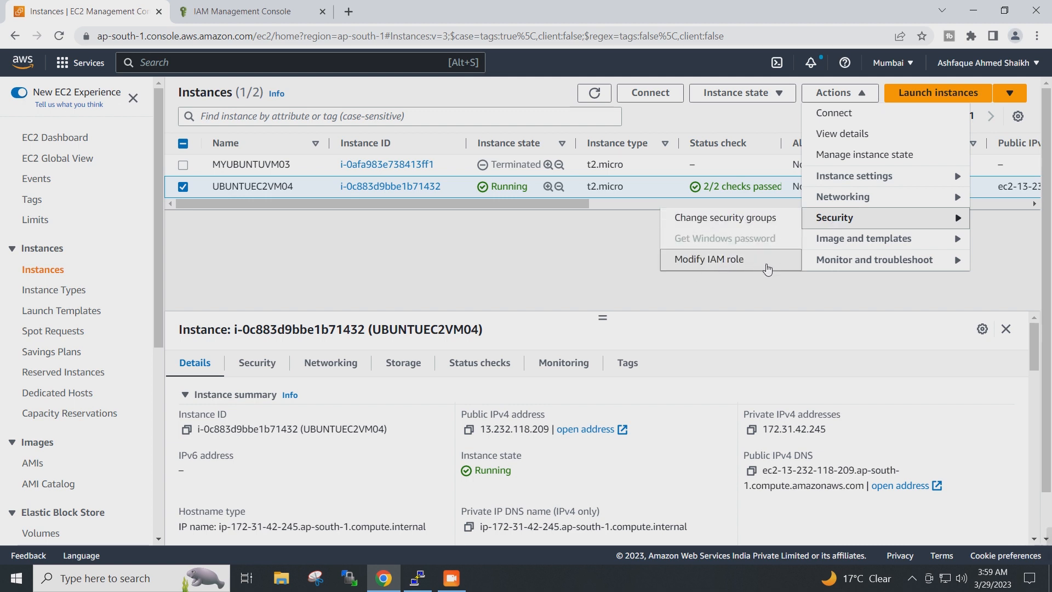
pyautogui.click(707, 259)
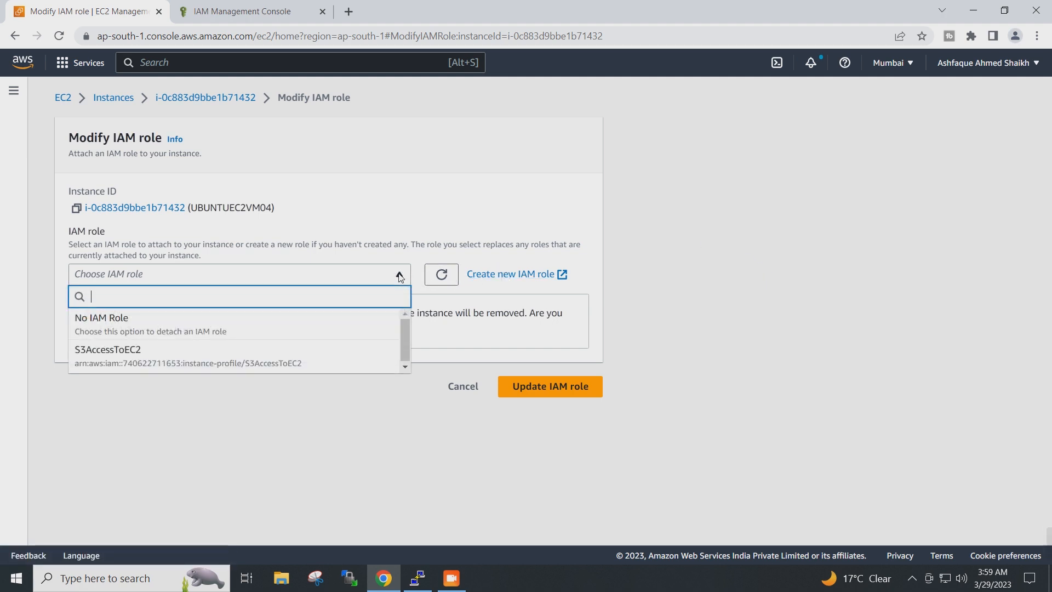
pyautogui.moveTo(345, 362)
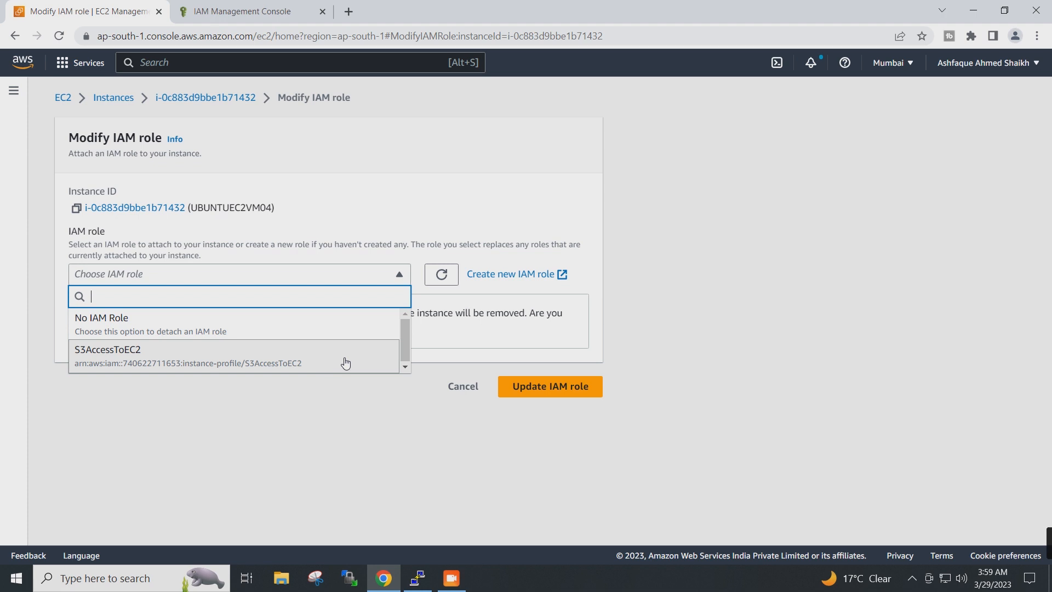
pyautogui.moveTo(332, 367)
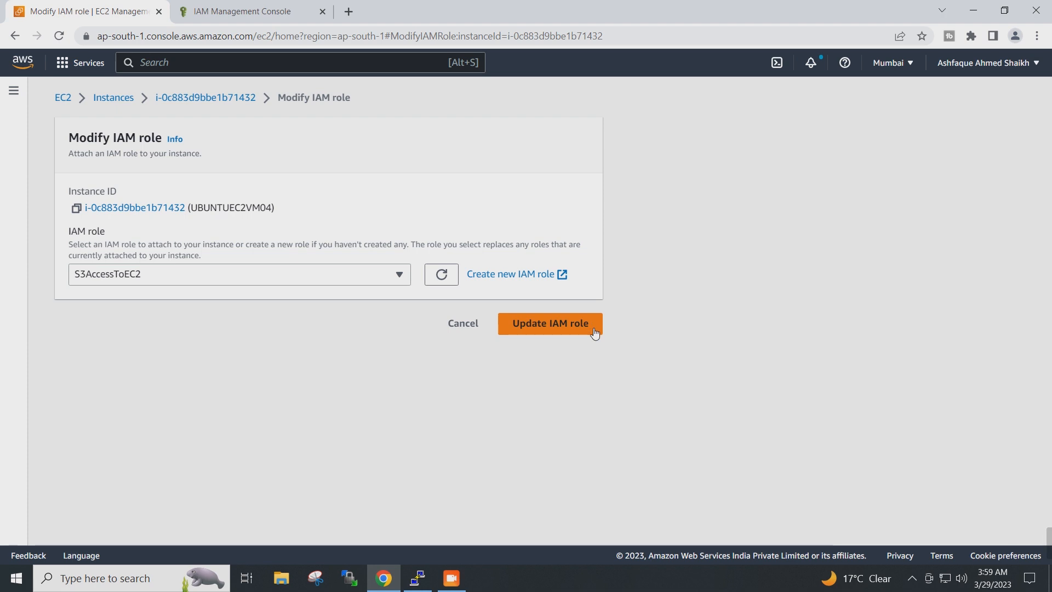
pyautogui.click(548, 323)
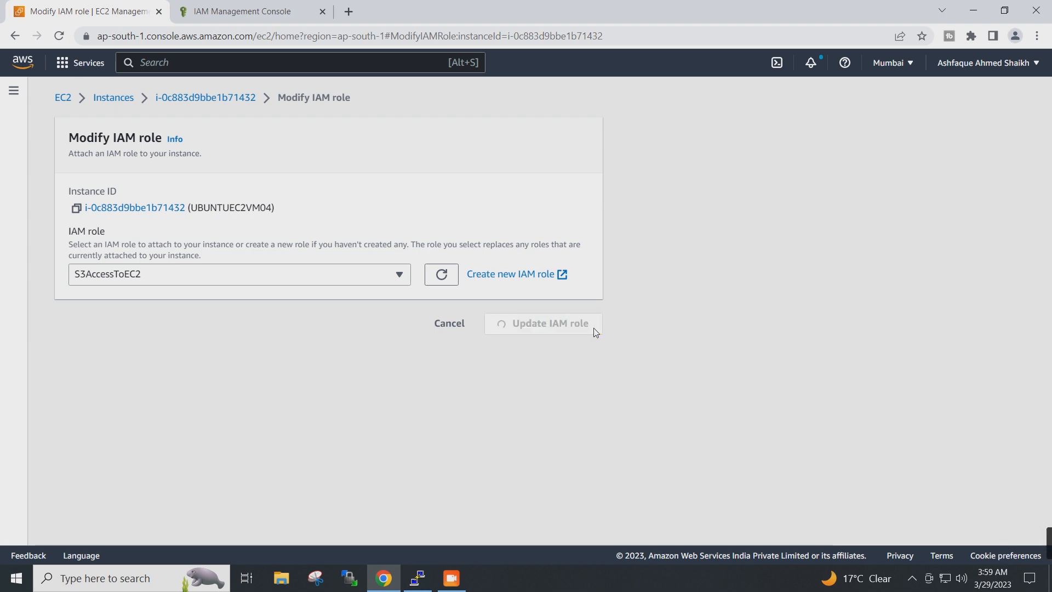
pyautogui.click(548, 323)
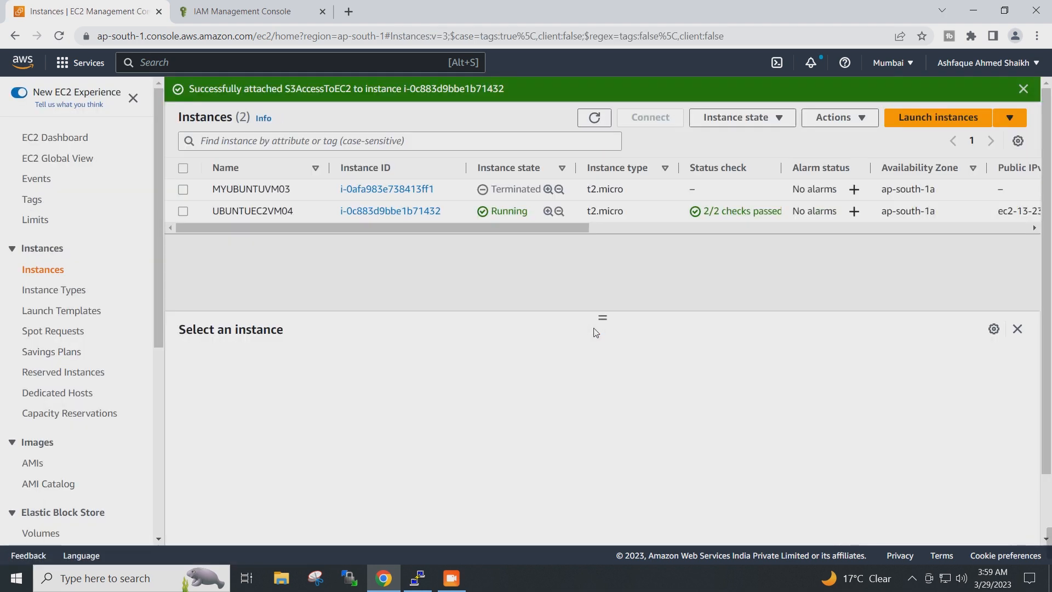
pyautogui.moveTo(442, 192)
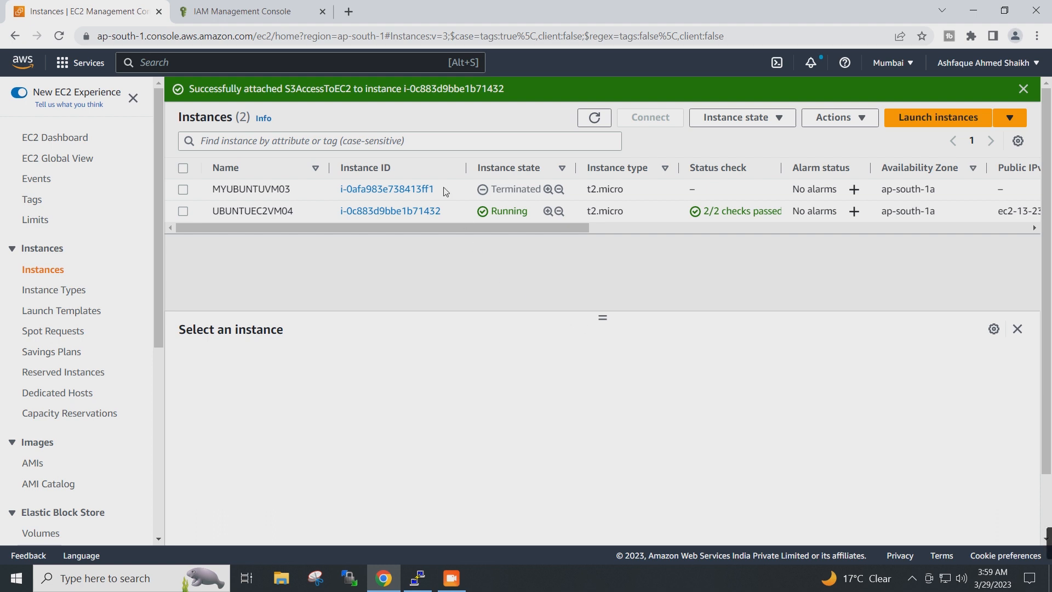
pyautogui.moveTo(334, 114)
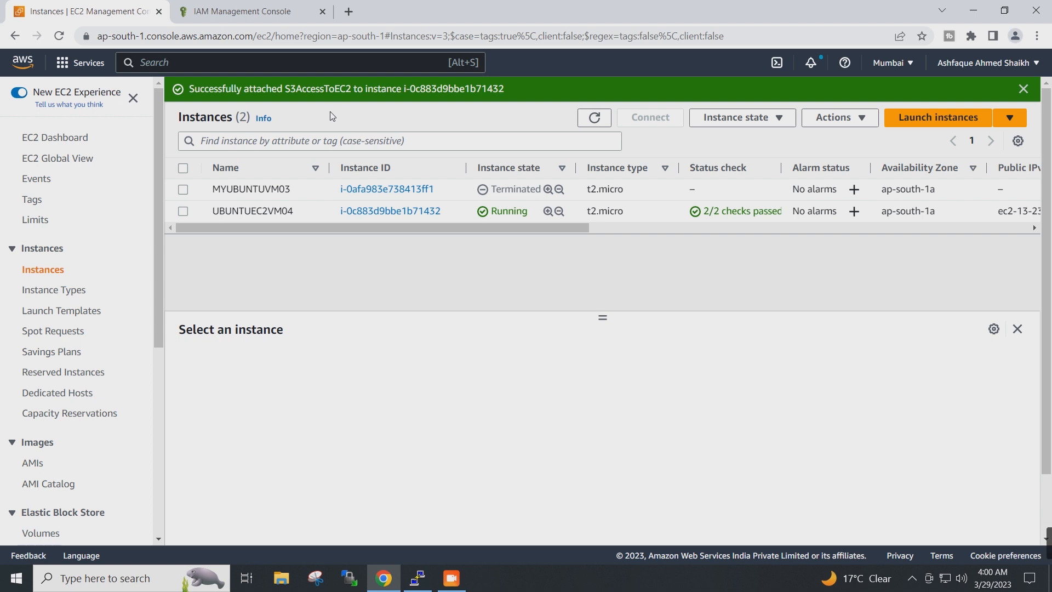
pyautogui.moveTo(309, 115)
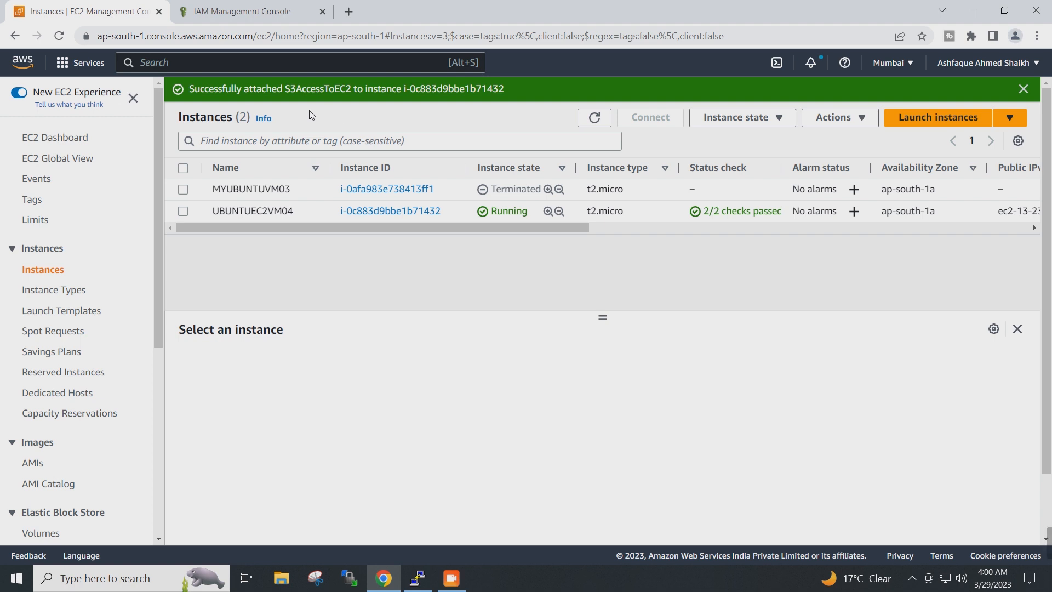
pyautogui.moveTo(329, 111)
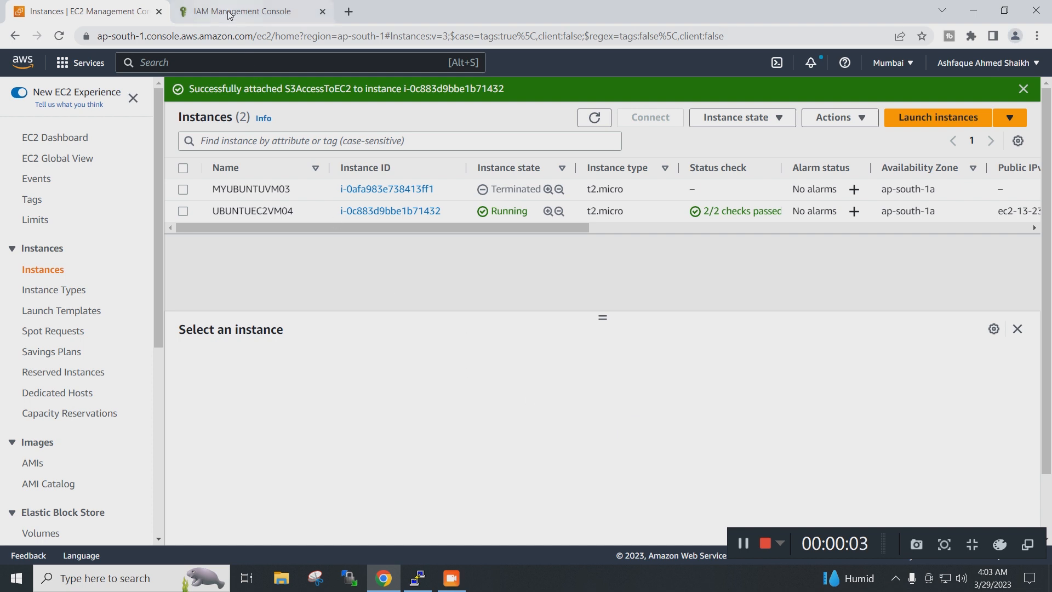
# Step: Search 's3' in the console and open the S3 service's bucket list
pyautogui.click(241, 12)
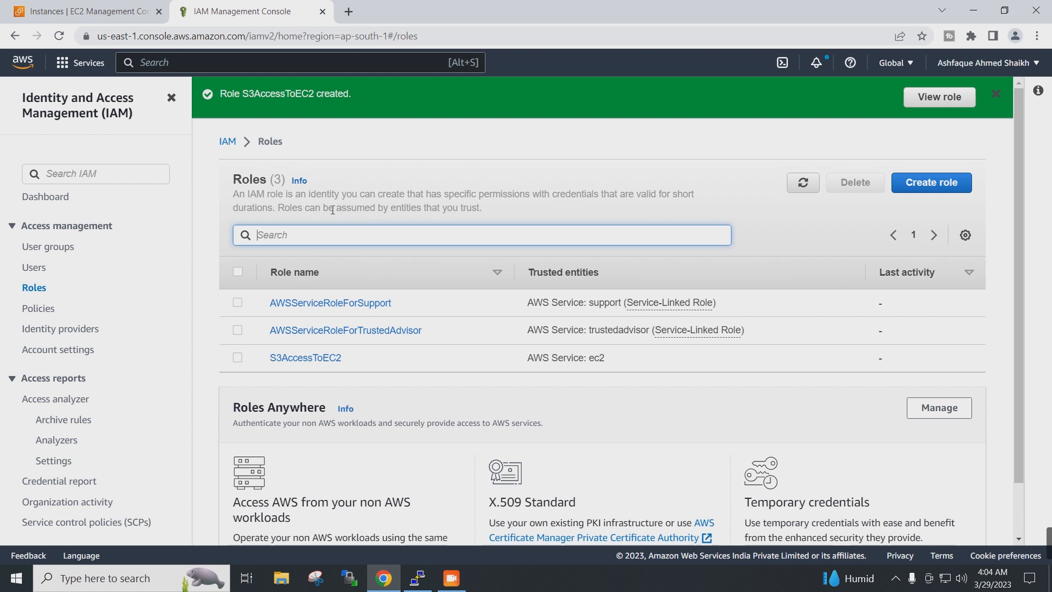
pyautogui.moveTo(490, 208)
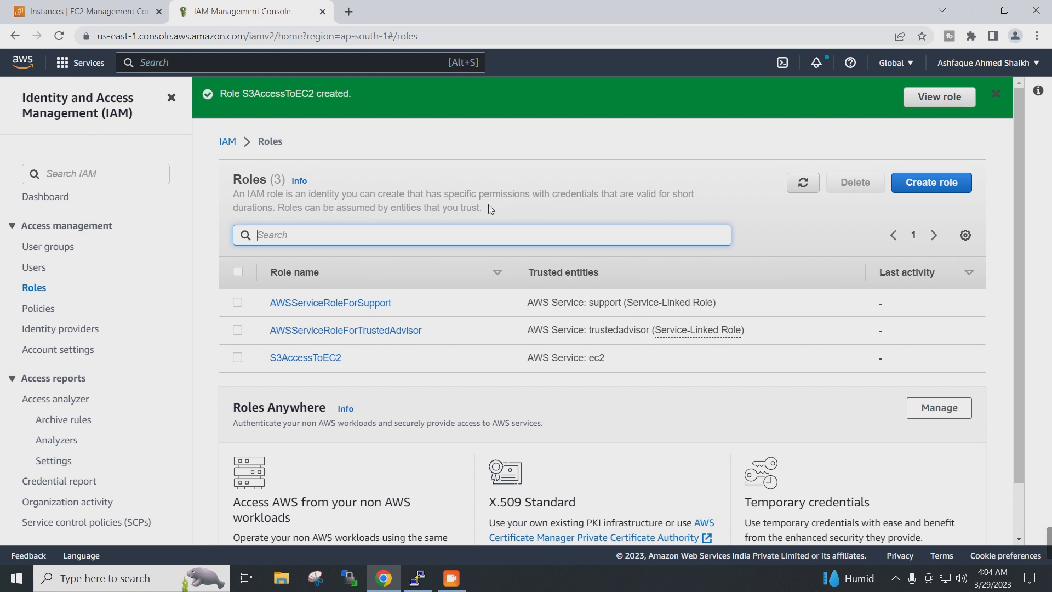
pyautogui.moveTo(141, 136)
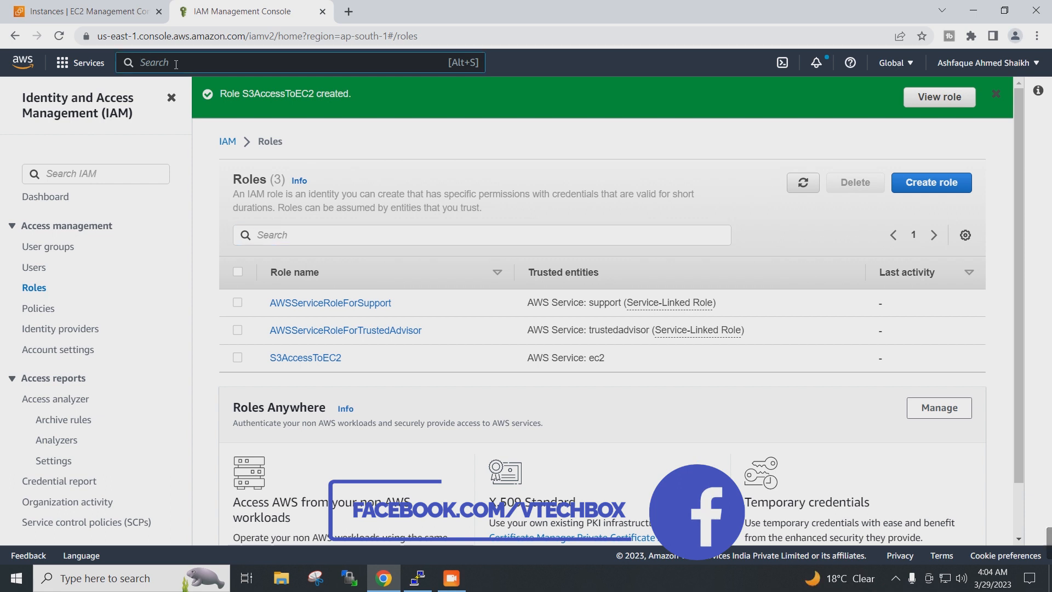
pyautogui.write('s3')
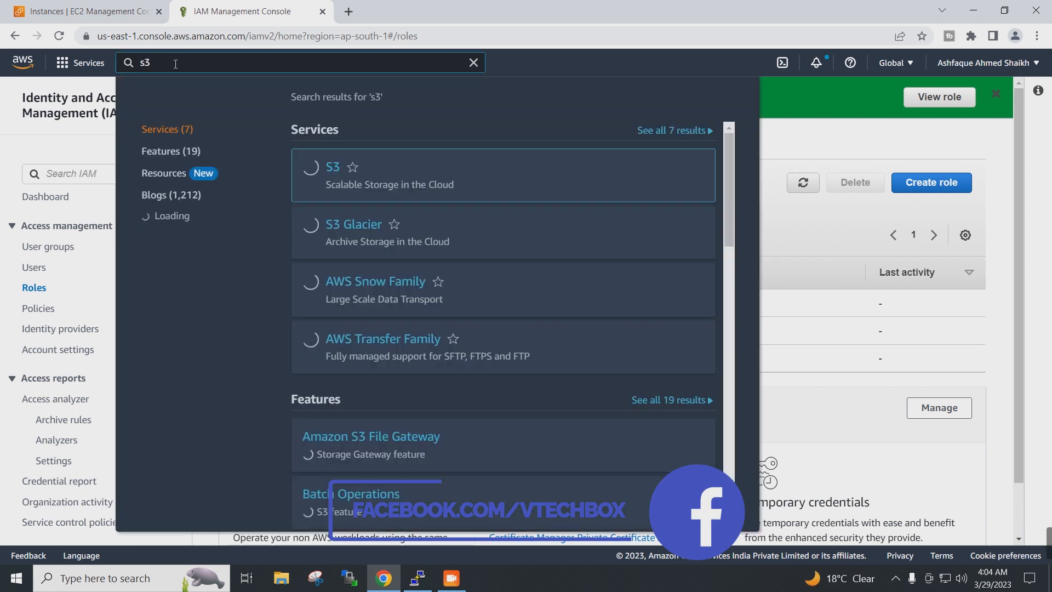
pyautogui.click(333, 167)
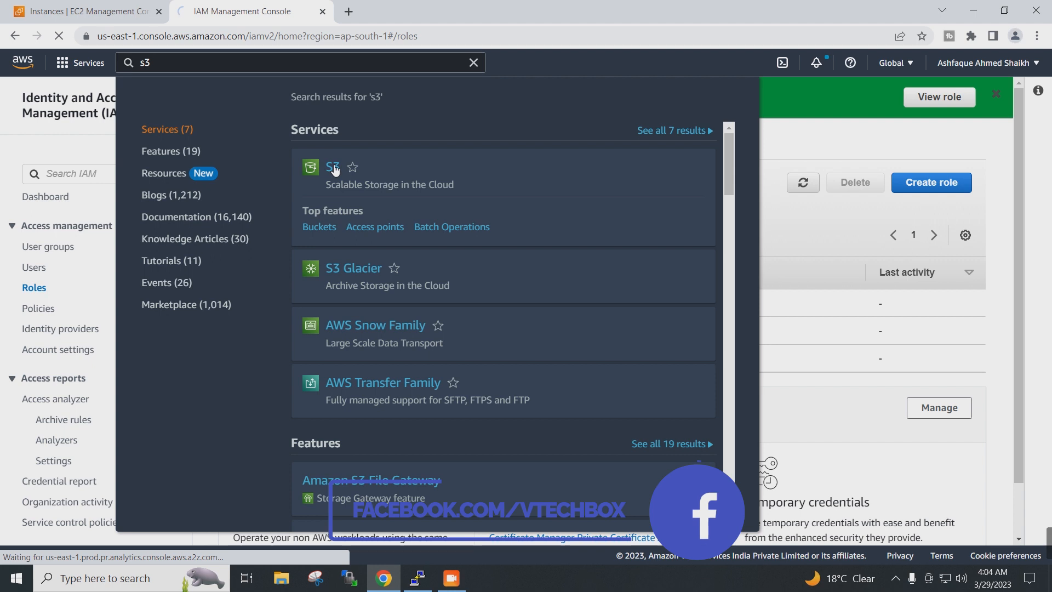
pyautogui.click(333, 167)
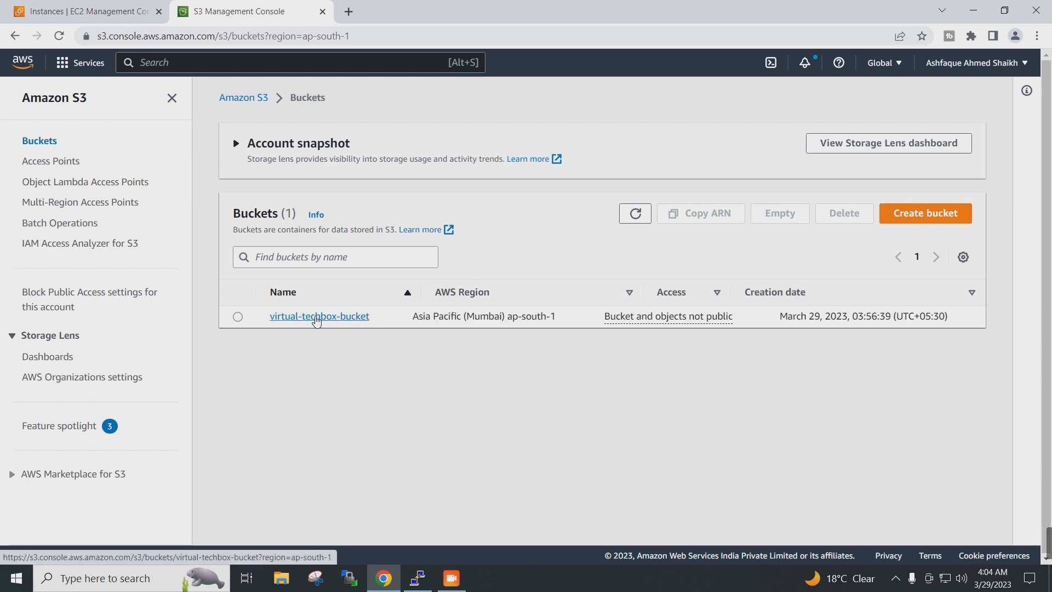
# Step: Open virtual-techbox-bucket and confirm its Objects tab holds no objects
pyautogui.click(320, 316)
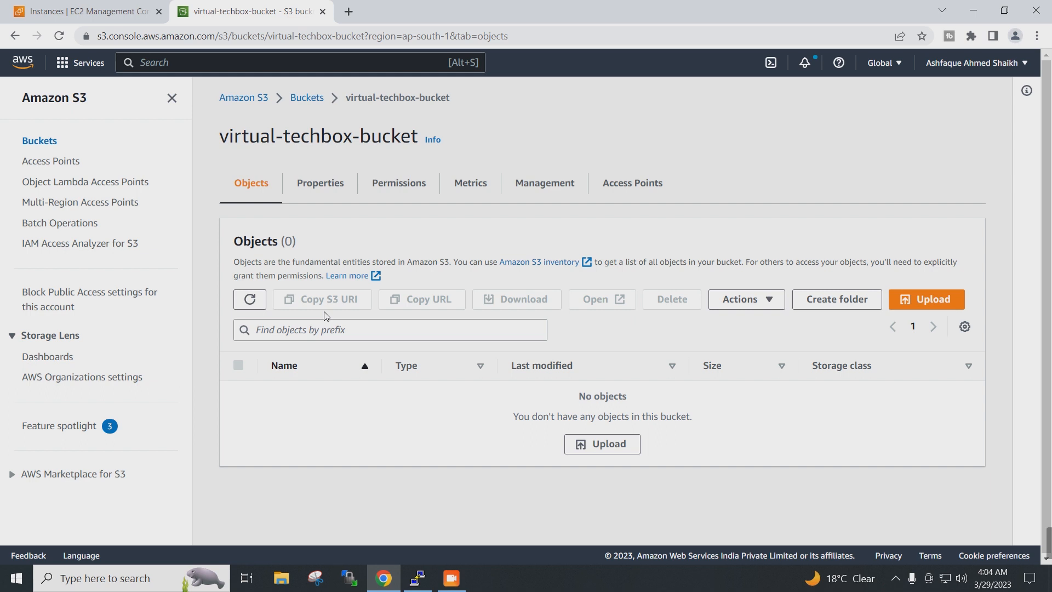
pyautogui.moveTo(648, 347)
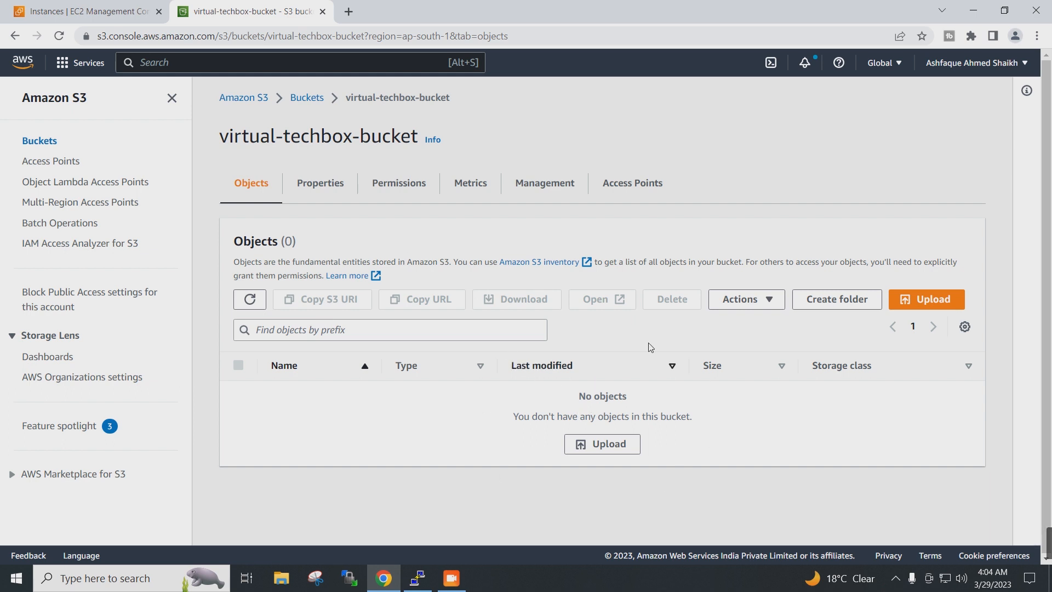
pyautogui.moveTo(649, 383)
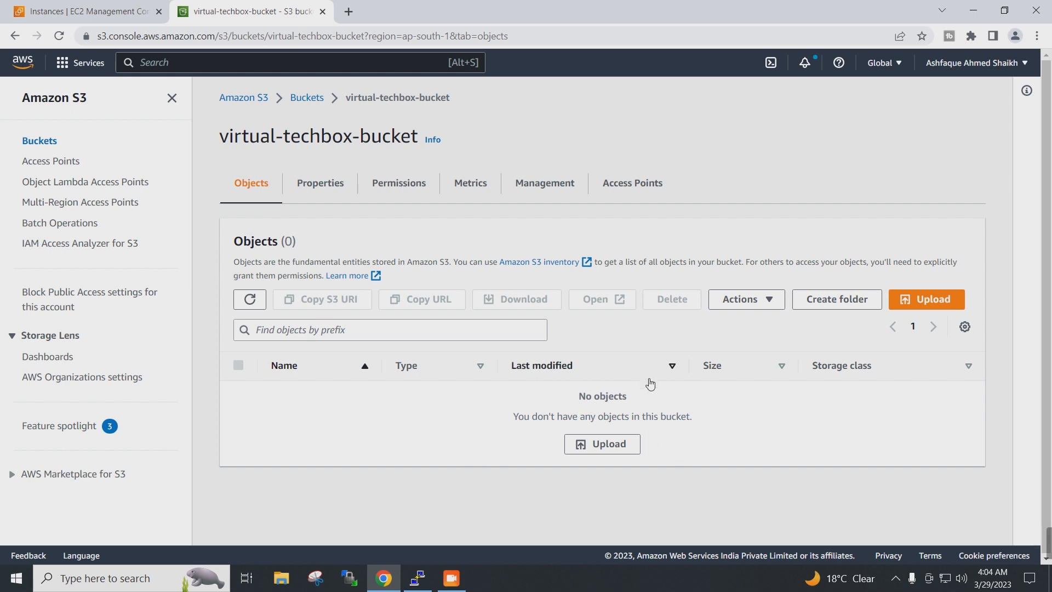
pyautogui.moveTo(960, 55)
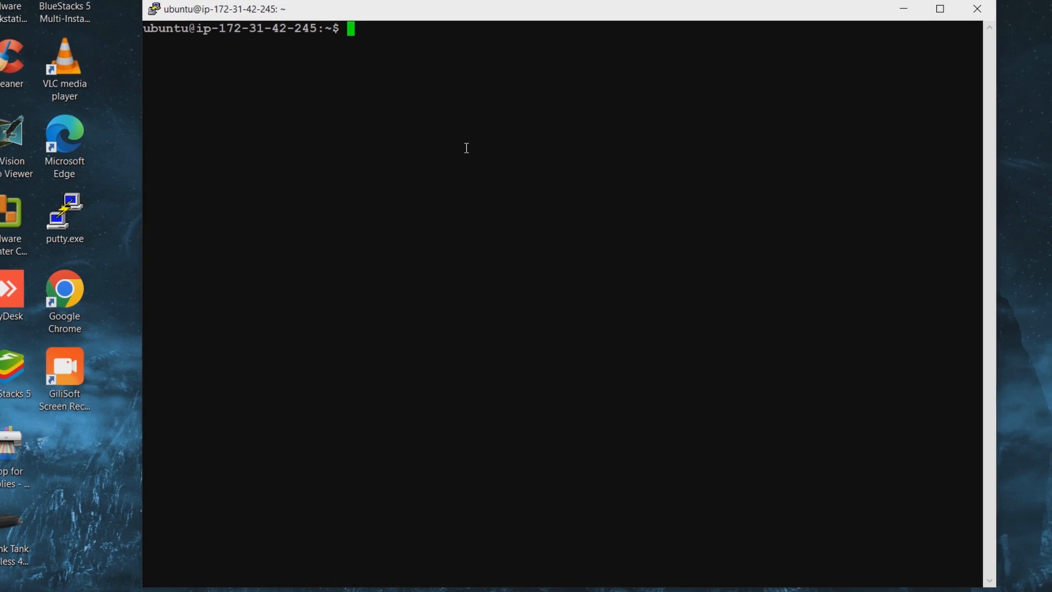
# Step: Run 'aws s3 ls' and find the aws command is not installed
pyautogui.write('aws')
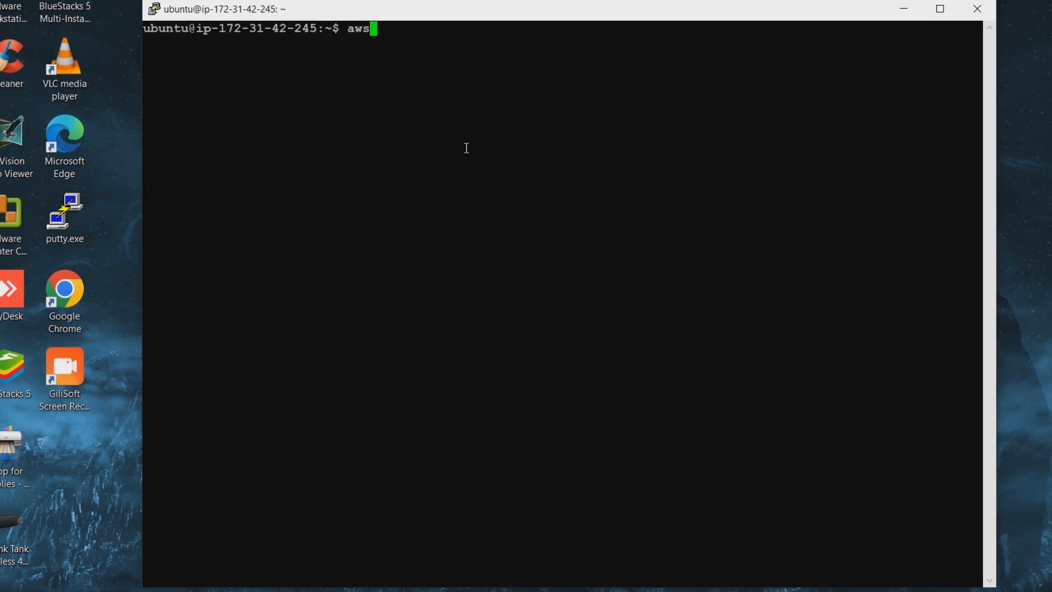
pyautogui.write('s3')
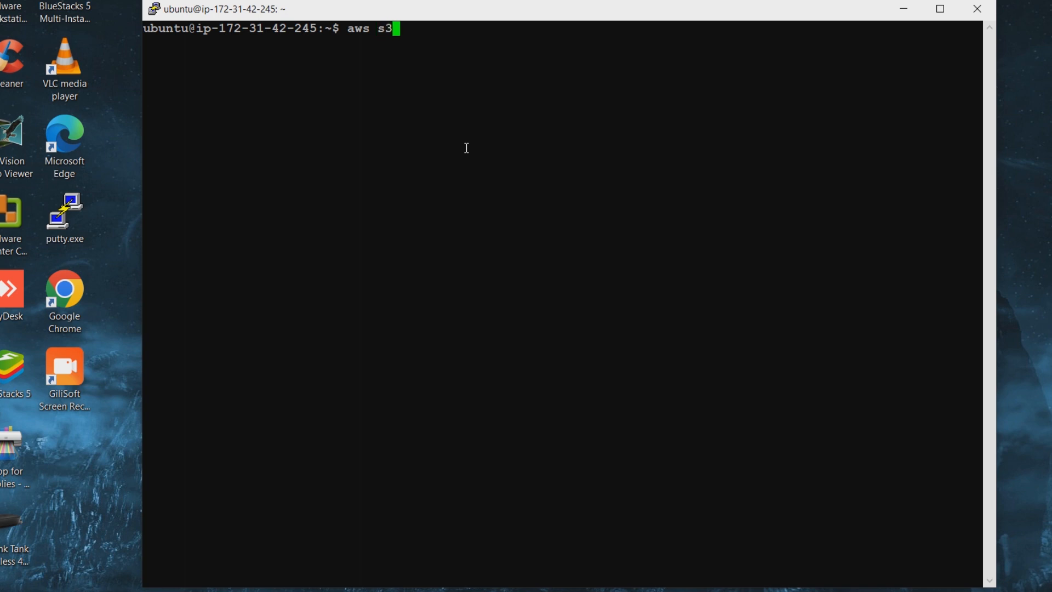
pyautogui.write('ls')
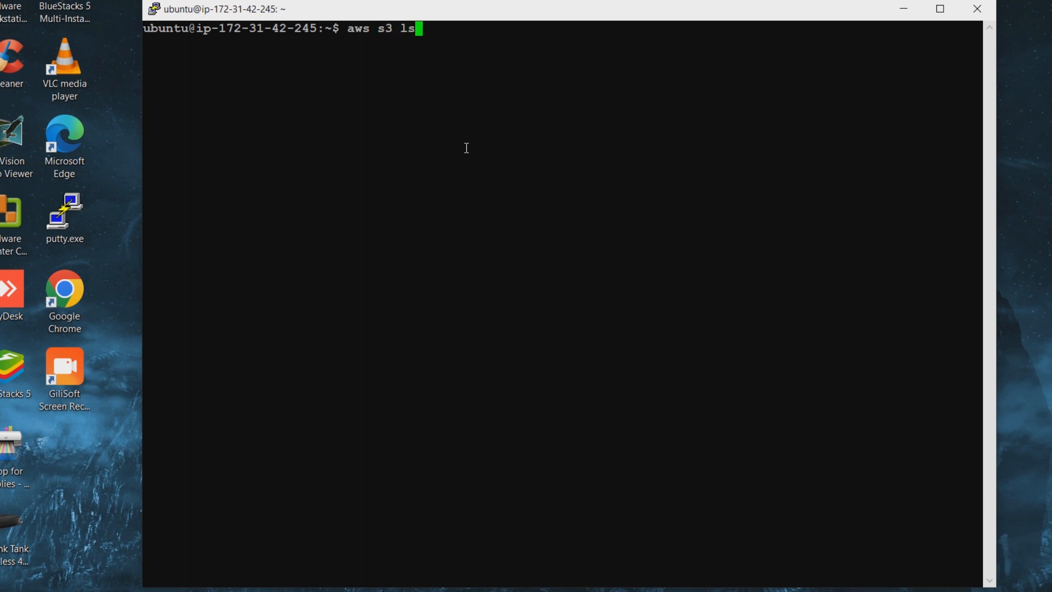
pyautogui.press('Return')
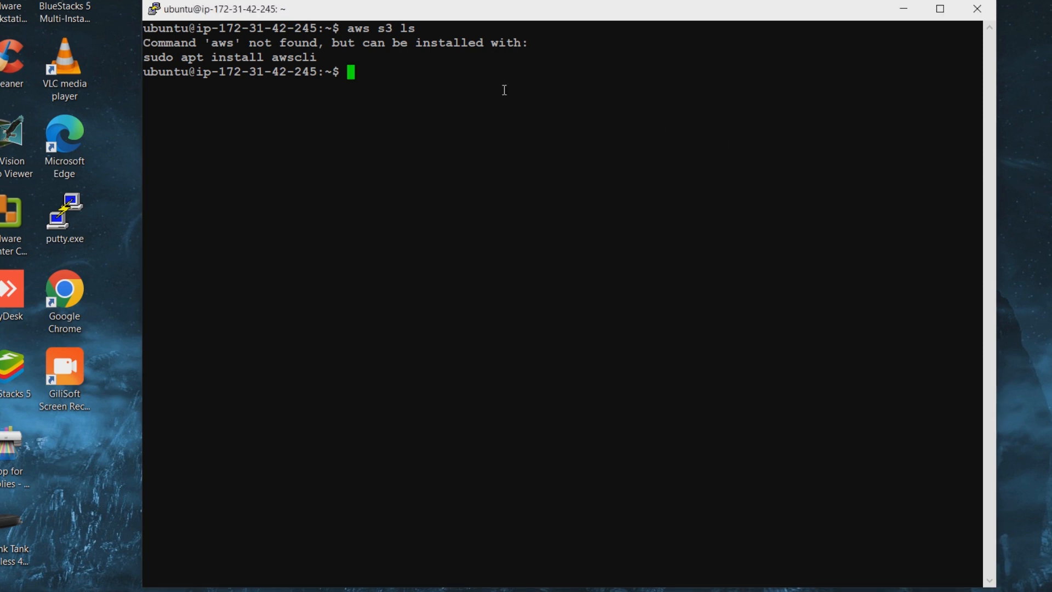
# Step: Refresh the package lists with 'sudo apt update' and clear the terminal
pyautogui.write('sudo apt update')
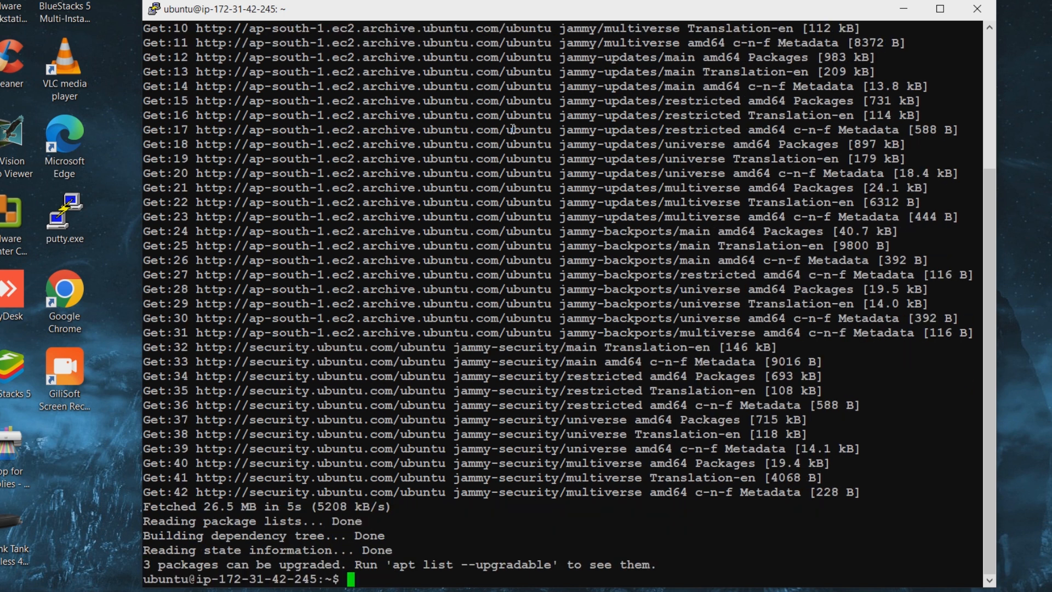
pyautogui.write('cle')
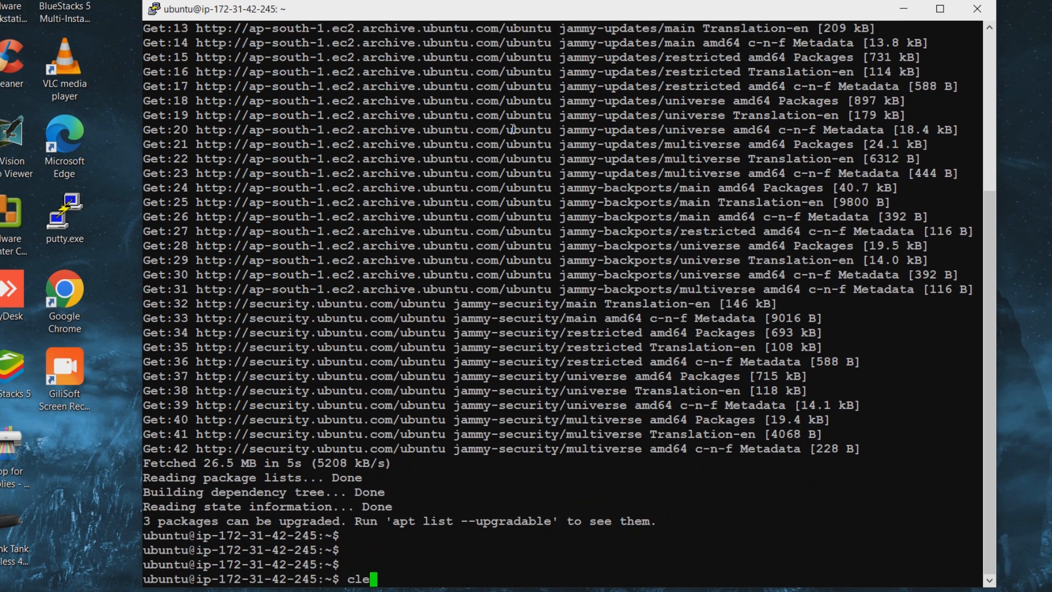
pyautogui.press('Return')
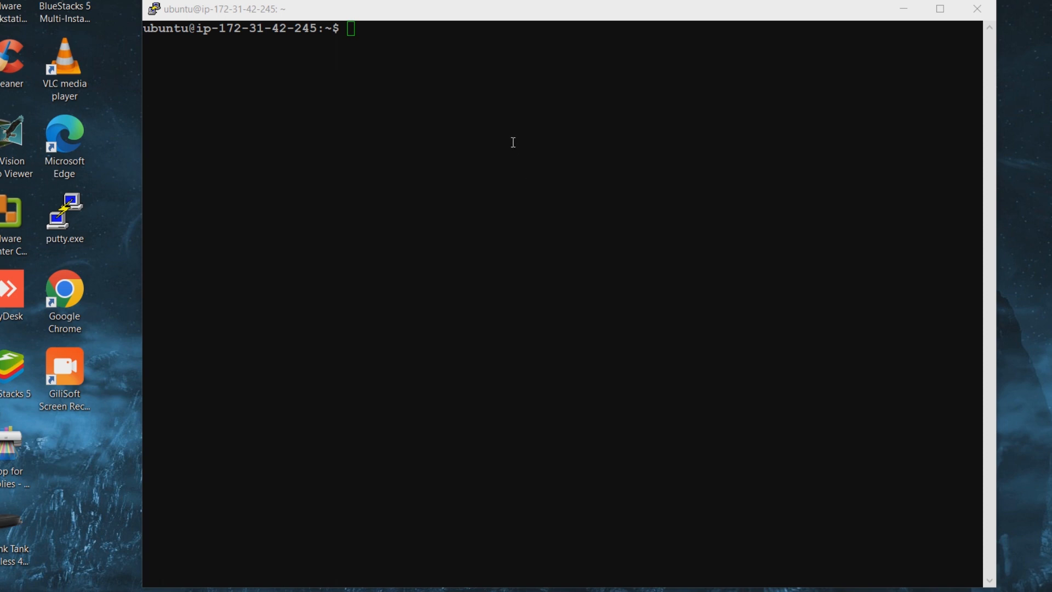
# Step: Install awscli 1.22.34 with 'sudo apt install awscli -y', then type clear
pyautogui.write('sudo apt install awscli -y')
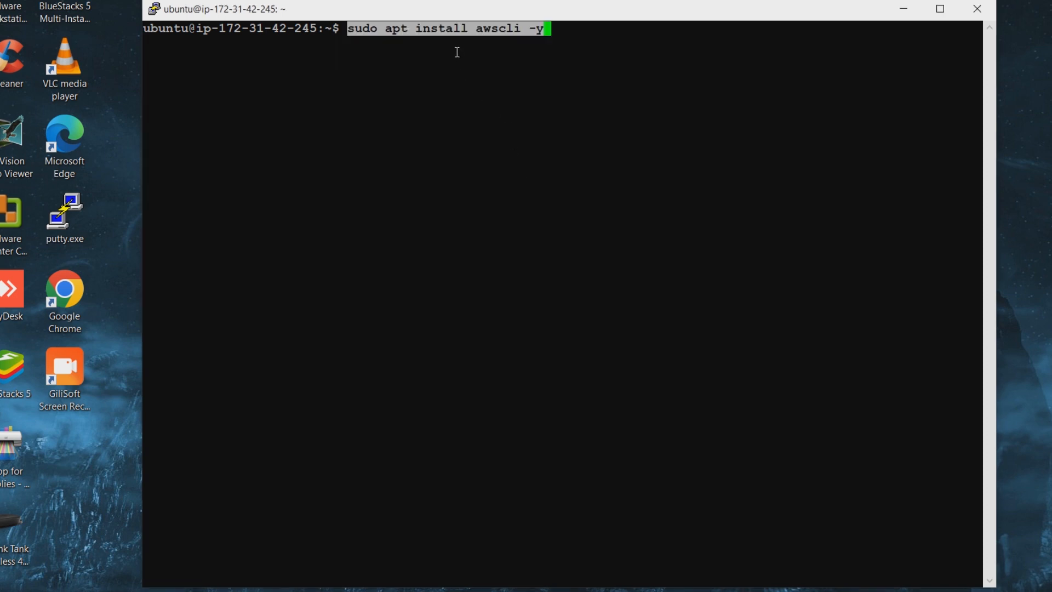
pyautogui.moveTo(514, 113)
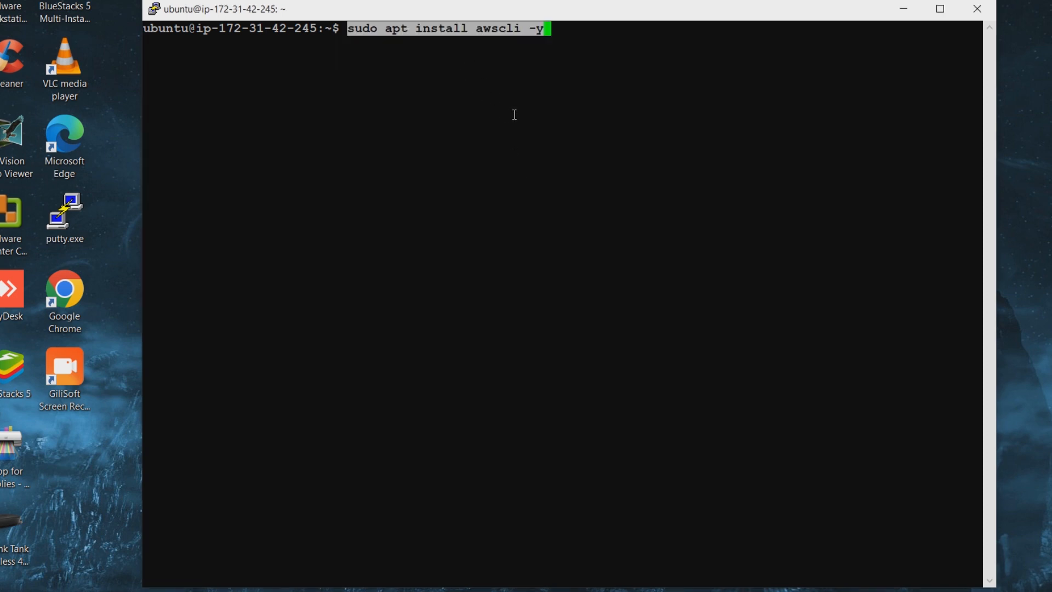
pyautogui.press('Return')
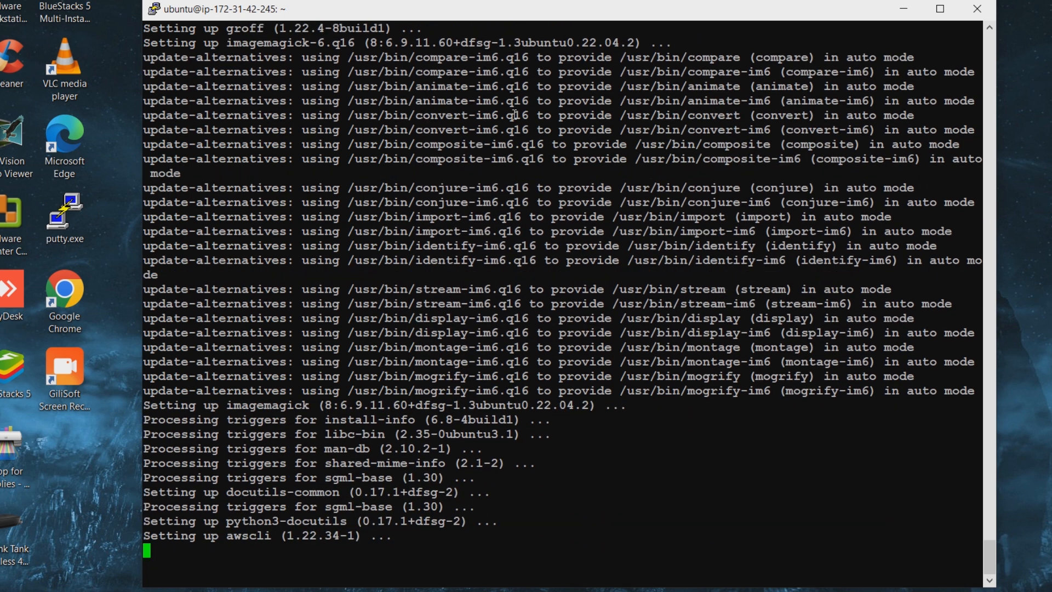
pyautogui.scroll(-3)
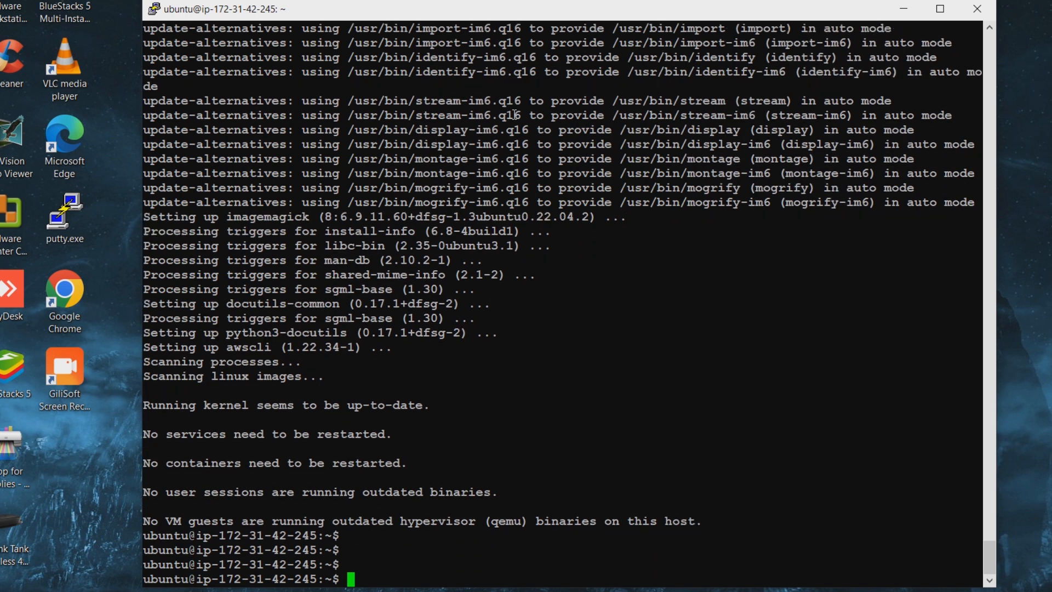
pyautogui.write('clear')
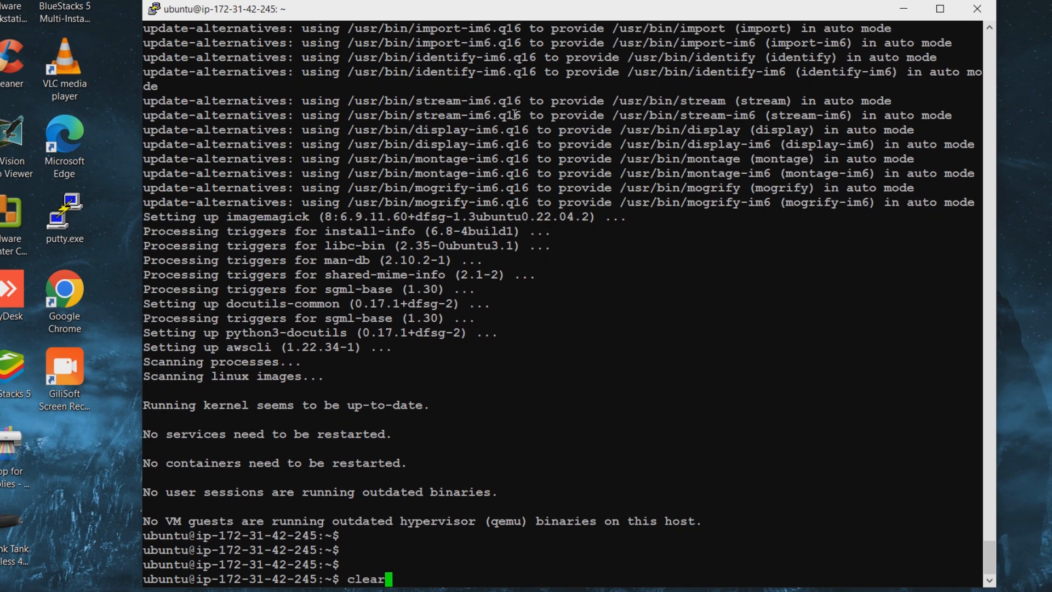
# Step: Clear the screen and check the installed AWS CLI version (1.22.34)
pyautogui.press('Return')
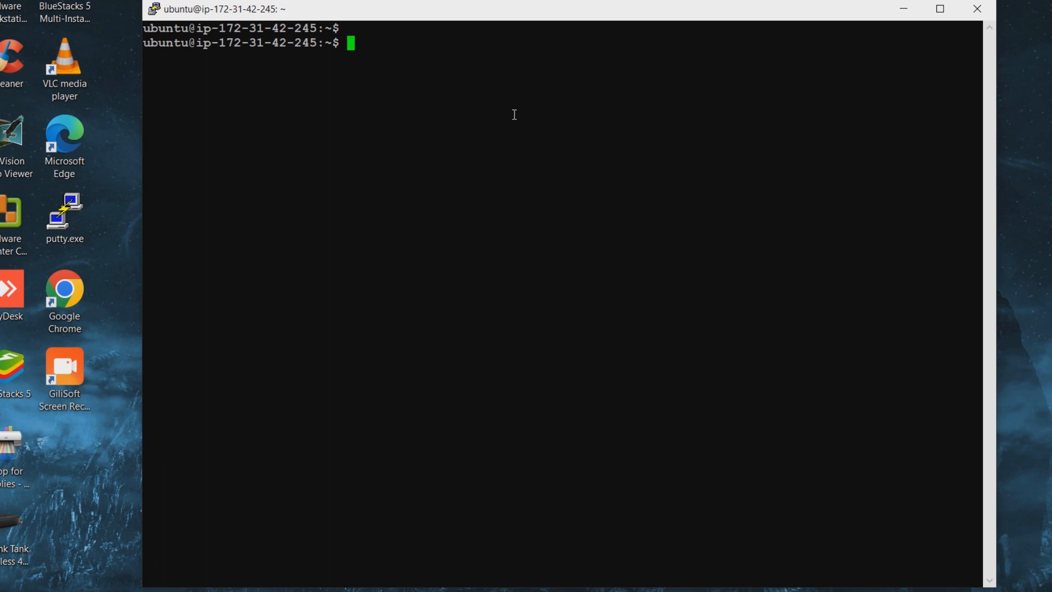
pyautogui.write('aws')
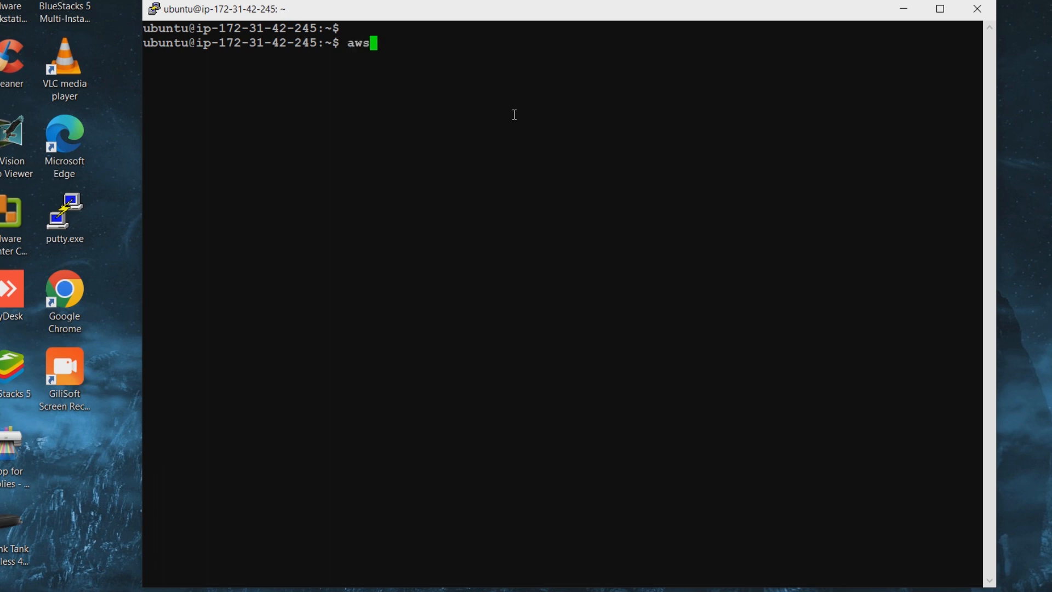
pyautogui.write('--version')
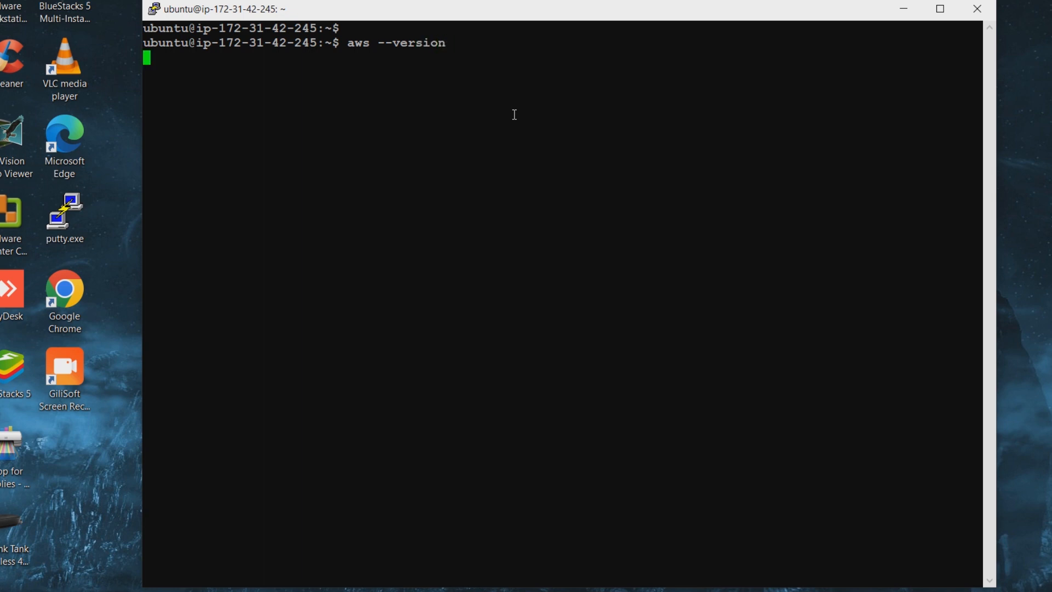
pyautogui.press('Return')
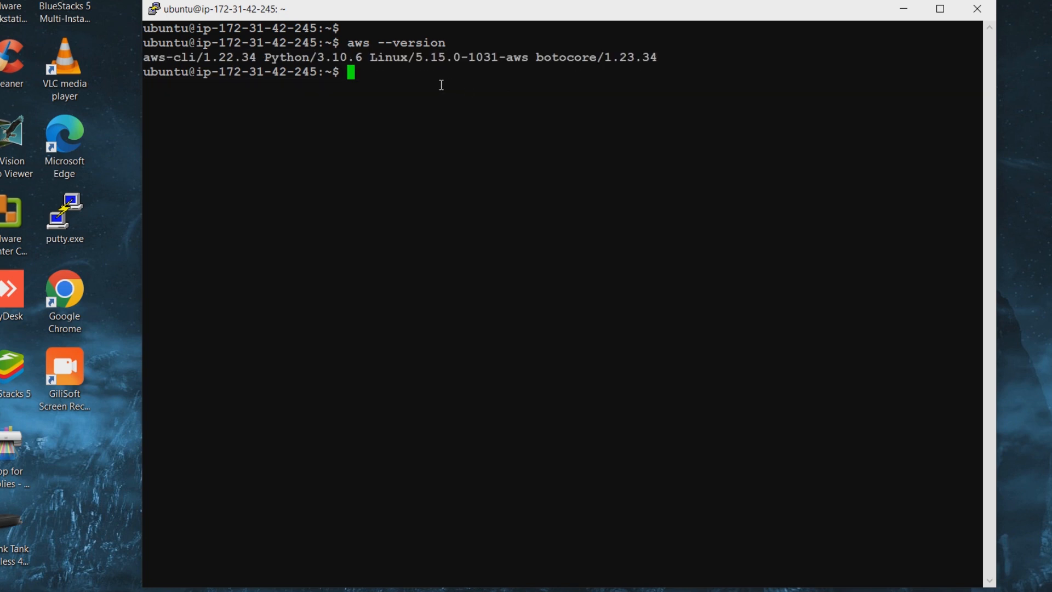
# Step: Run 'aws s3 ls' to list buckets, revealing virtual-techbox-bucket
pyautogui.press('Return')
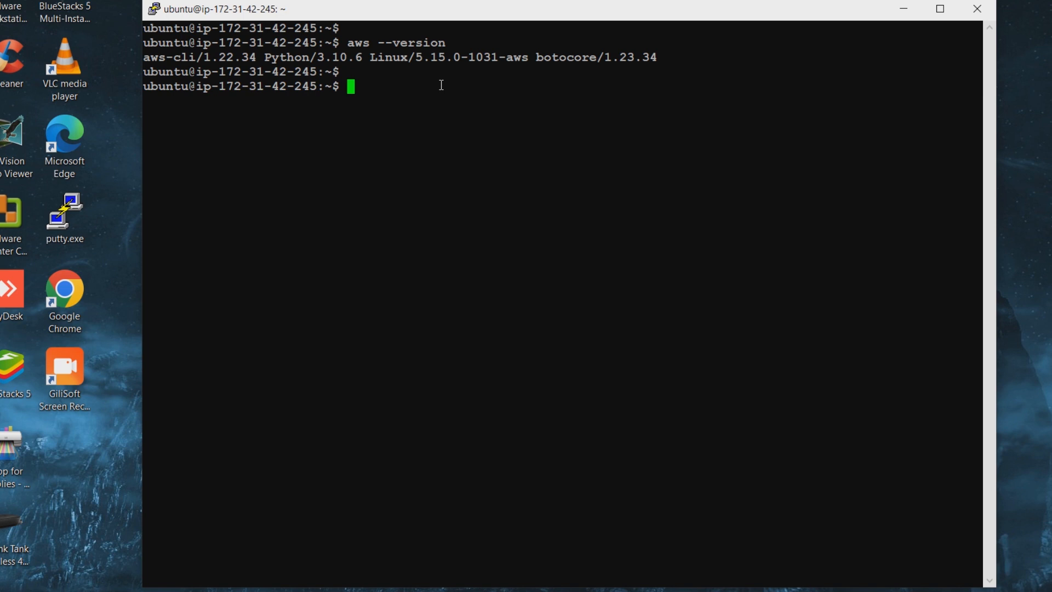
pyautogui.write('aws se')
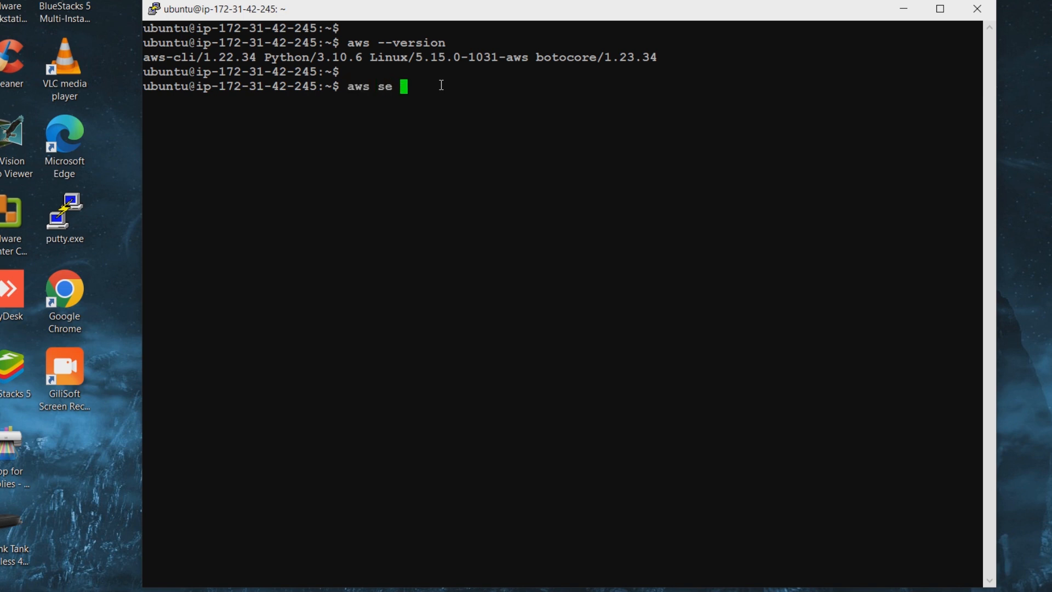
pyautogui.write('ls')
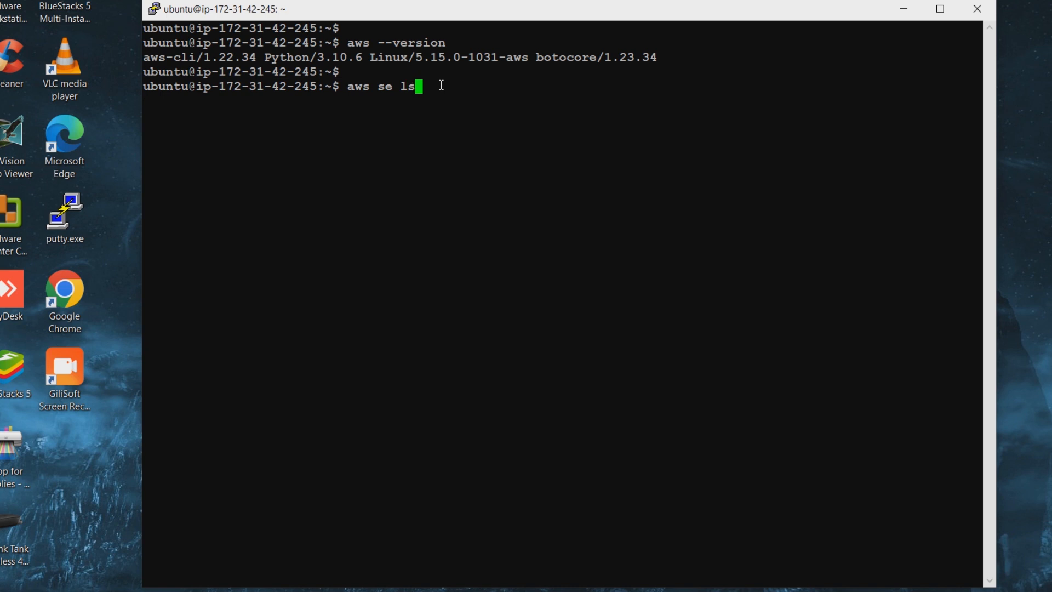
pyautogui.press('BackSpace')
pyautogui.write('3')
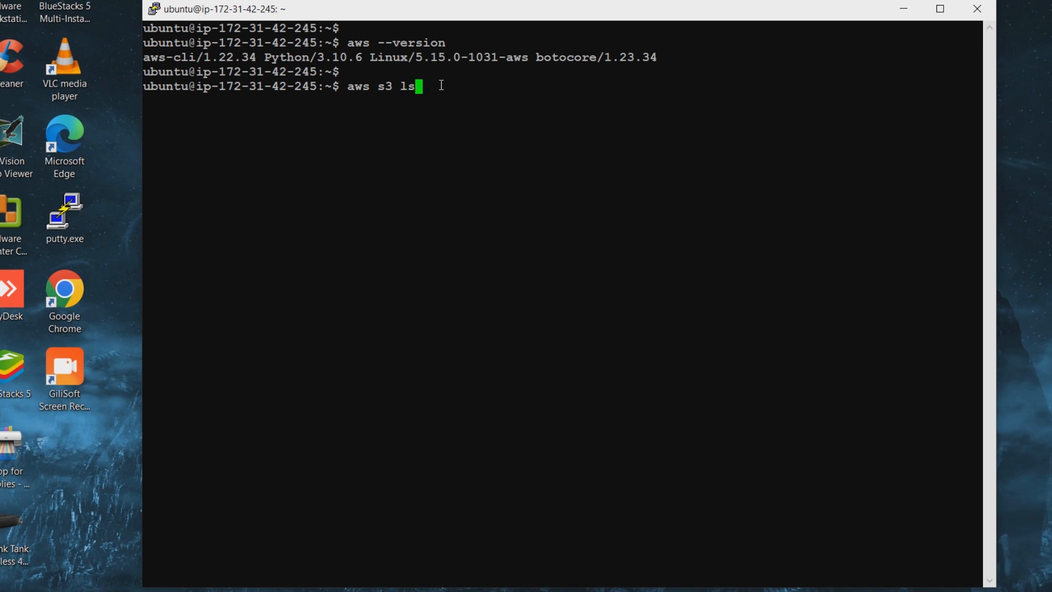
pyautogui.press('Return')
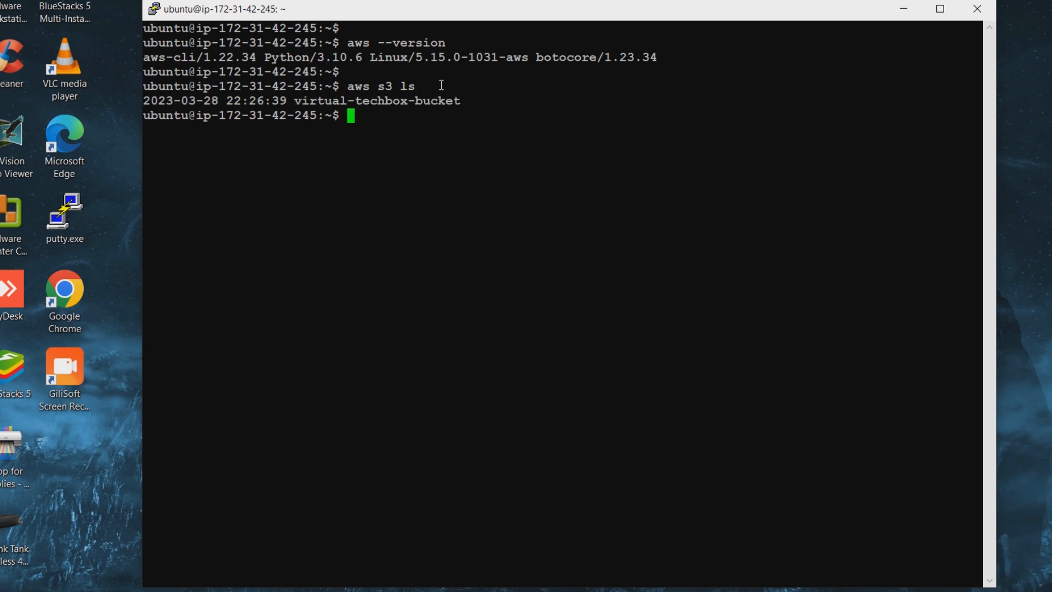
pyautogui.moveTo(422, 105)
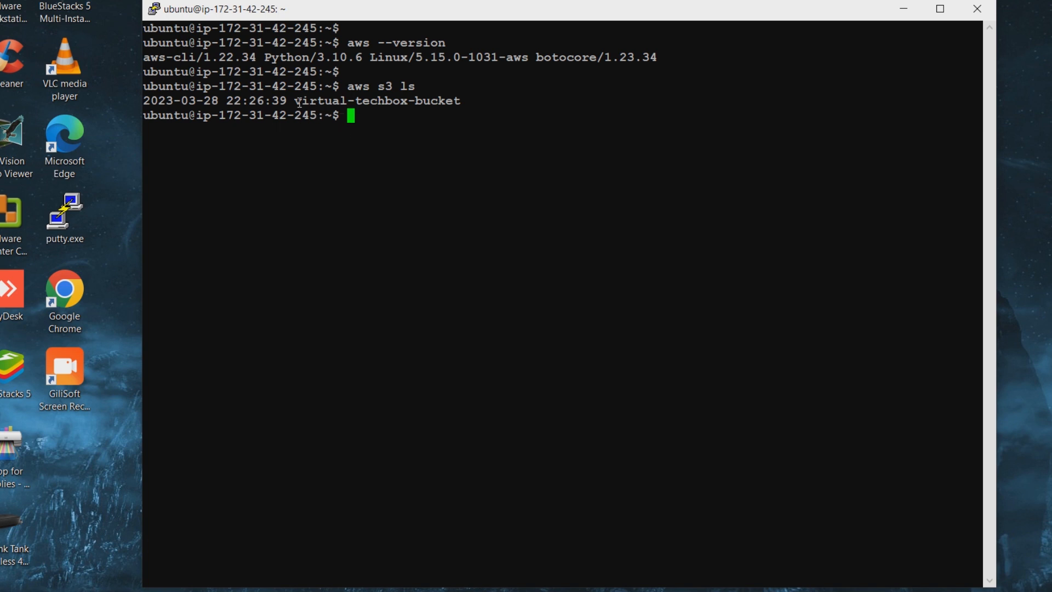
pyautogui.doubleClick(301, 101)
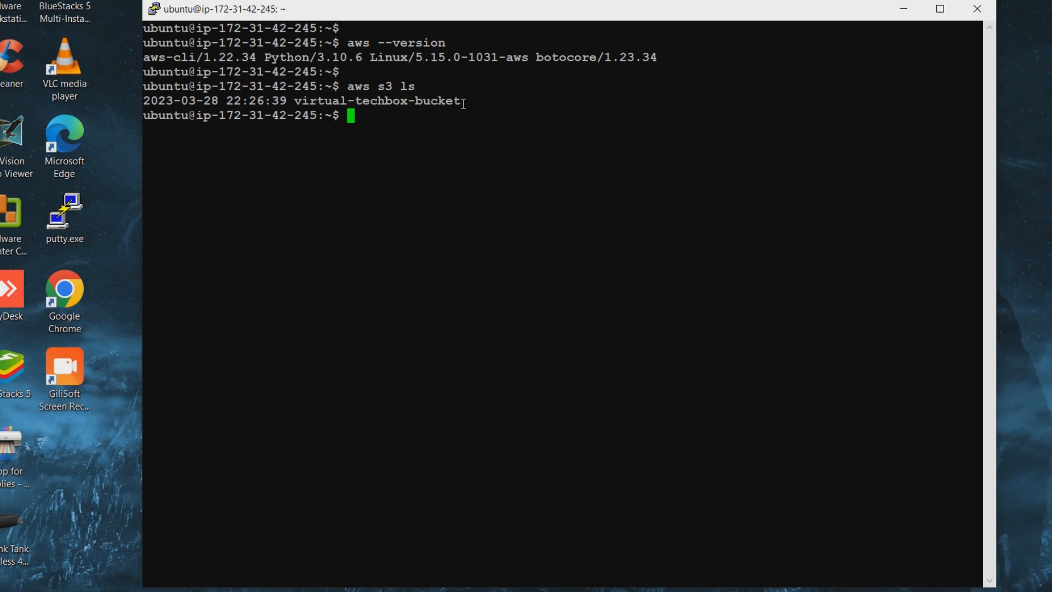
pyautogui.doubleClick(376, 100)
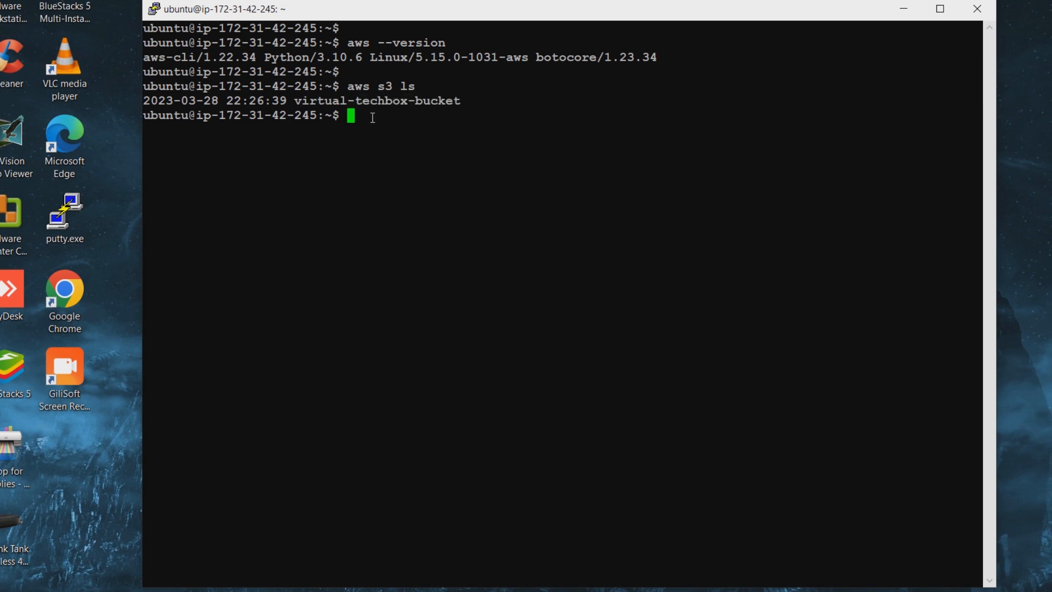
pyautogui.press('Return')
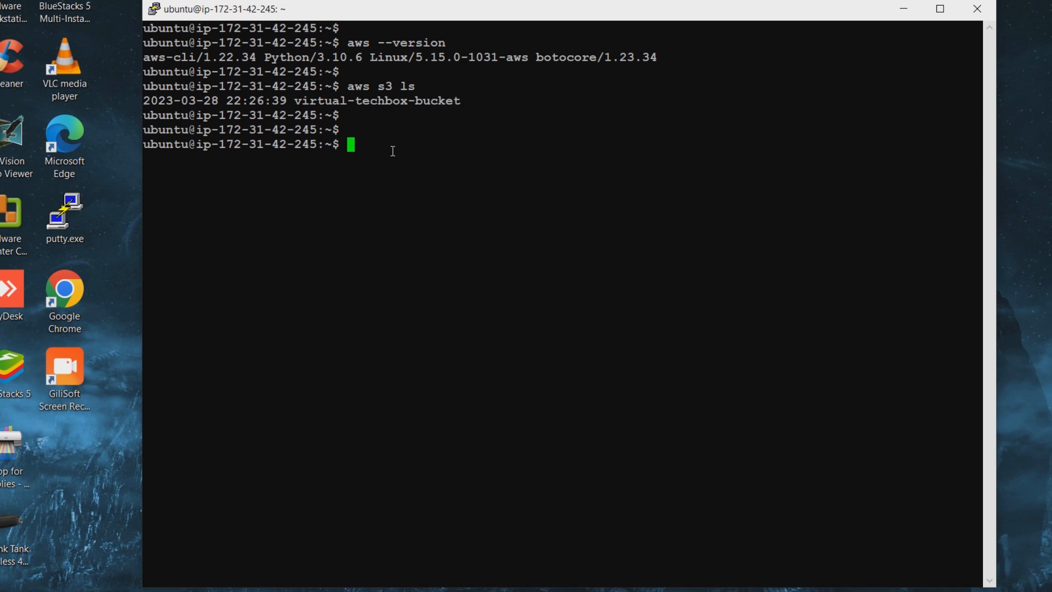
pyautogui.moveTo(406, 143)
pyautogui.write('pwd')
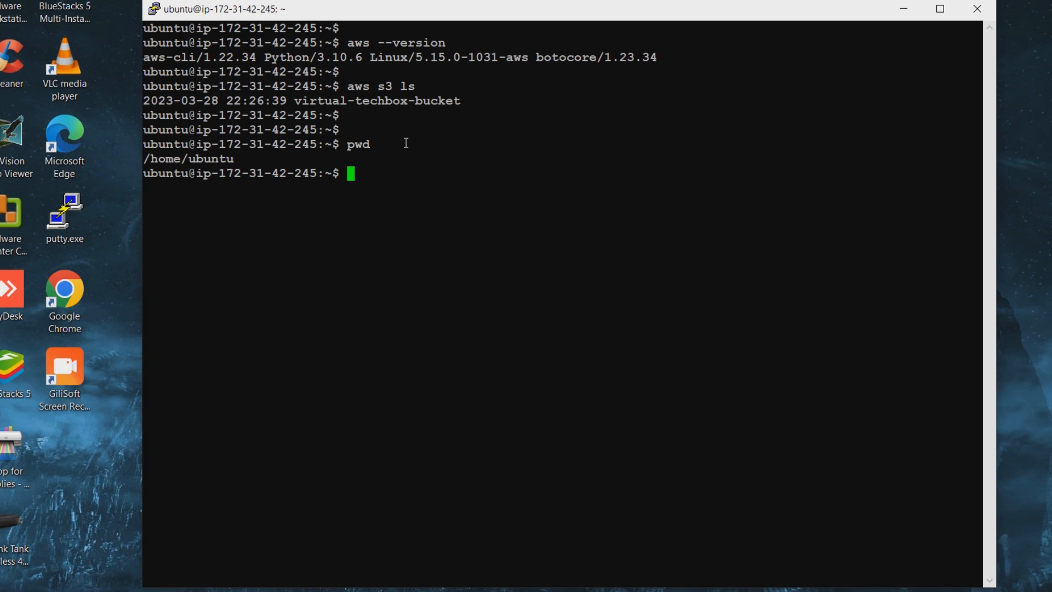
# Step: Open a new file sample.txt in nano
pyautogui.write('nano')
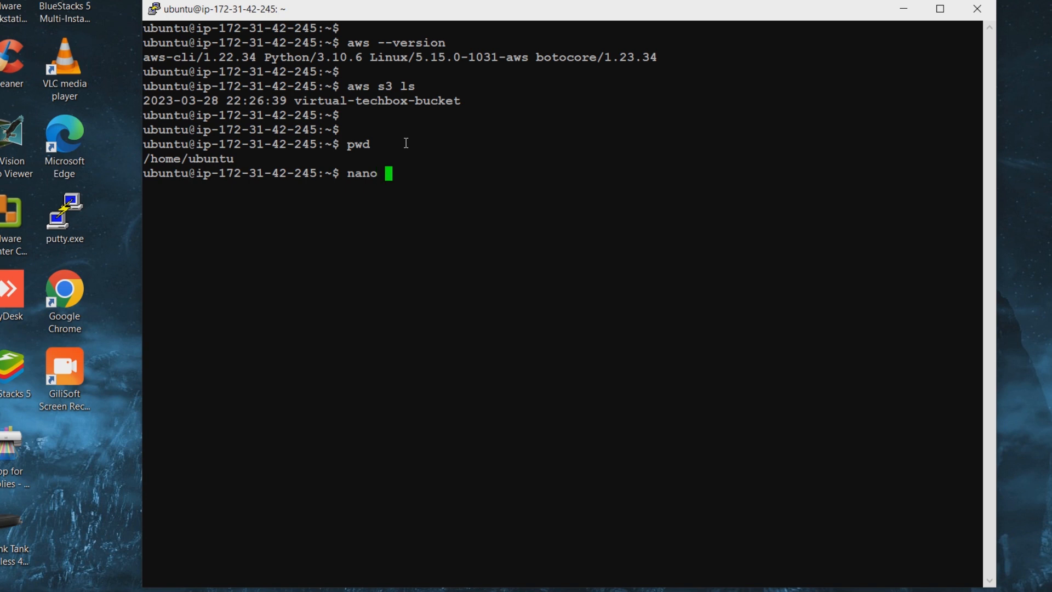
pyautogui.write('sampl')
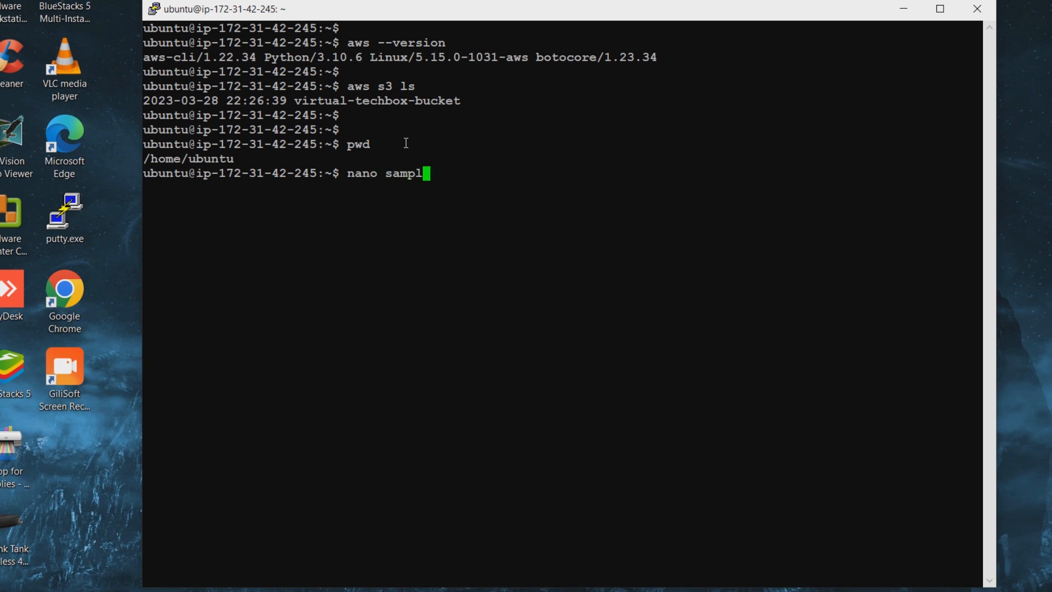
pyautogui.write('e.t')
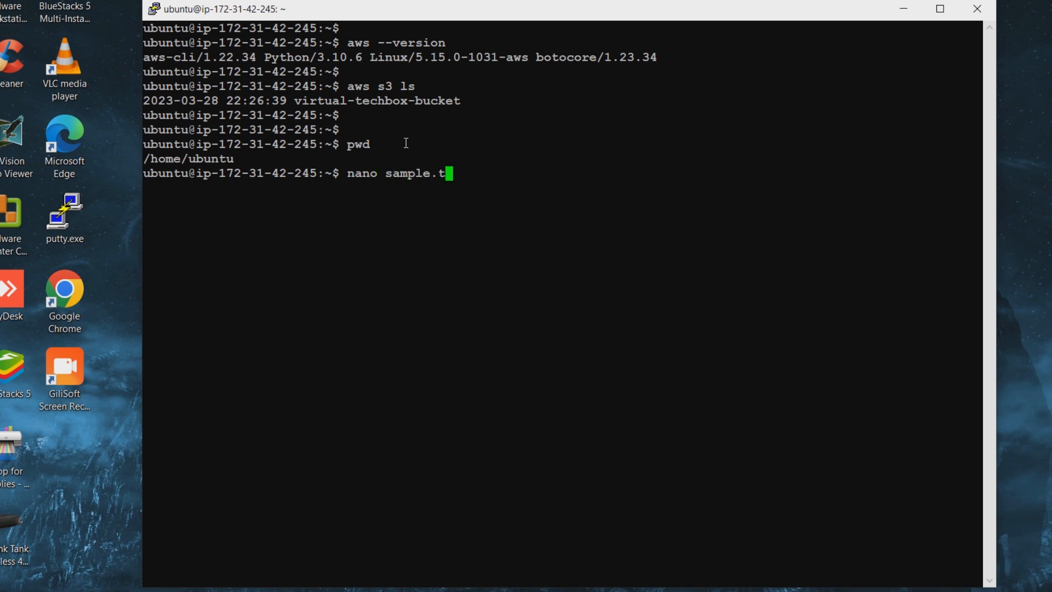
pyautogui.write('xt')
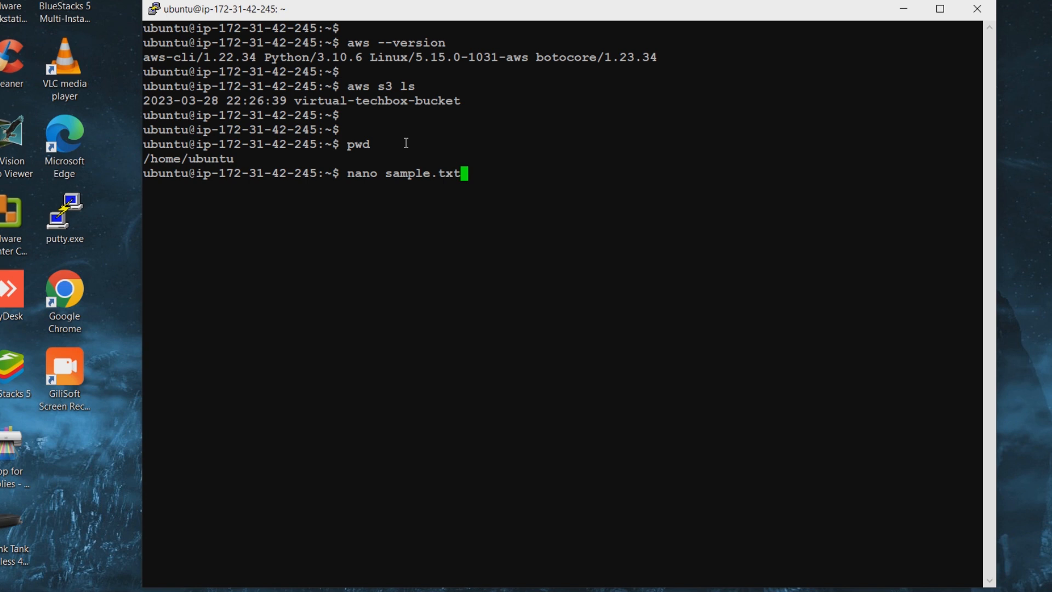
pyautogui.press('Return')
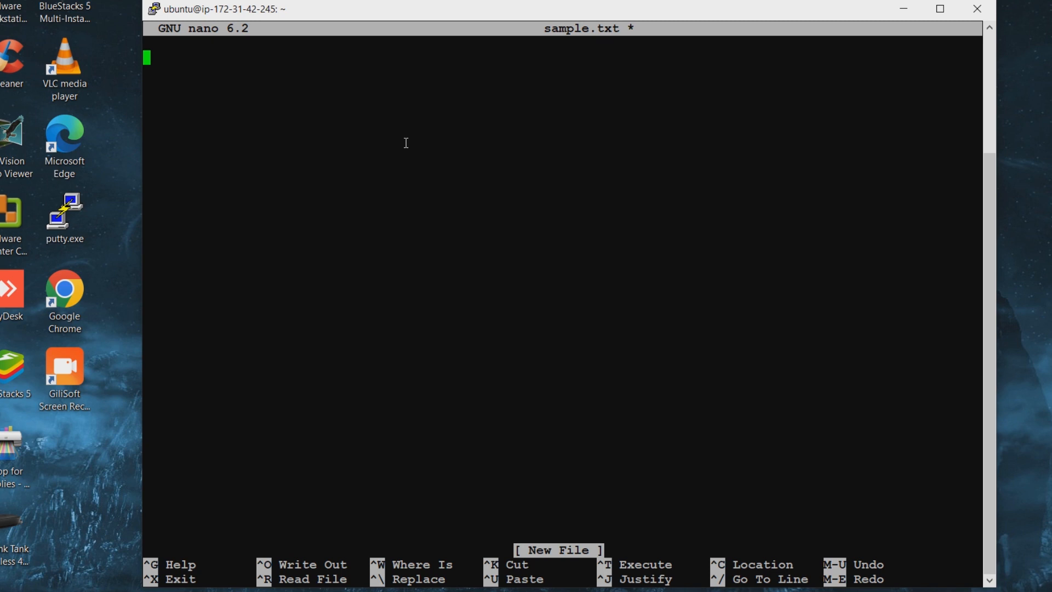
# Step: Type the welcome line and 'Thank You.', then save the file
pyautogui.write('We')
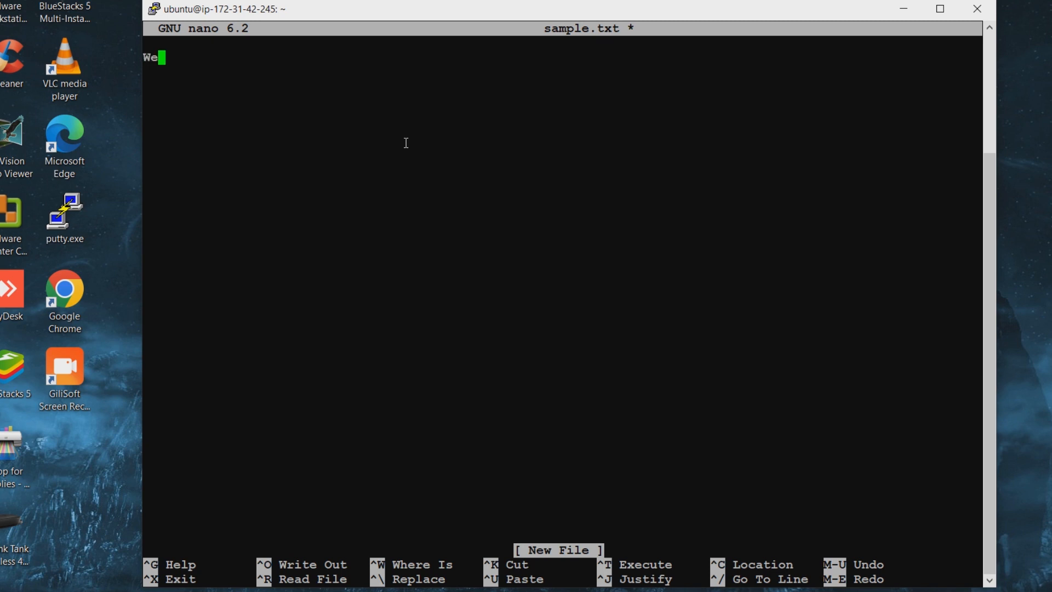
pyautogui.write('lcome T')
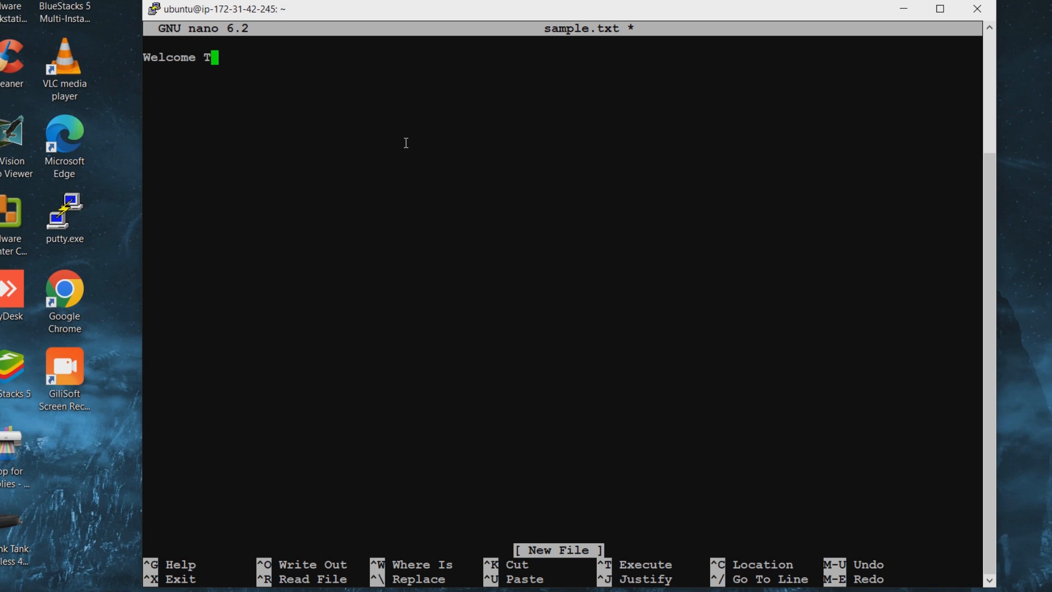
pyautogui.write('o Virt')
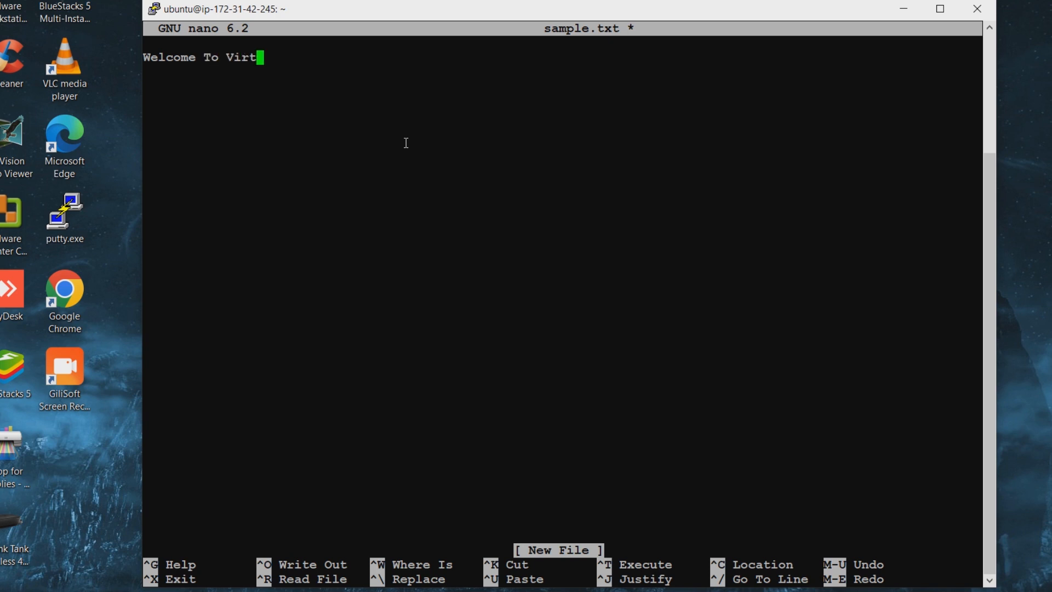
pyautogui.write('ua')
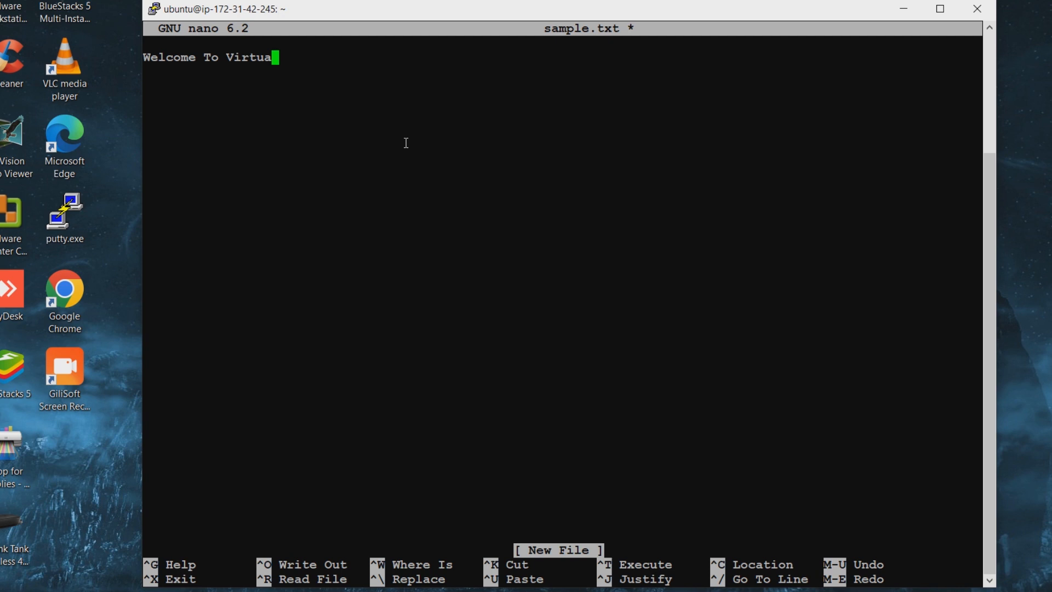
pyautogui.write('T')
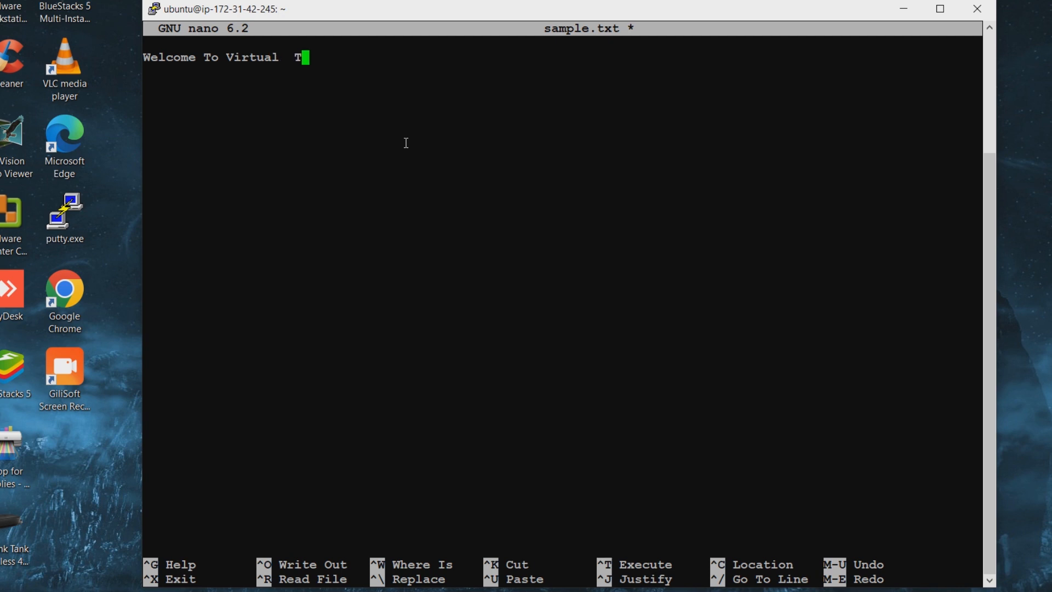
pyautogui.press('BackSpace')
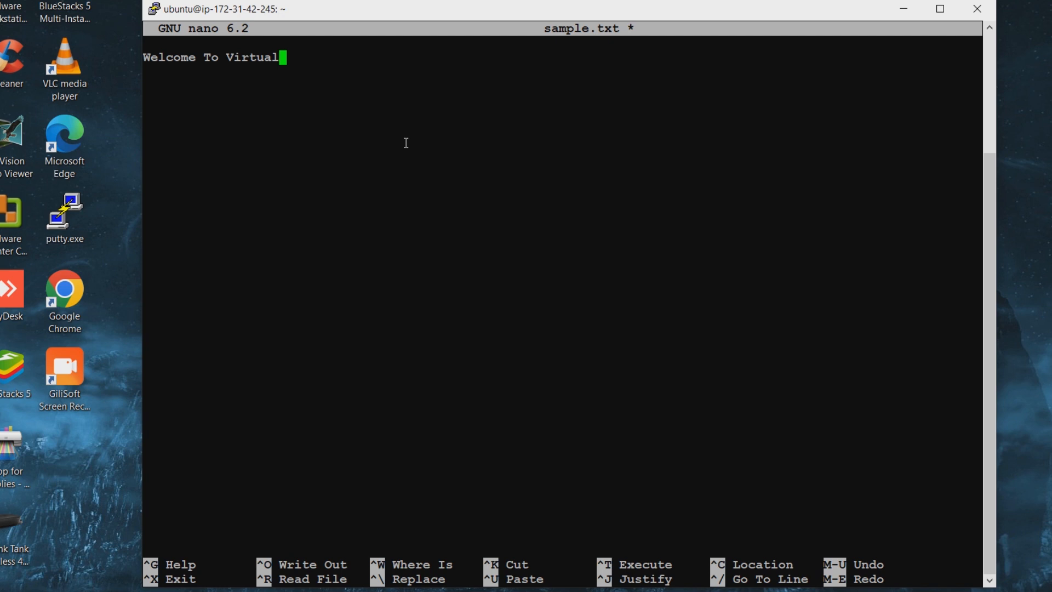
pyautogui.press('BackSpace')
pyautogui.write(' Tech')
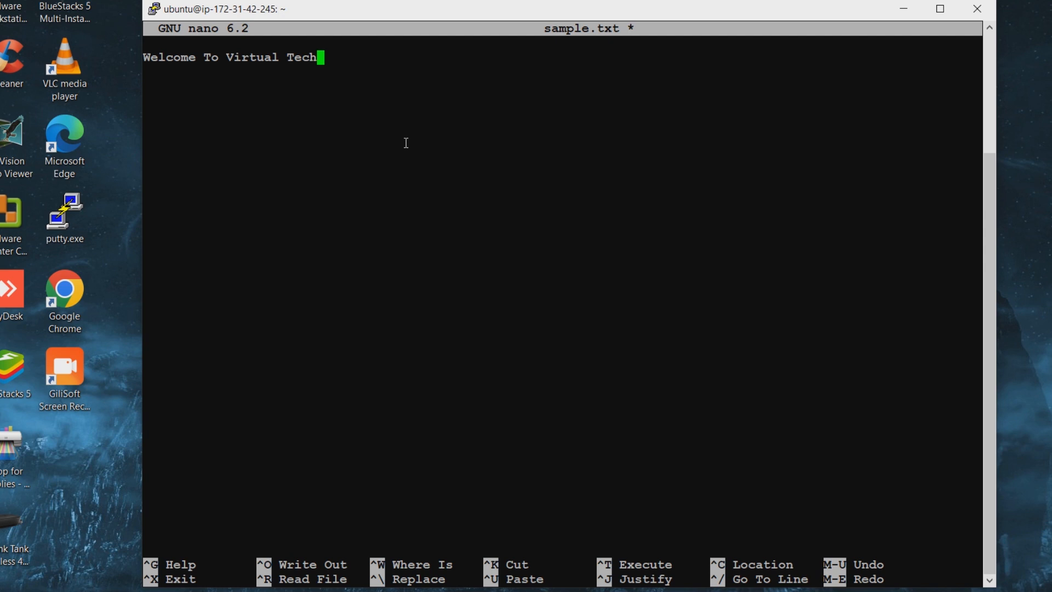
pyautogui.write('Box')
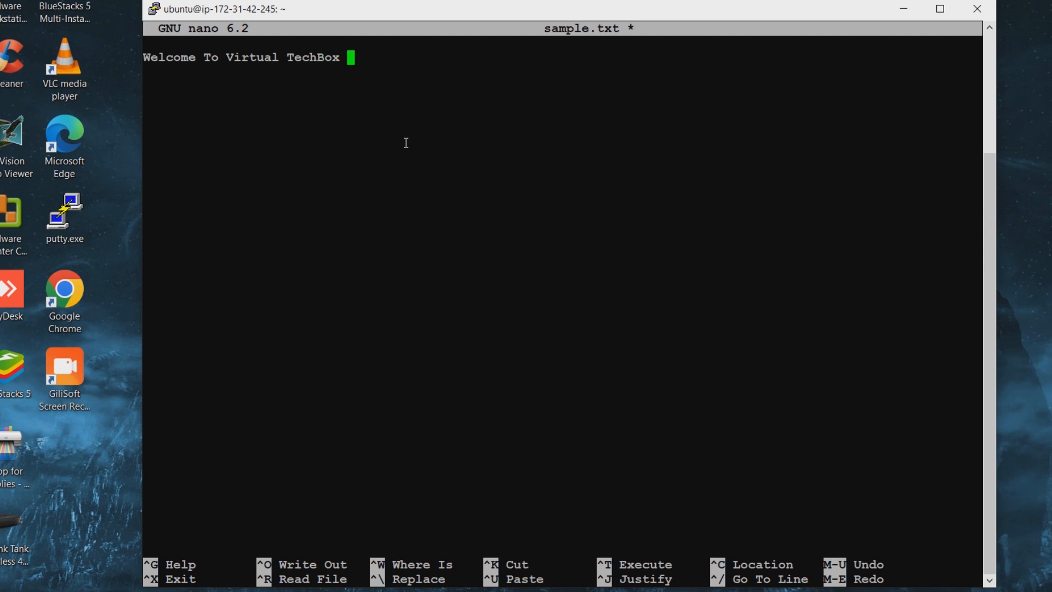
pyautogui.write('You')
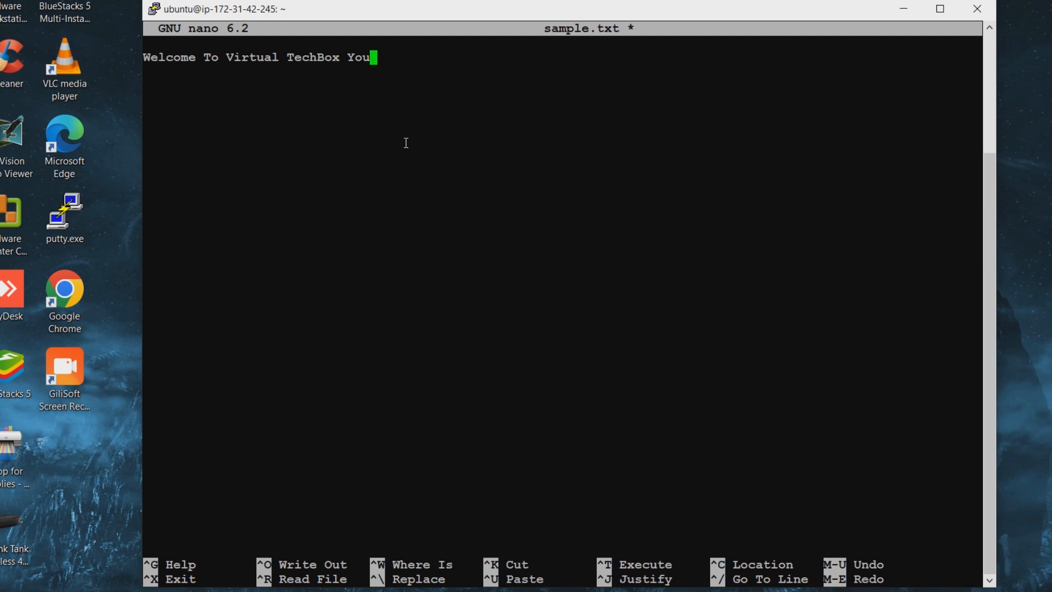
pyautogui.write('tube')
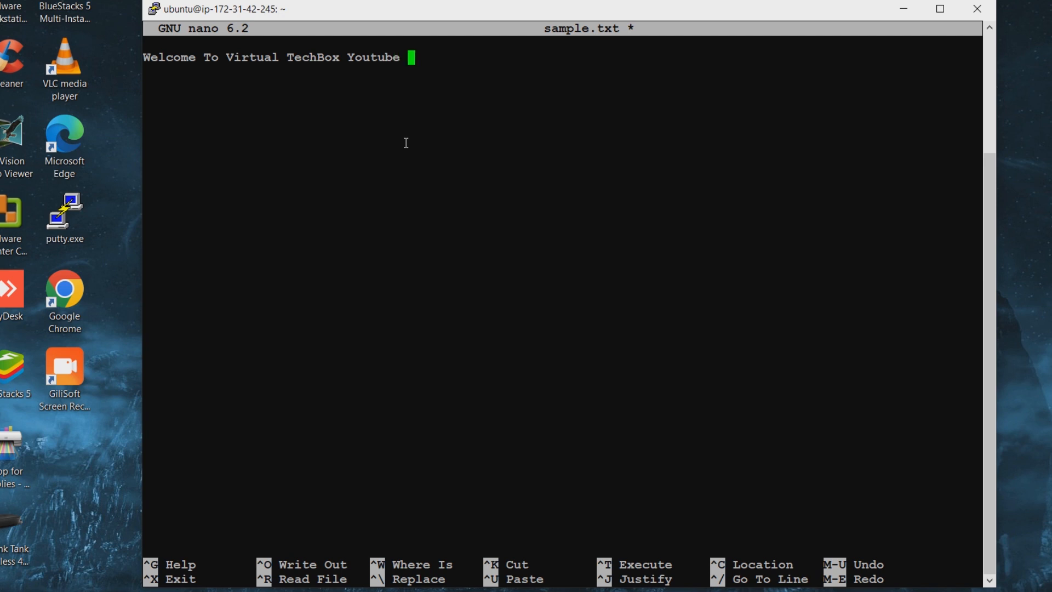
pyautogui.write('Channel')
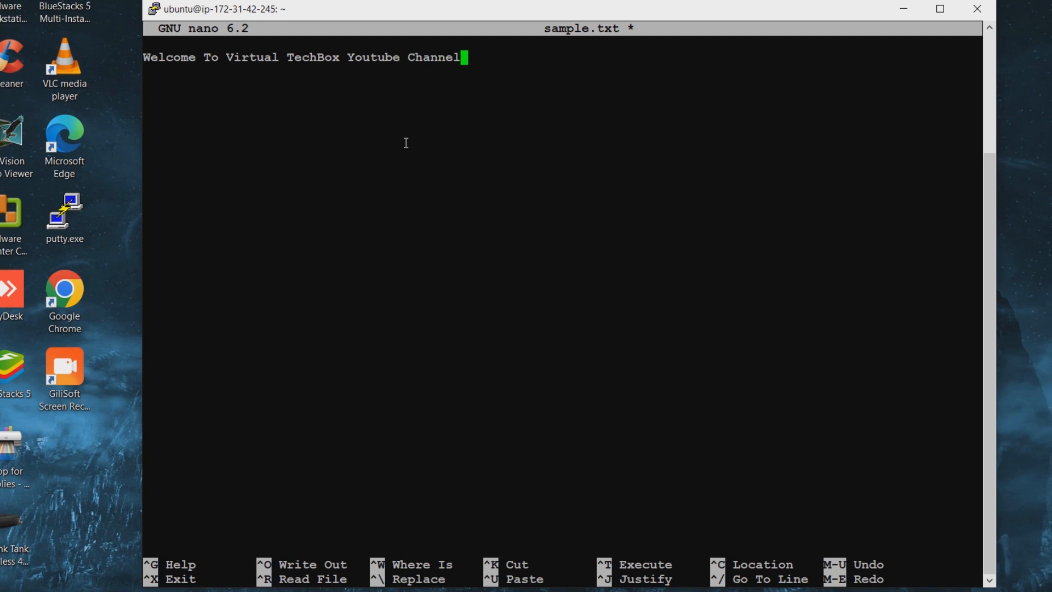
pyautogui.write('!')
pyautogui.write('Than')
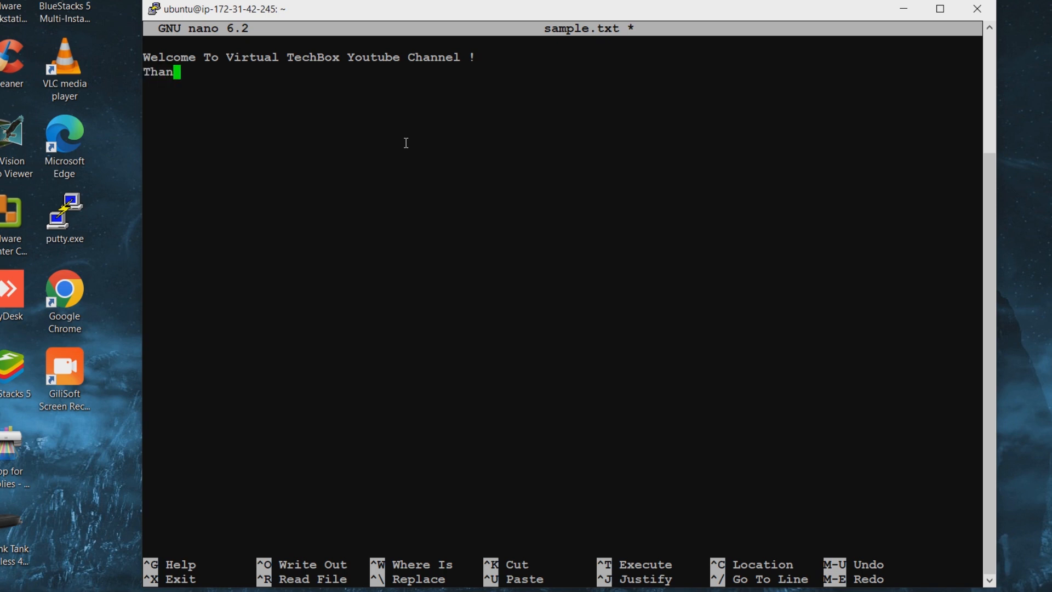
pyautogui.write('k')
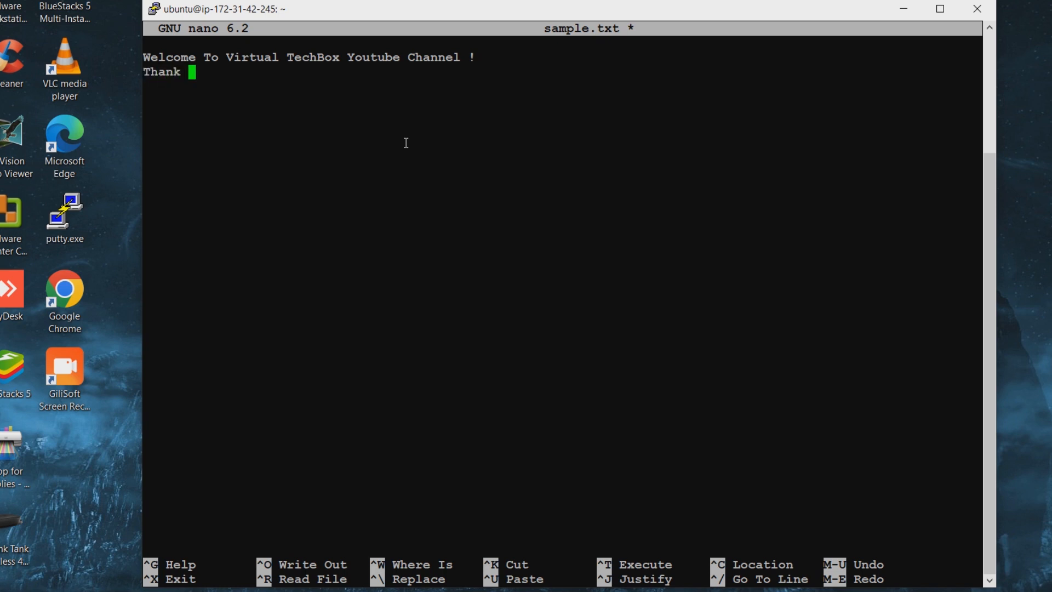
pyautogui.write('You.')
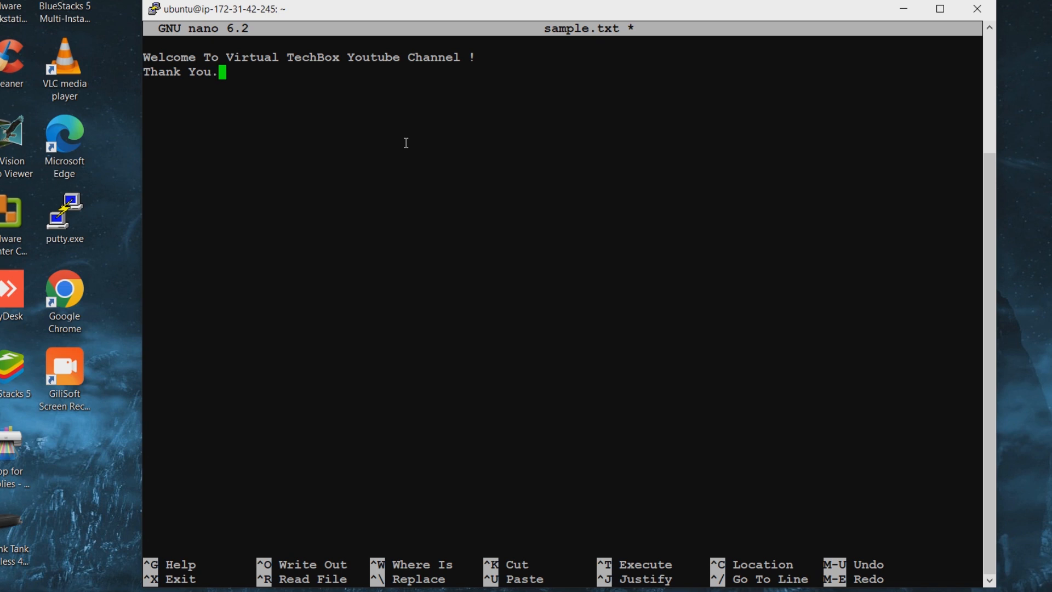
pyautogui.press('ctrl+o')
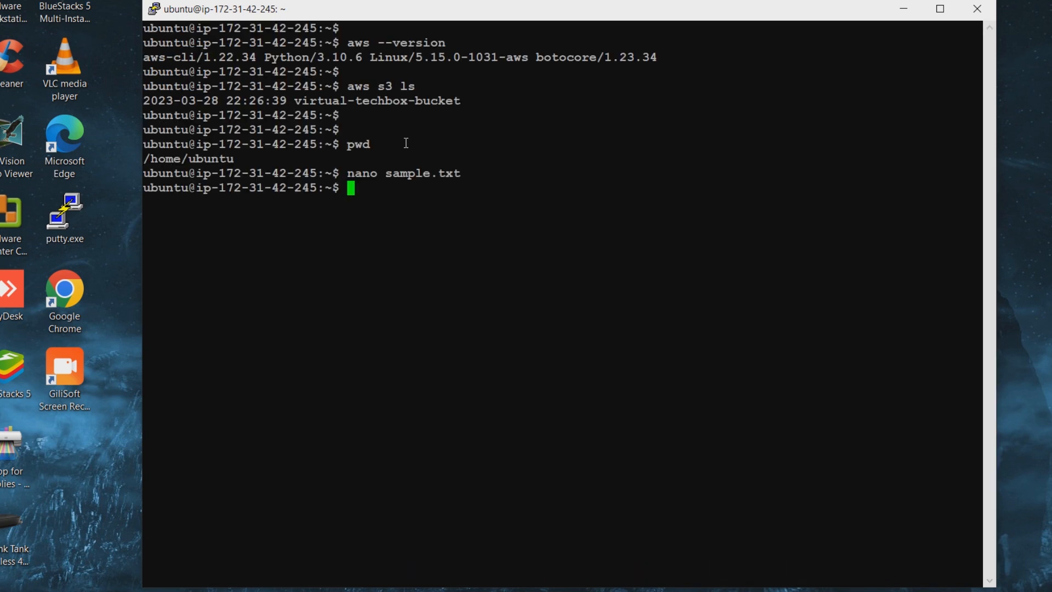
# Step: Type 'aws s3 cp sample.txt s3://' at a fresh prompt without running it
pyautogui.press('Return')
pyautogui.write('ls')
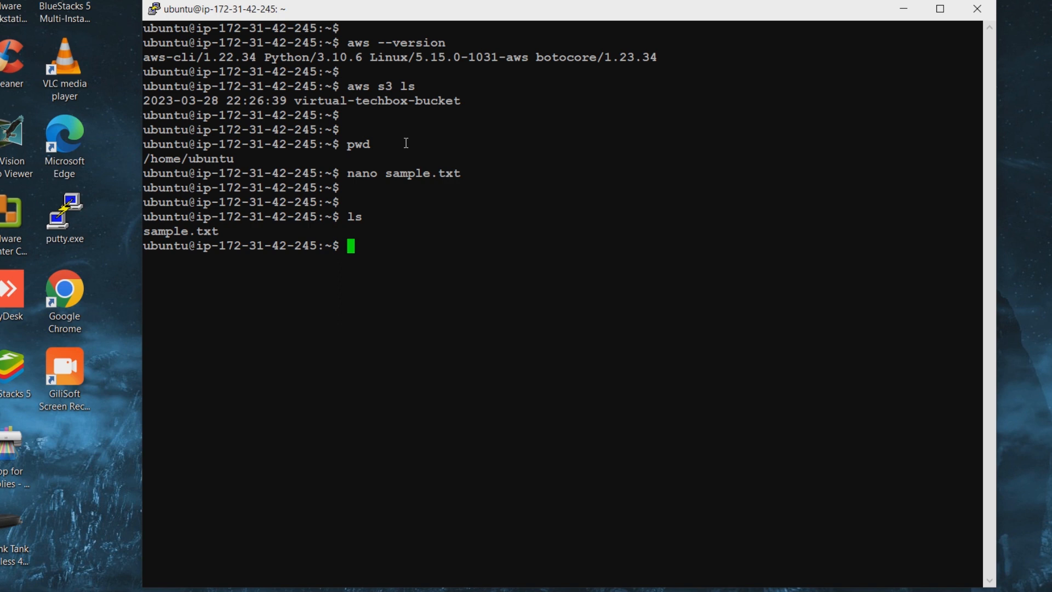
pyautogui.write('a')
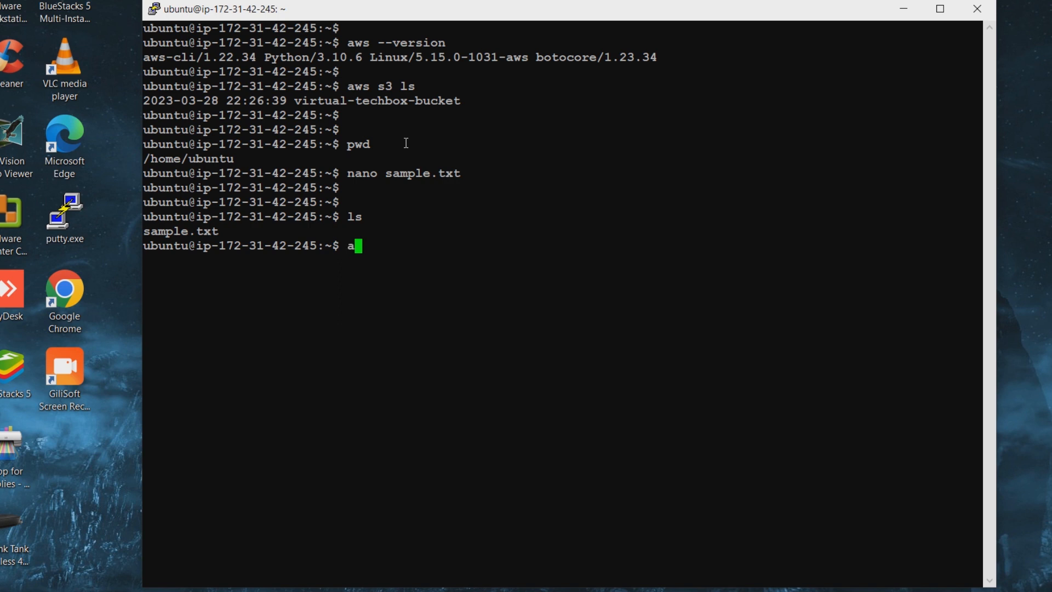
pyautogui.write('ws')
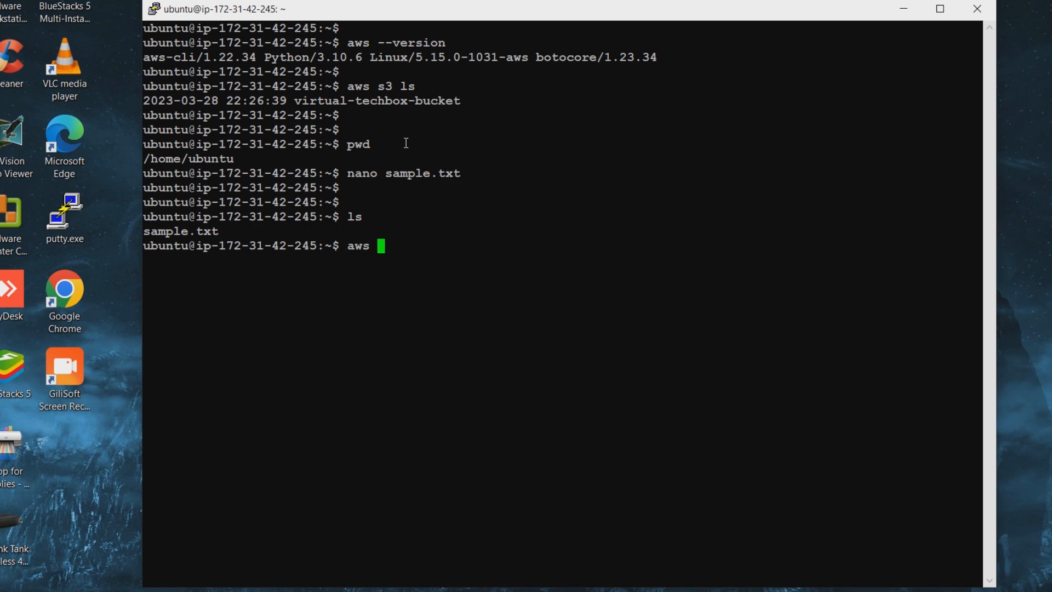
pyautogui.write('s3')
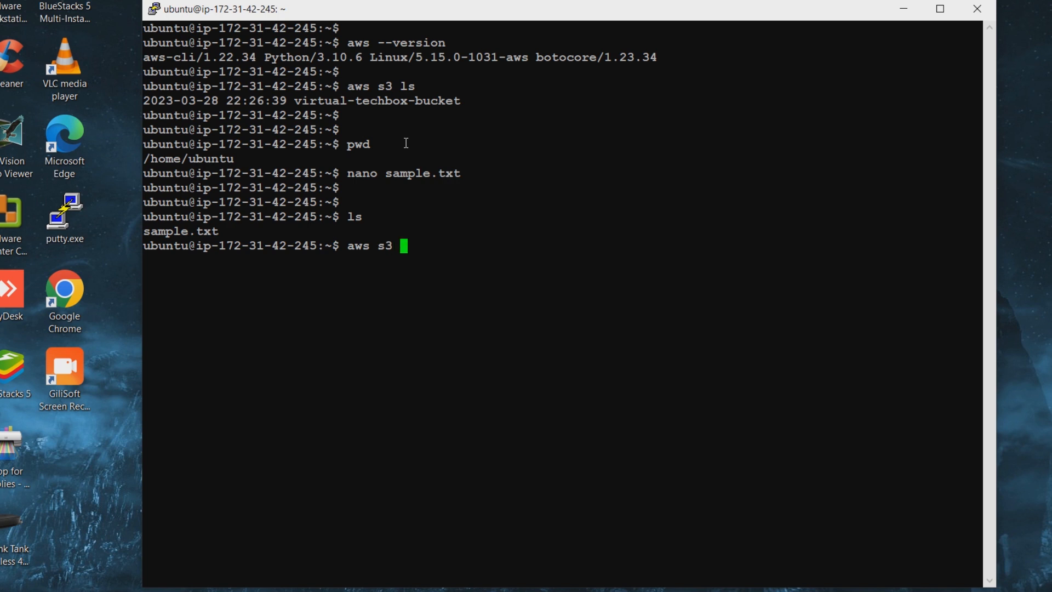
pyautogui.write('cp')
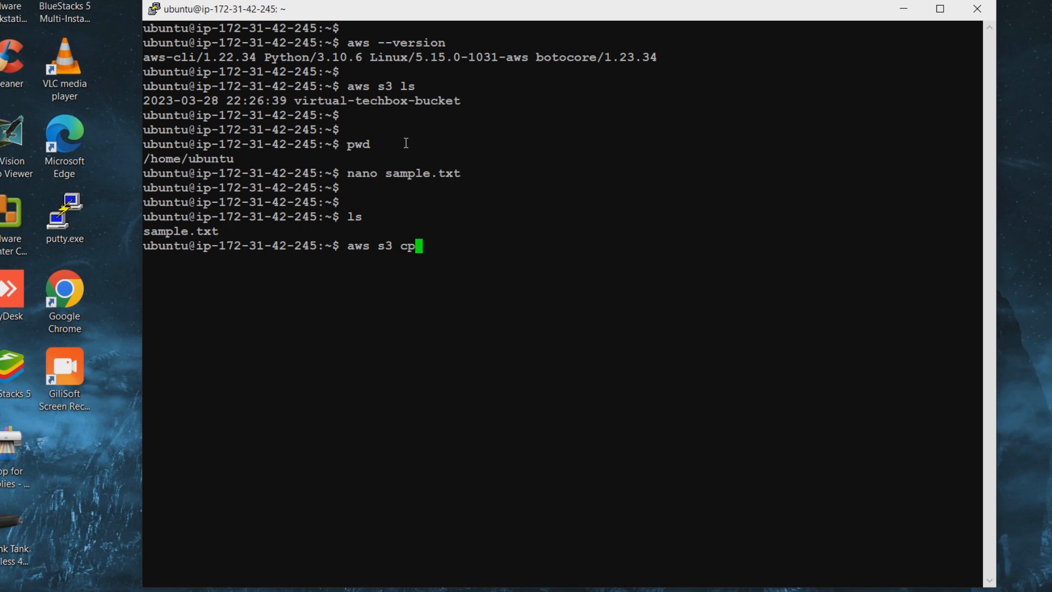
pyautogui.write('samp')
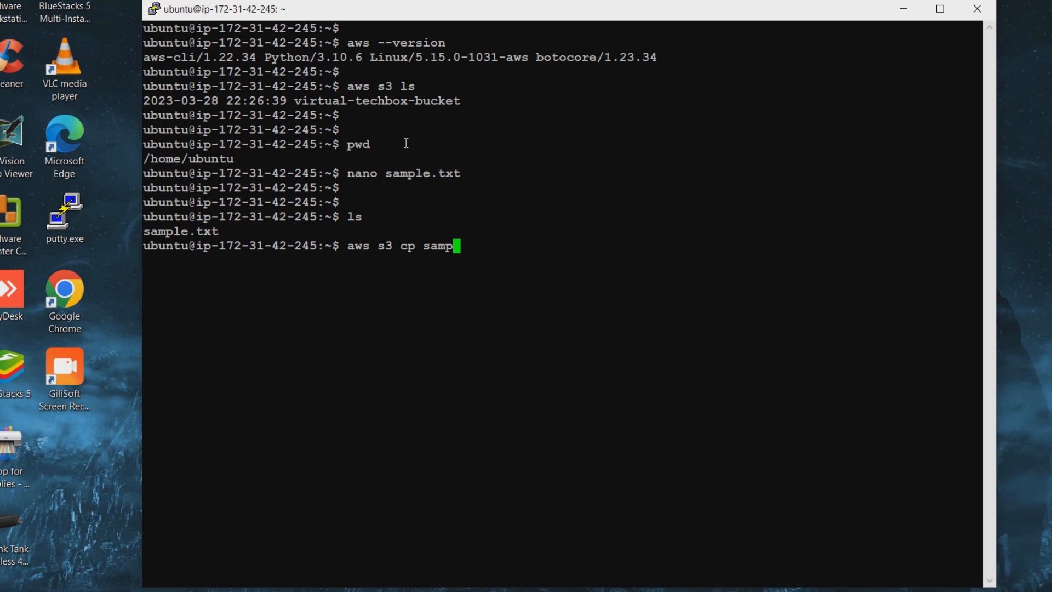
pyautogui.write('le.')
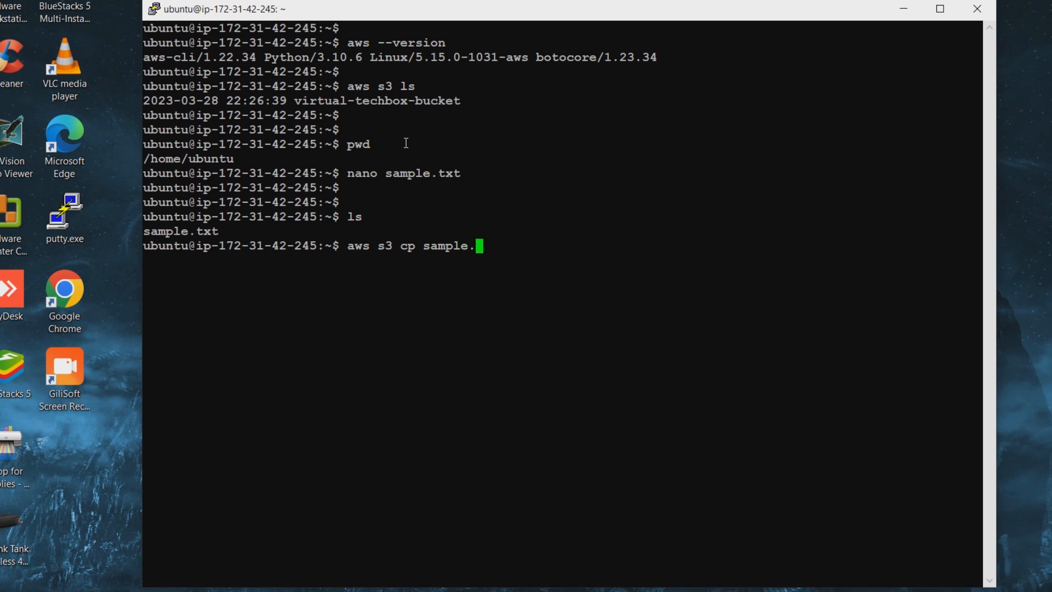
pyautogui.write('txt')
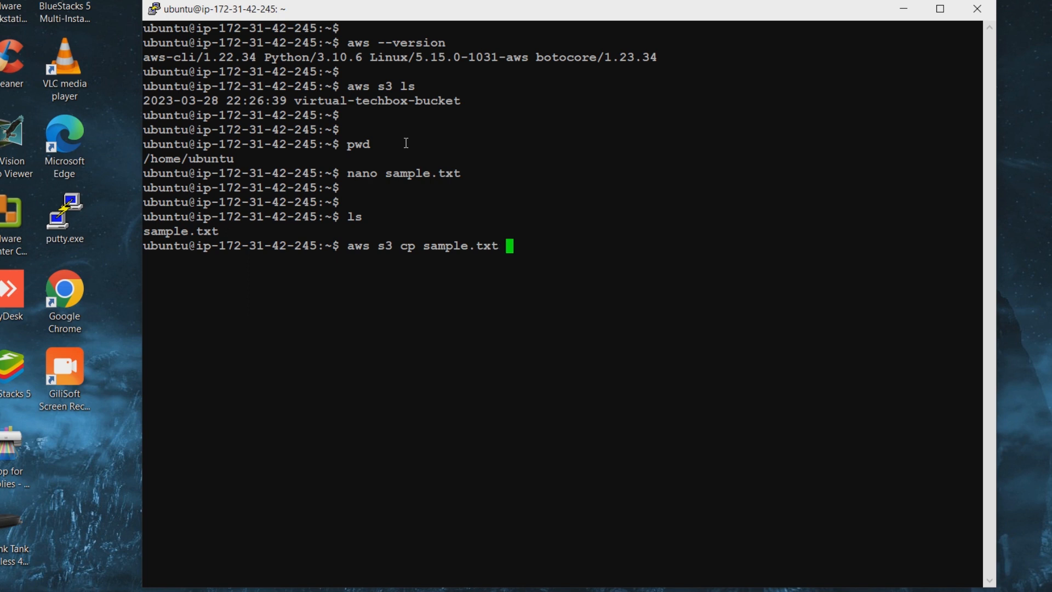
pyautogui.write('s')
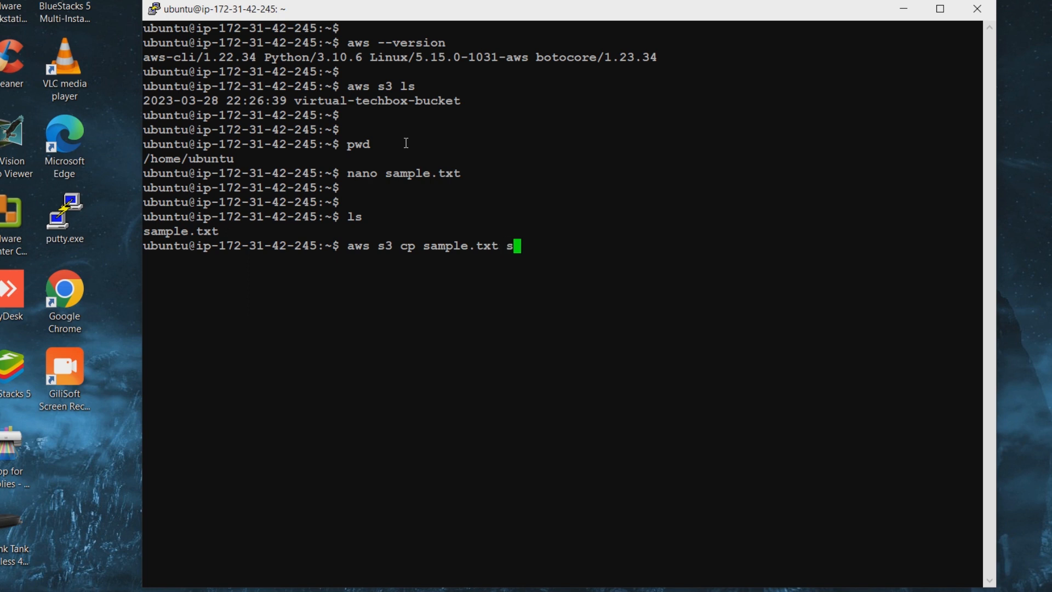
pyautogui.write('3')
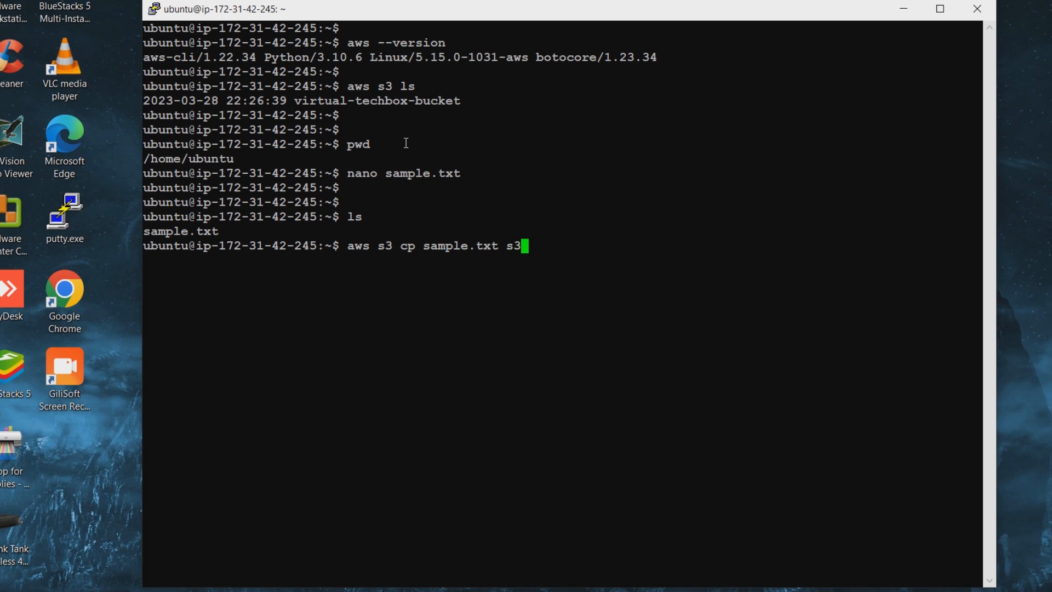
pyautogui.write('://')
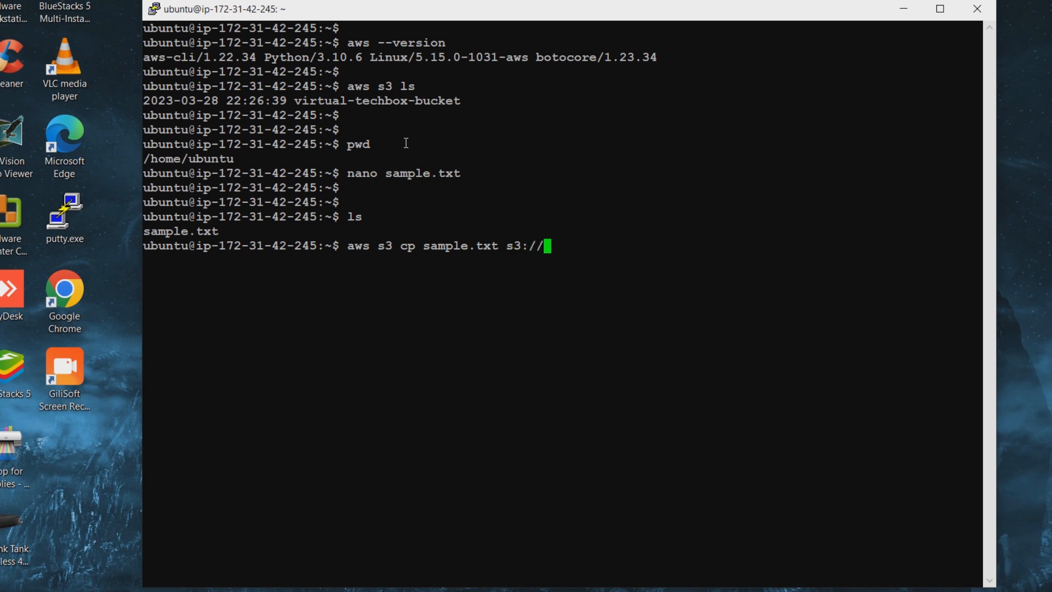
pyautogui.moveTo(363, 127)
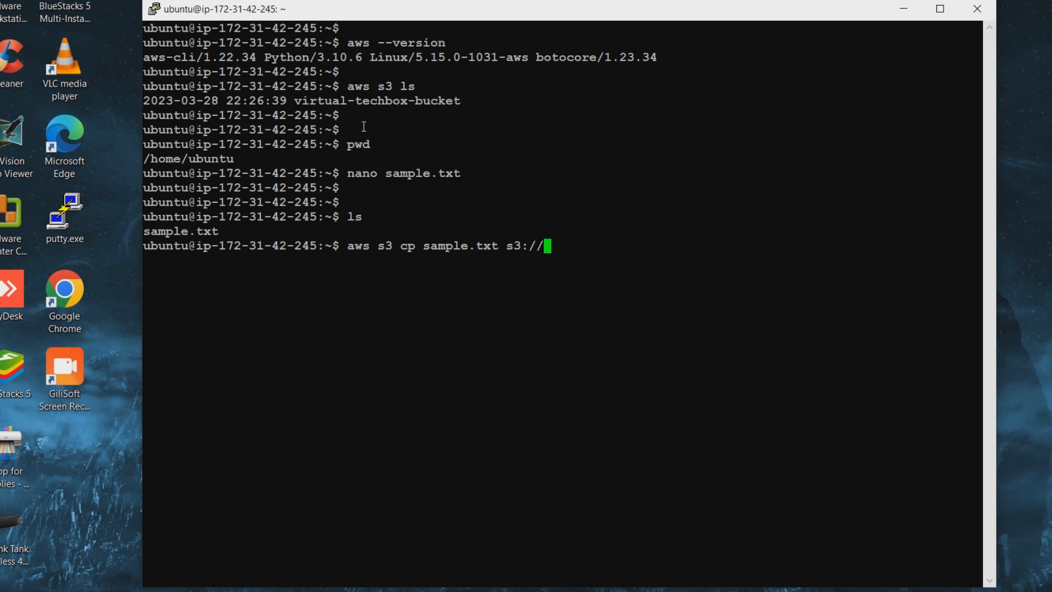
# Step: Complete the destination as virtual-techbox-bucket/samplefromec2.txt and run the upload
pyautogui.doubleClick(376, 100)
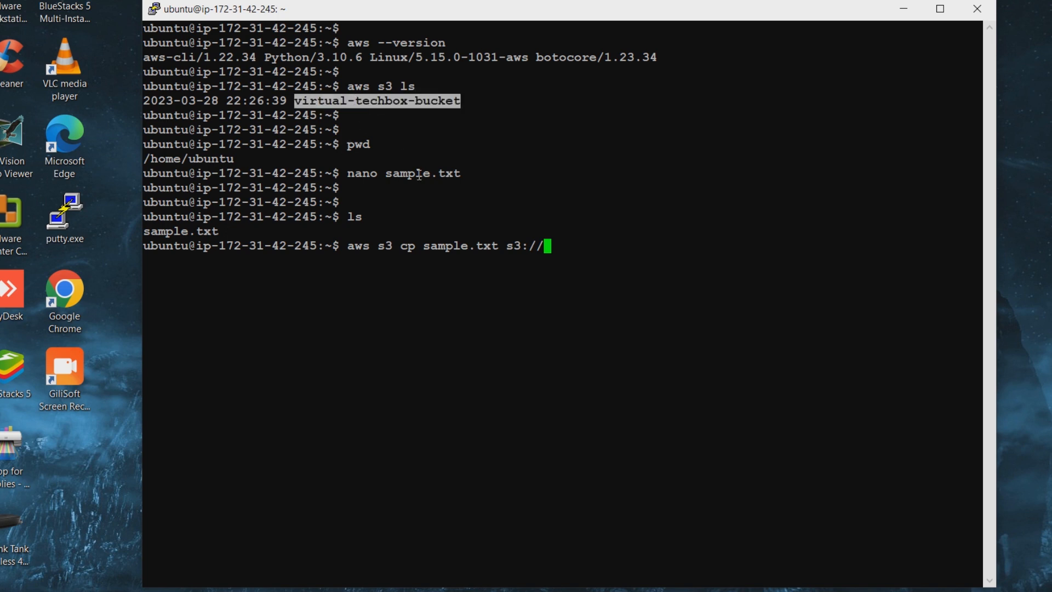
pyautogui.write('virtual-techbox-bucket')
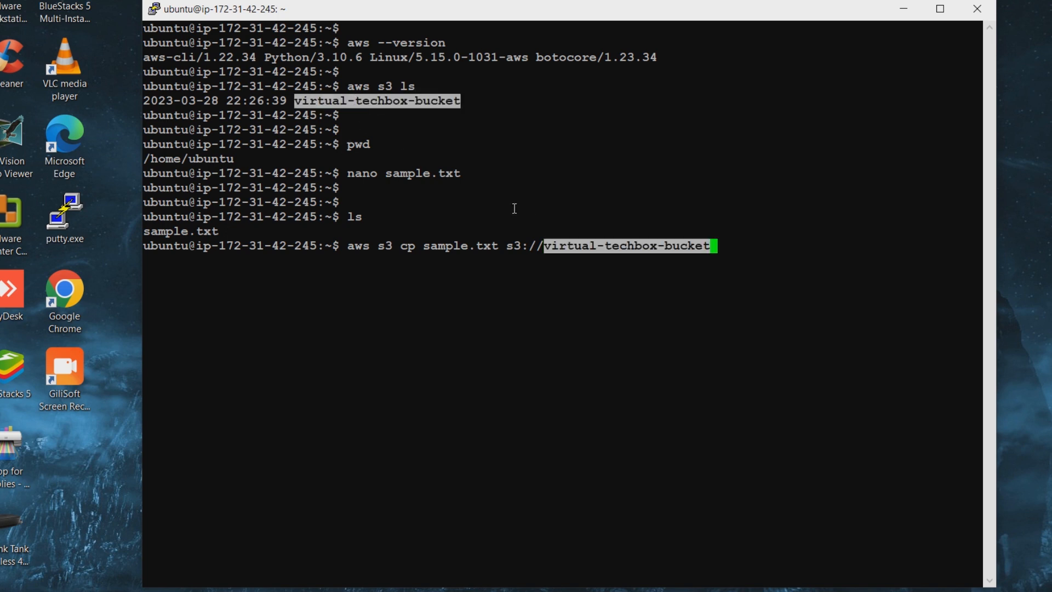
pyautogui.write('/')
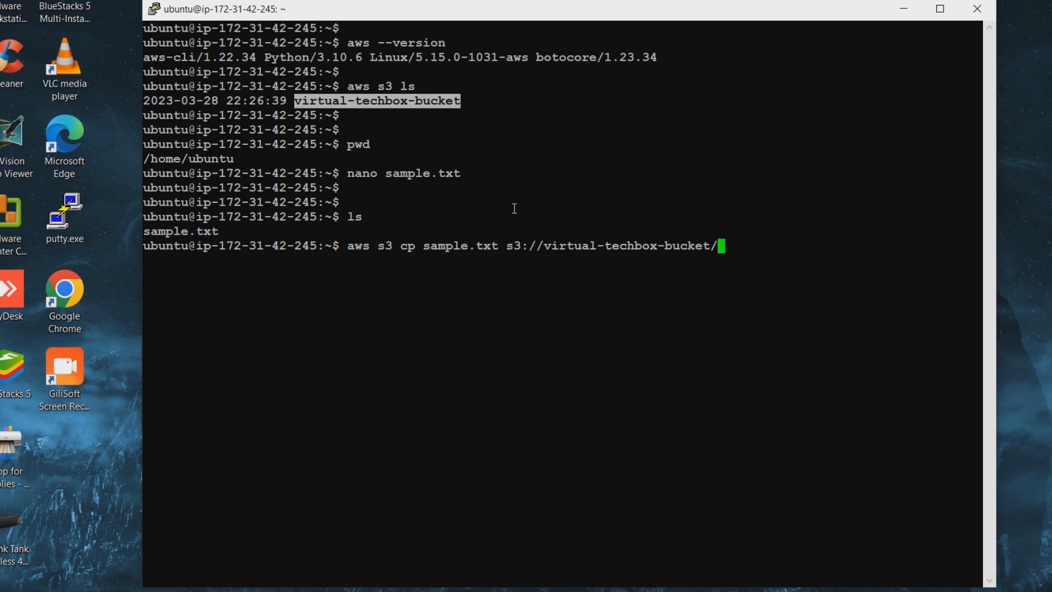
pyautogui.write('sample')
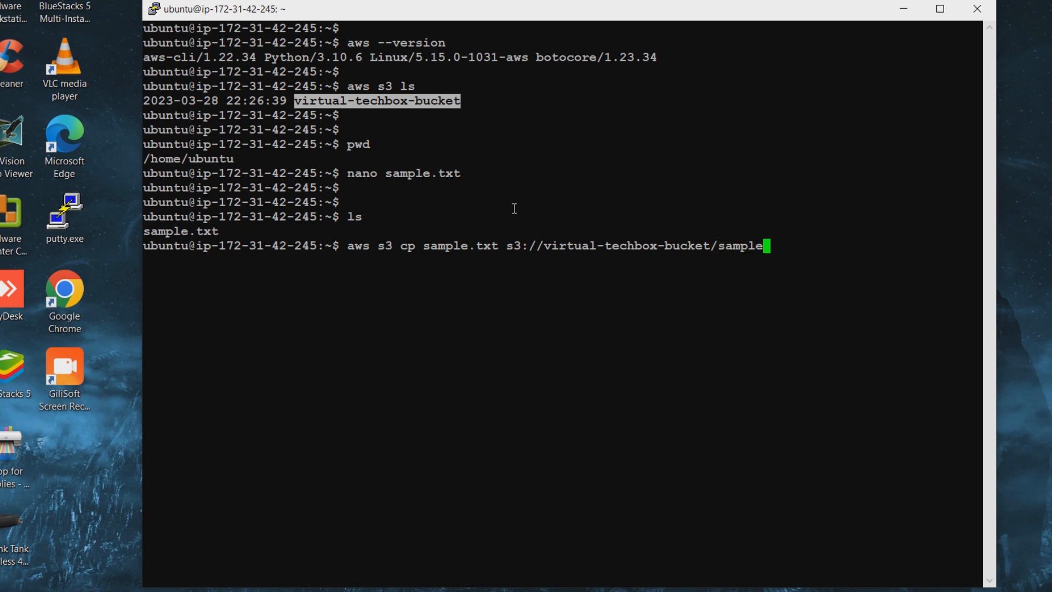
pyautogui.write('from')
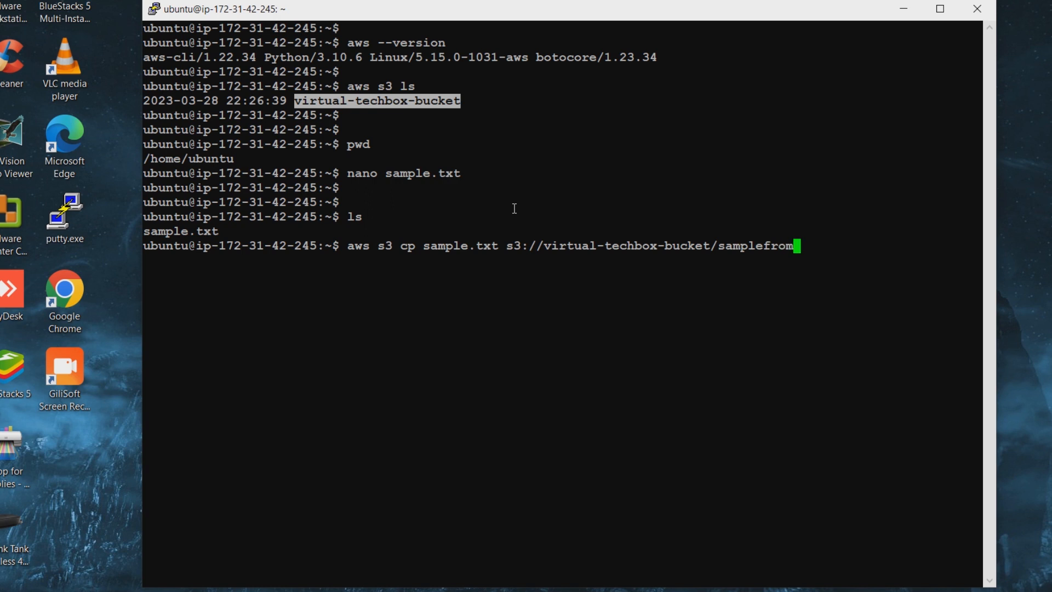
pyautogui.write('ec2')
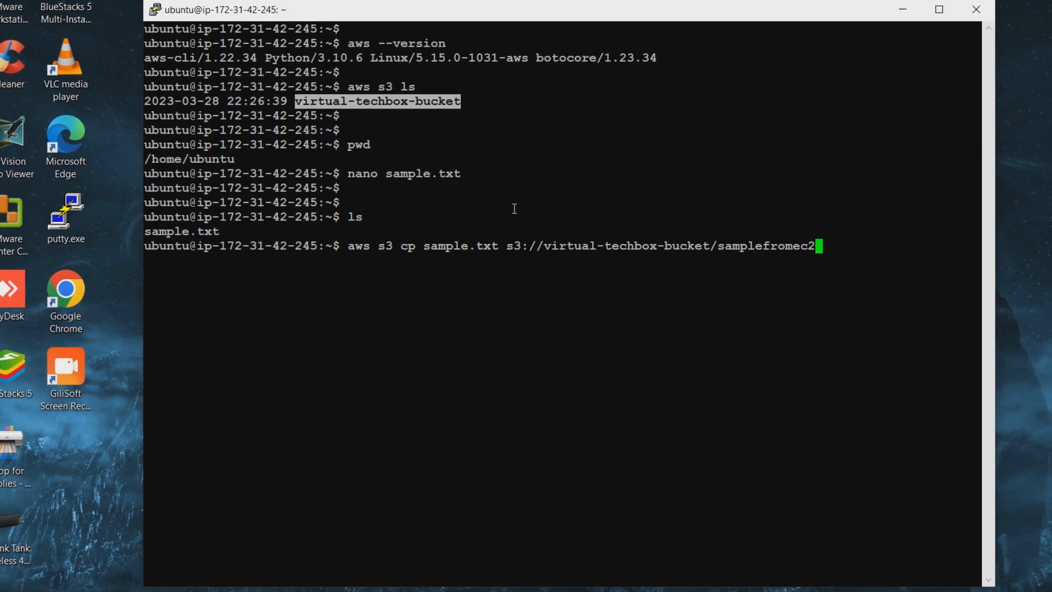
pyautogui.write('.txt')
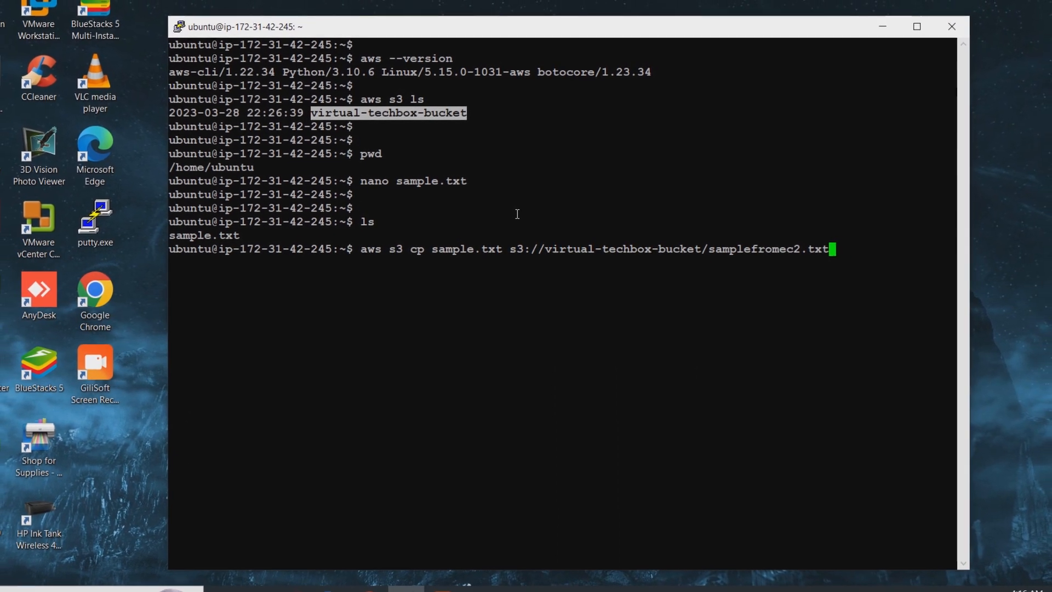
pyautogui.press('Return')
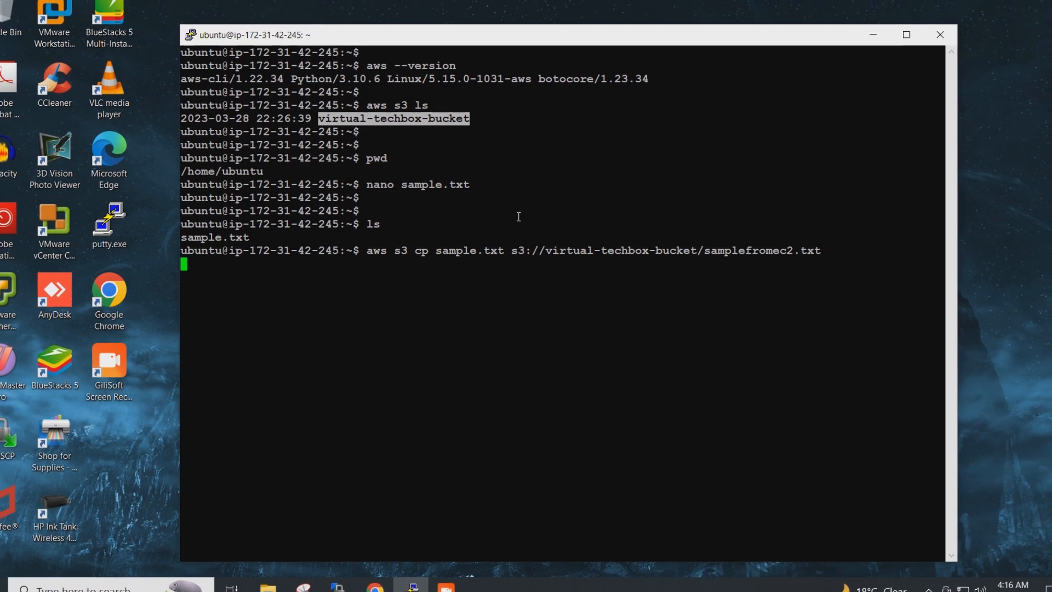
pyautogui.press('Return')
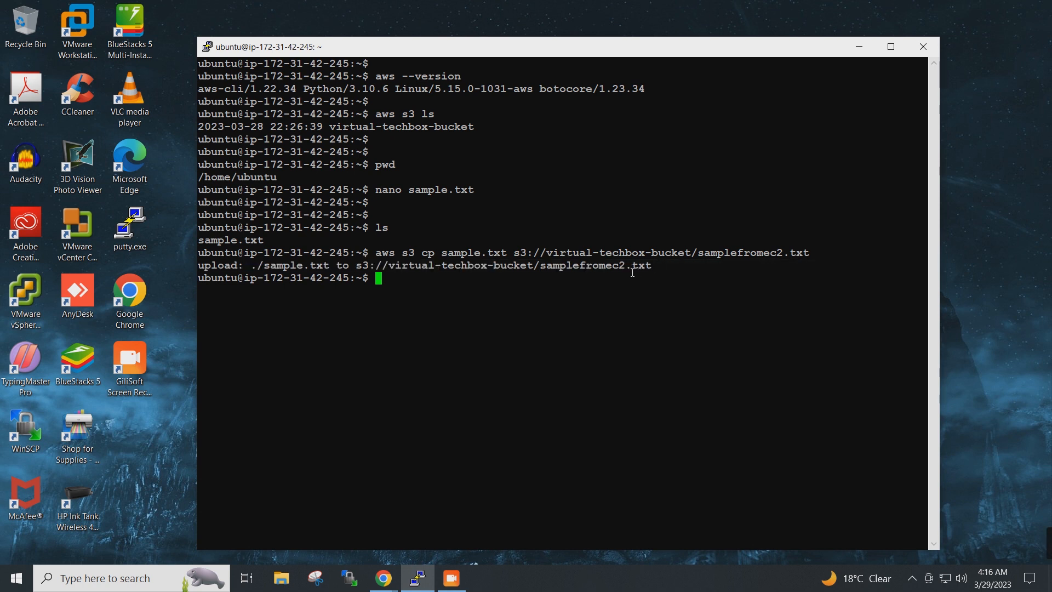
pyautogui.moveTo(383, 577)
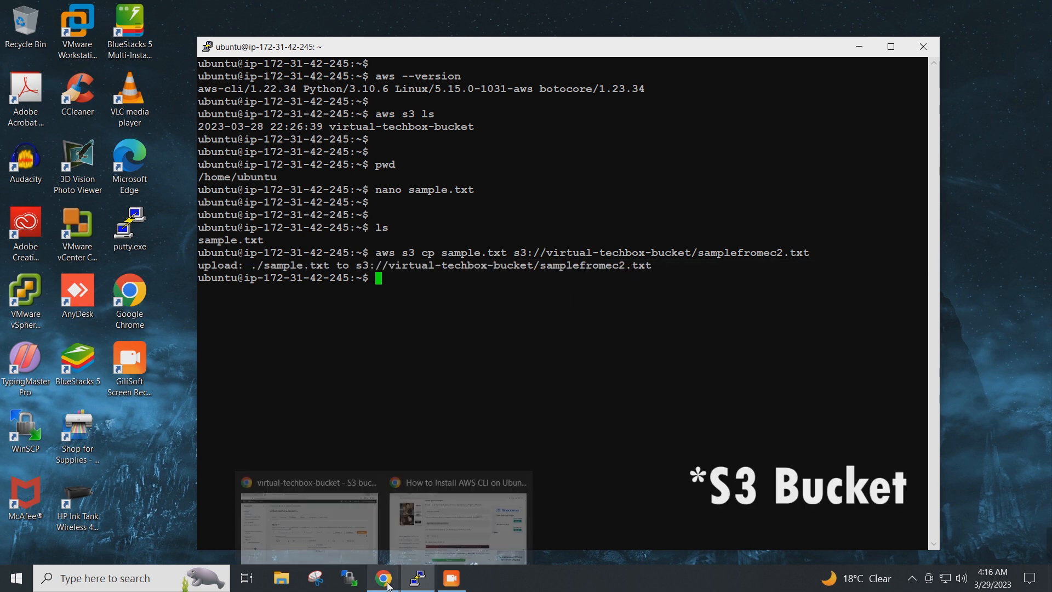
# Step: Refresh virtual-techbox-bucket in the S3 console to confirm samplefromec2.txt (57.0 B) is listed
pyautogui.click(308, 523)
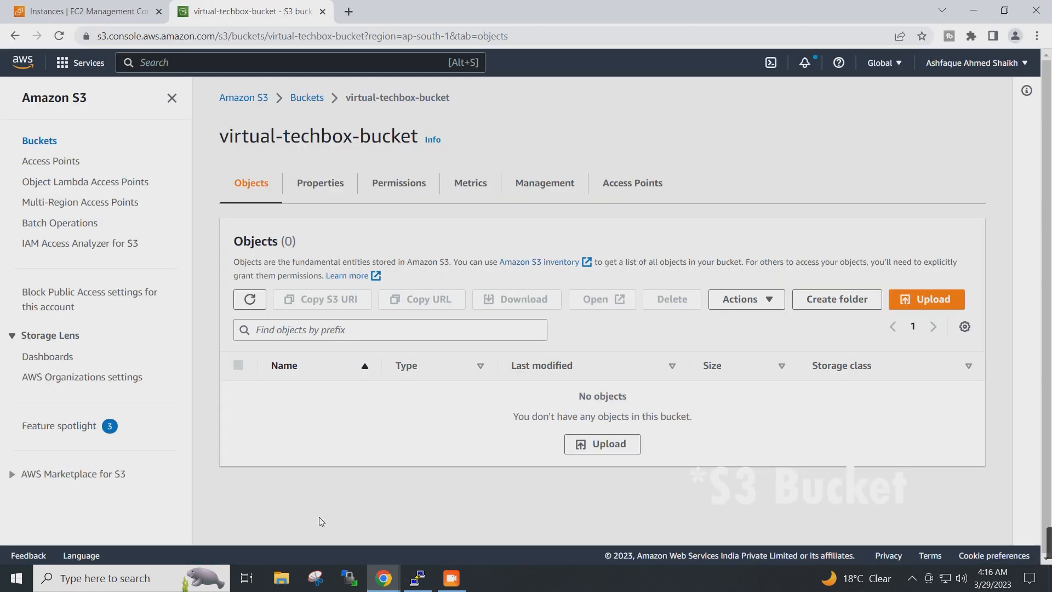
pyautogui.moveTo(629, 408)
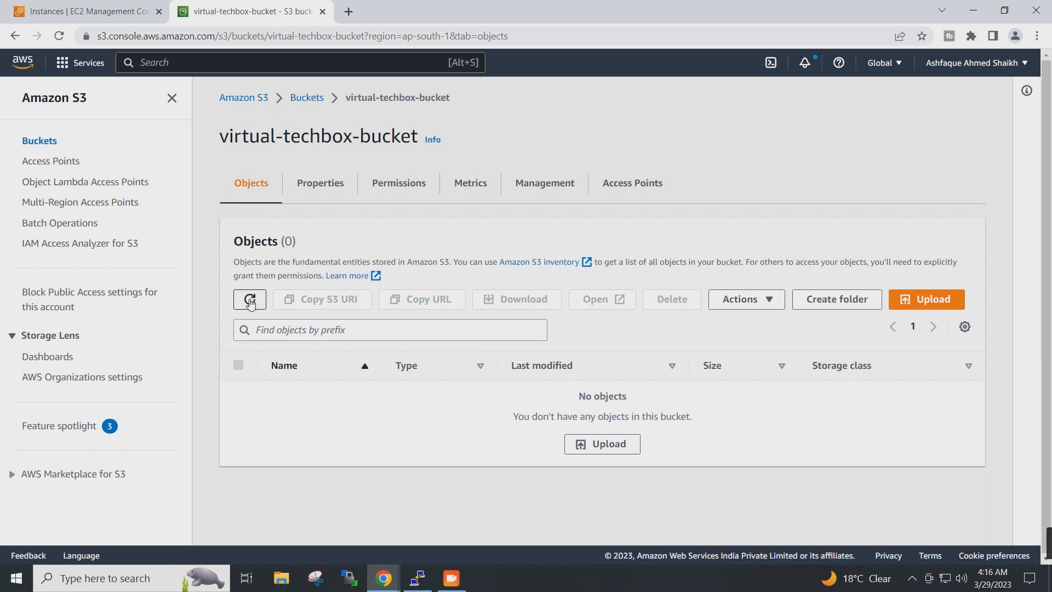
pyautogui.click(249, 299)
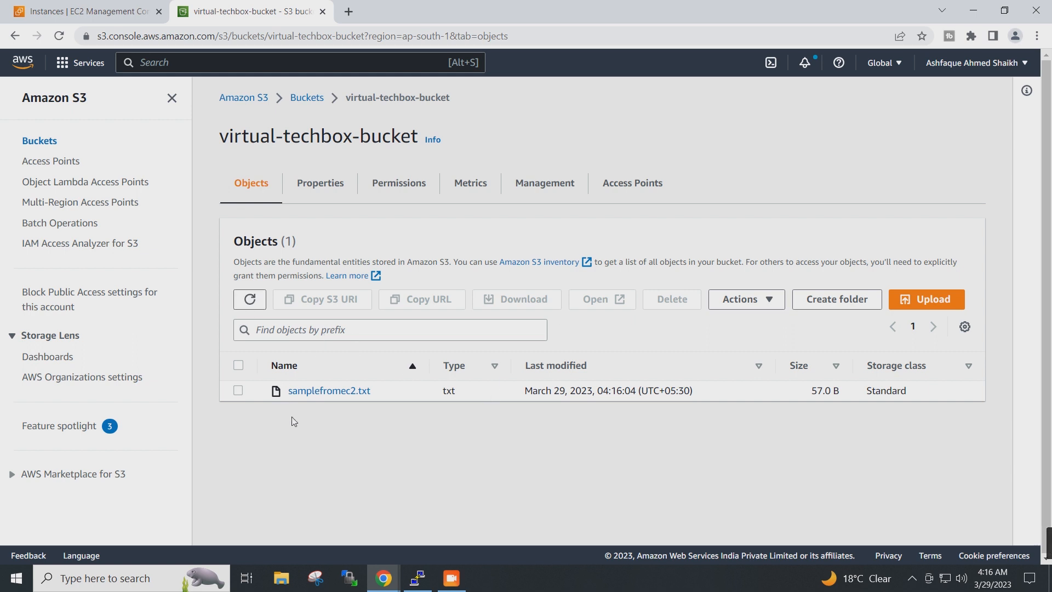
pyautogui.moveTo(312, 428)
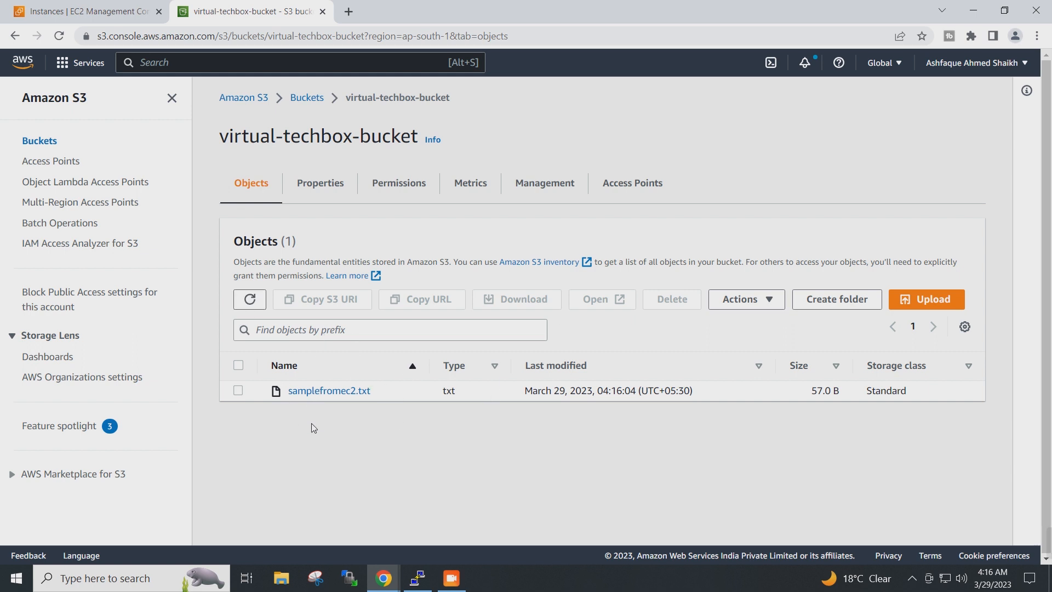
pyautogui.moveTo(376, 373)
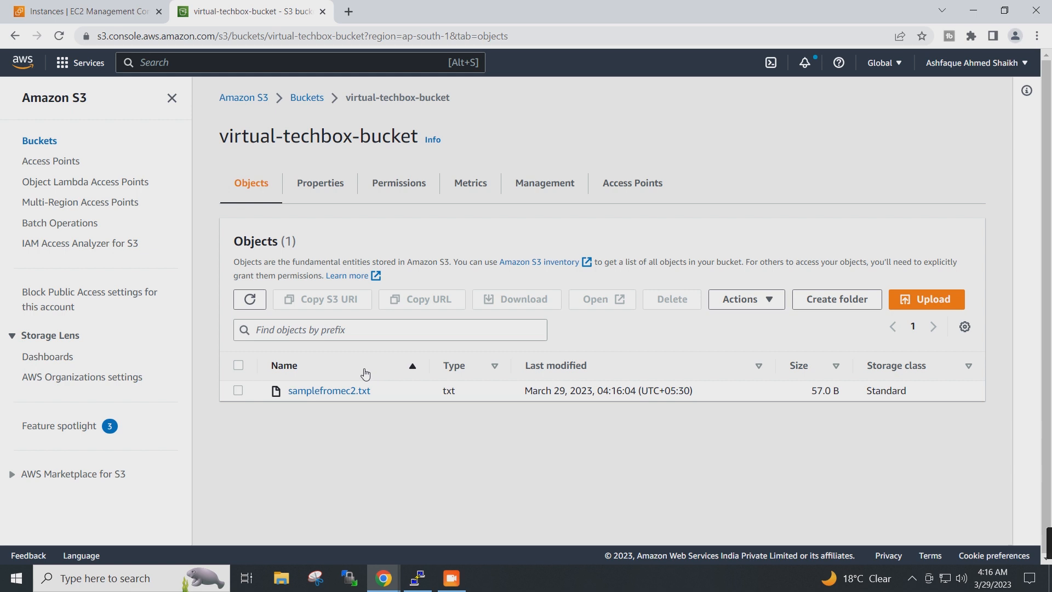
pyautogui.moveTo(296, 448)
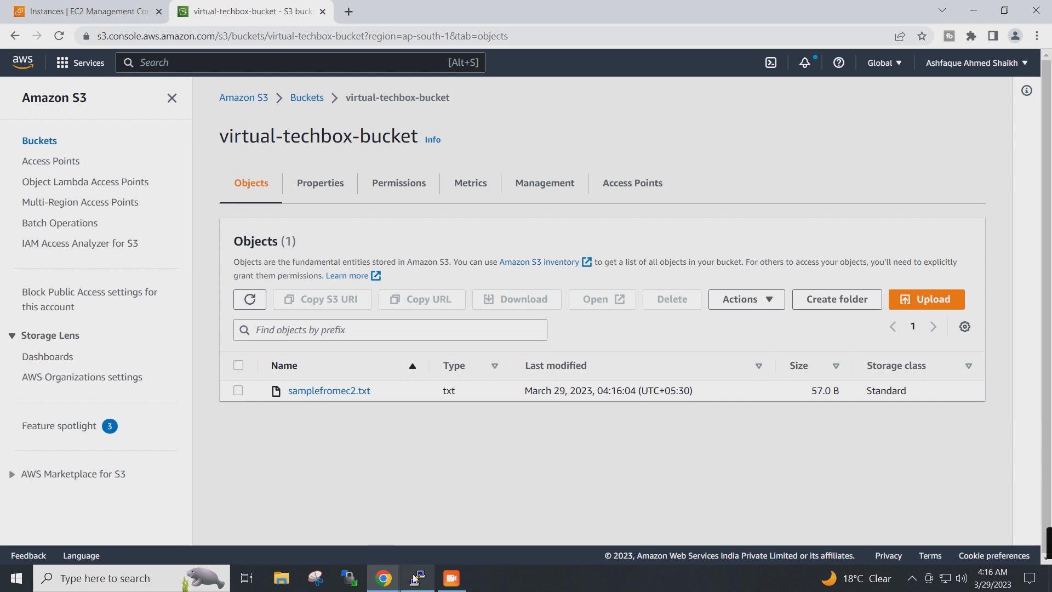
pyautogui.click(416, 577)
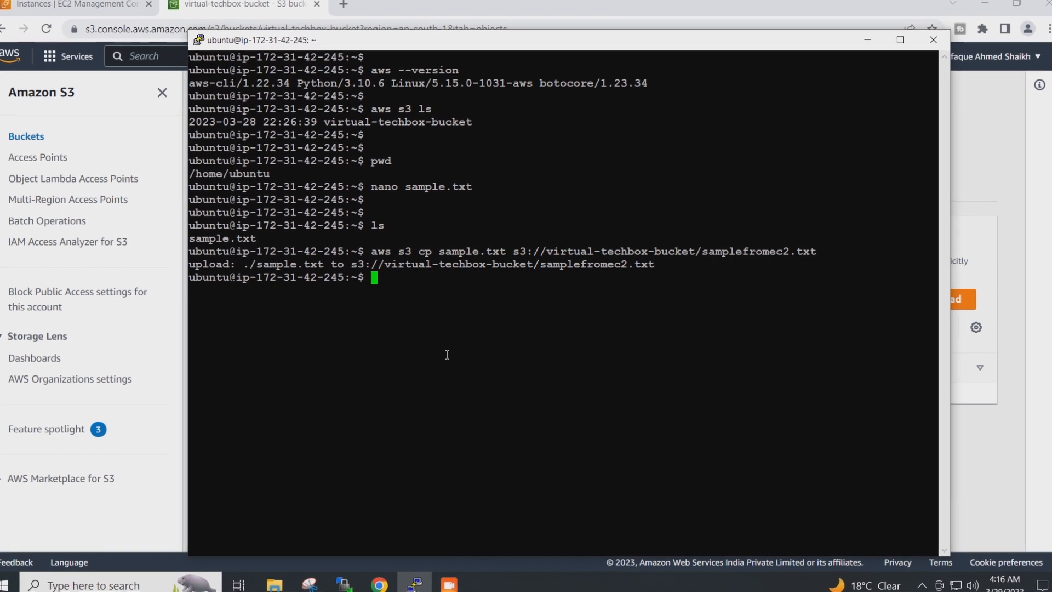
# Step: Run aws s3 cp s3://virtual-techbox-bucket/samplefromec2.txt samplefroms3.txt to download the file
pyautogui.write('ls')
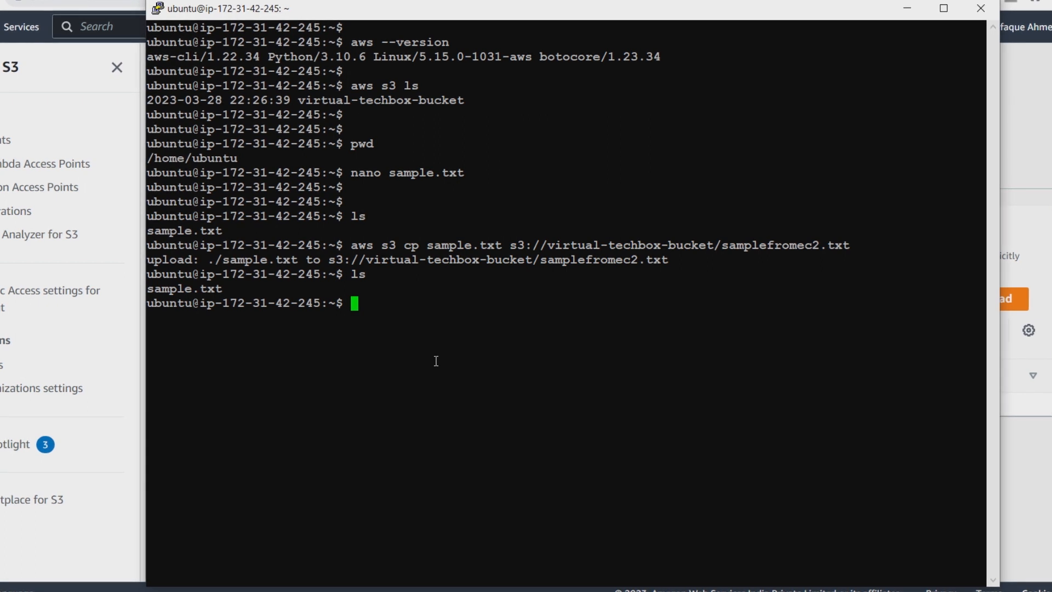
pyautogui.write('aws')
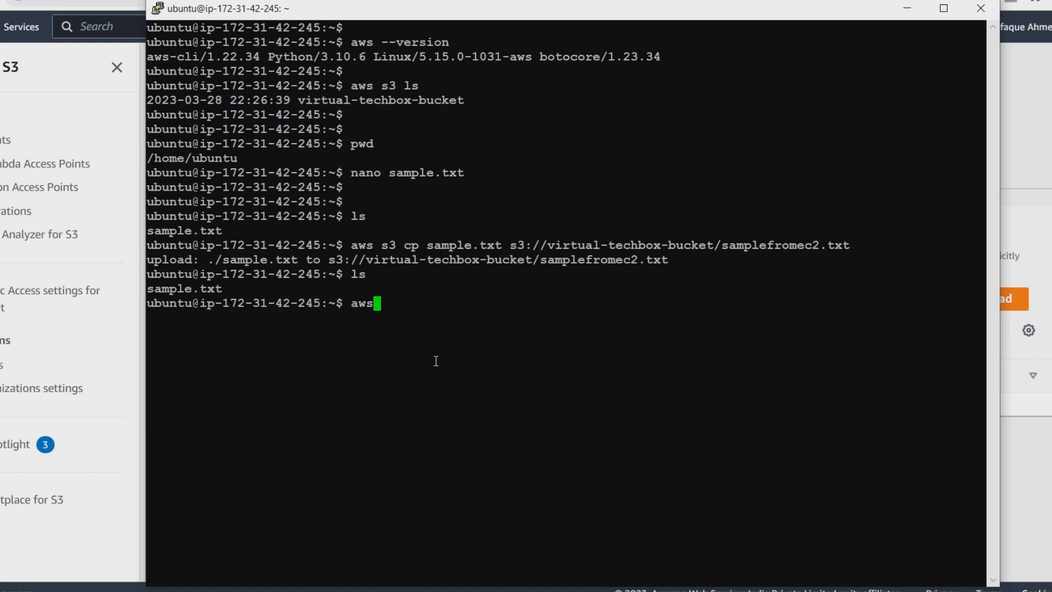
pyautogui.write('s3')
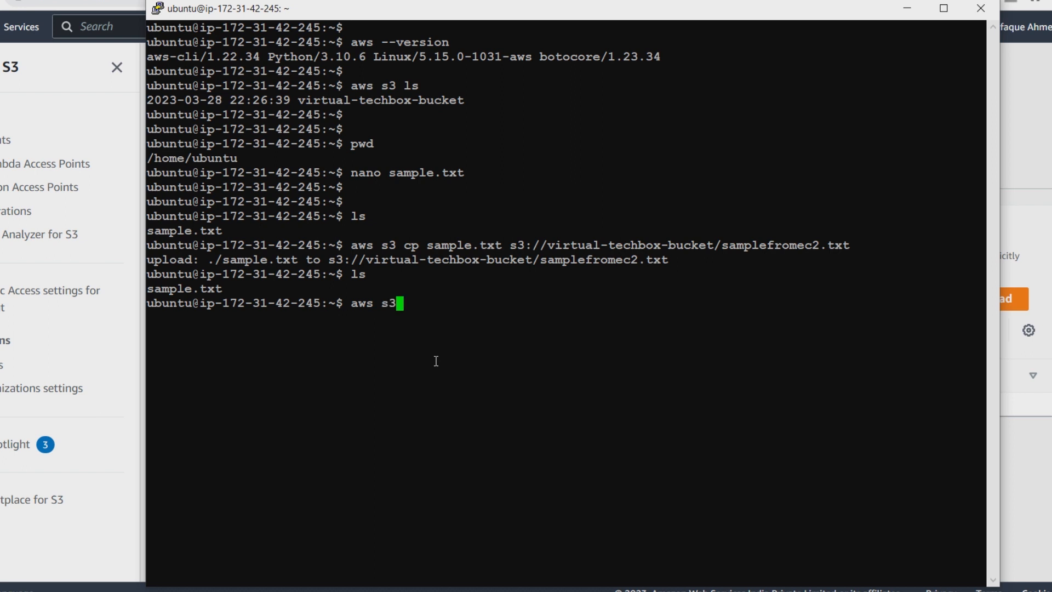
pyautogui.write('cp')
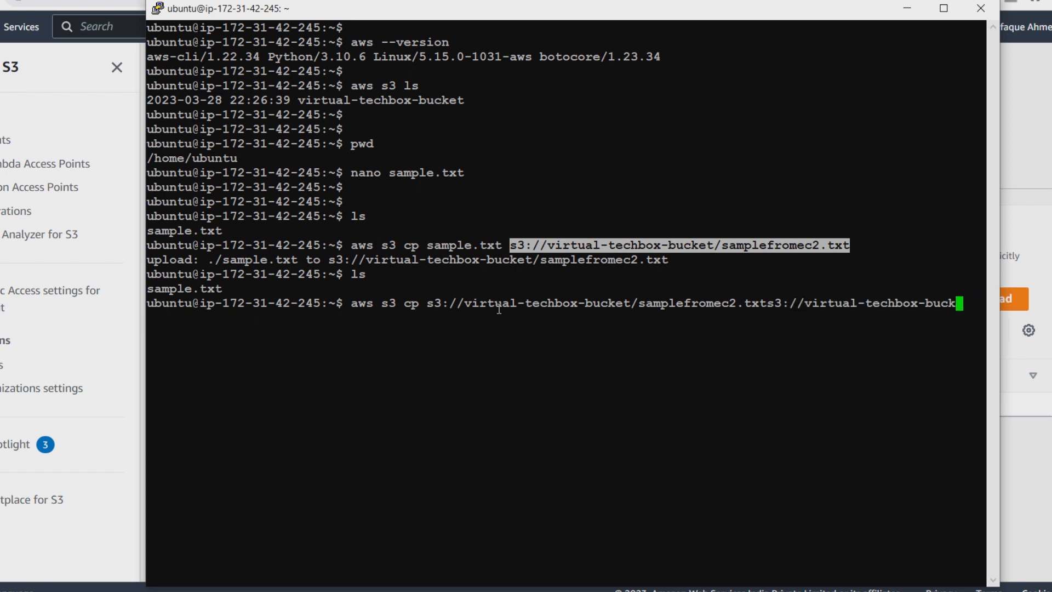
pyautogui.press('BackSpace')
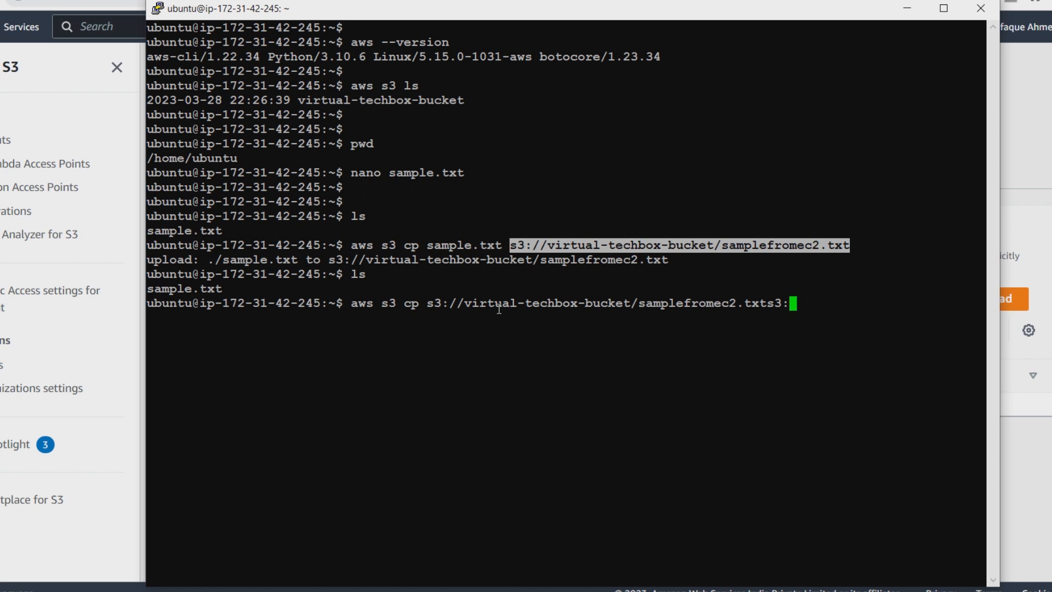
pyautogui.press('BackSpace')
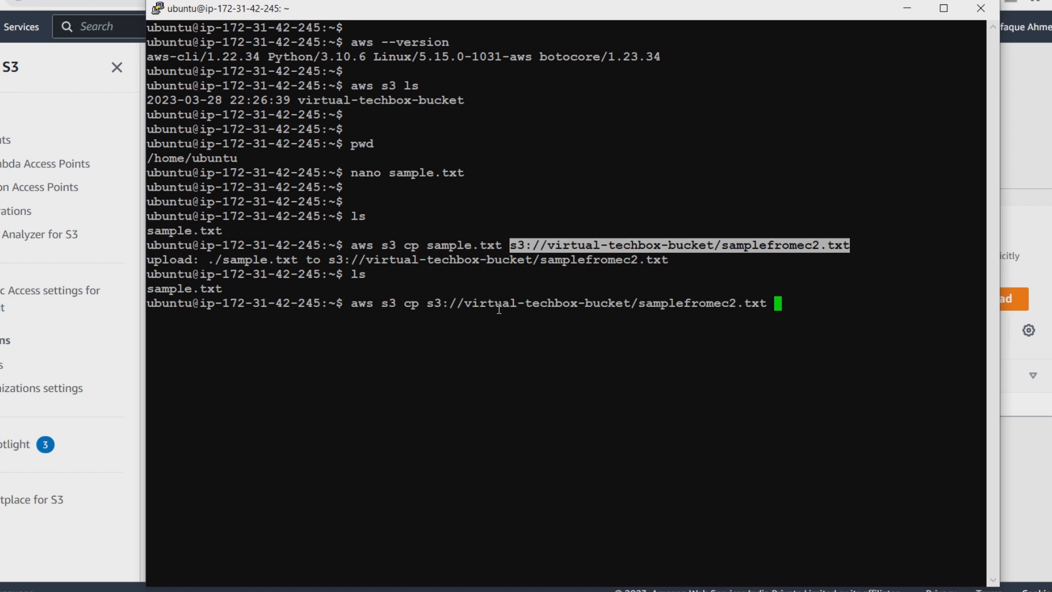
pyautogui.write('sao')
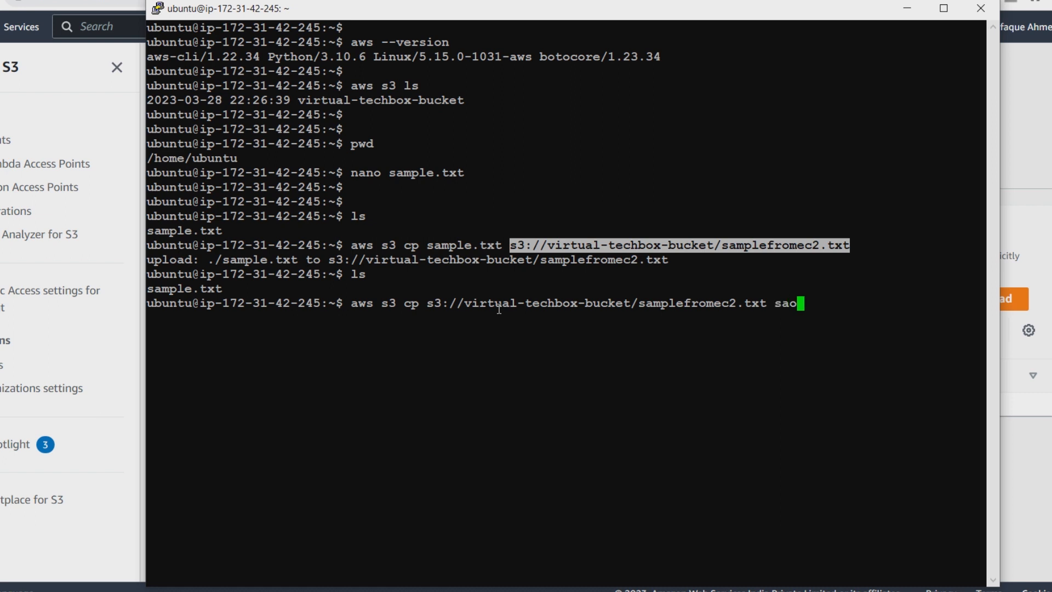
pyautogui.write('mplefr')
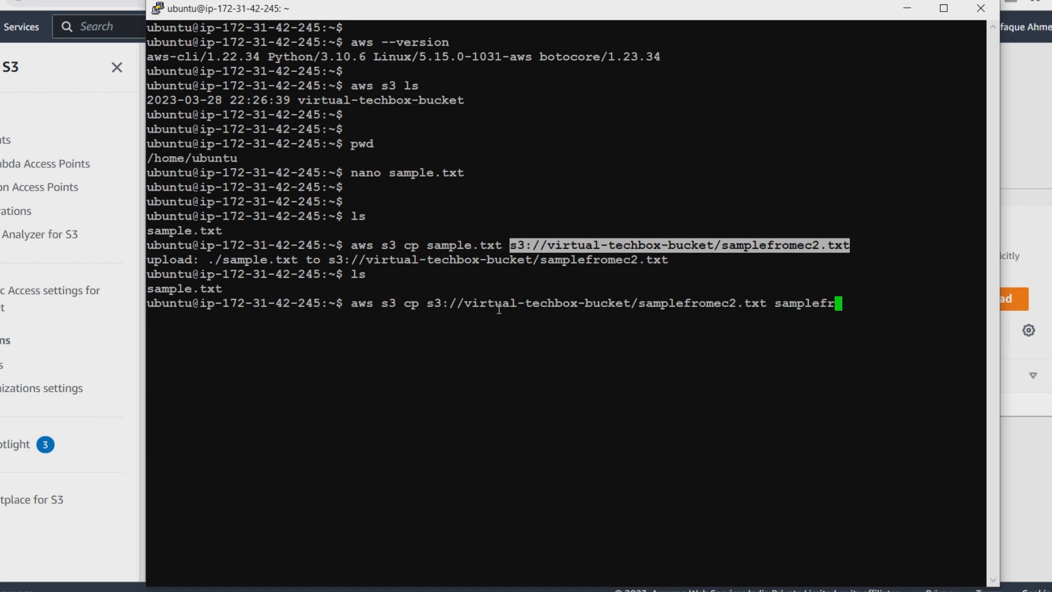
pyautogui.write('oms3')
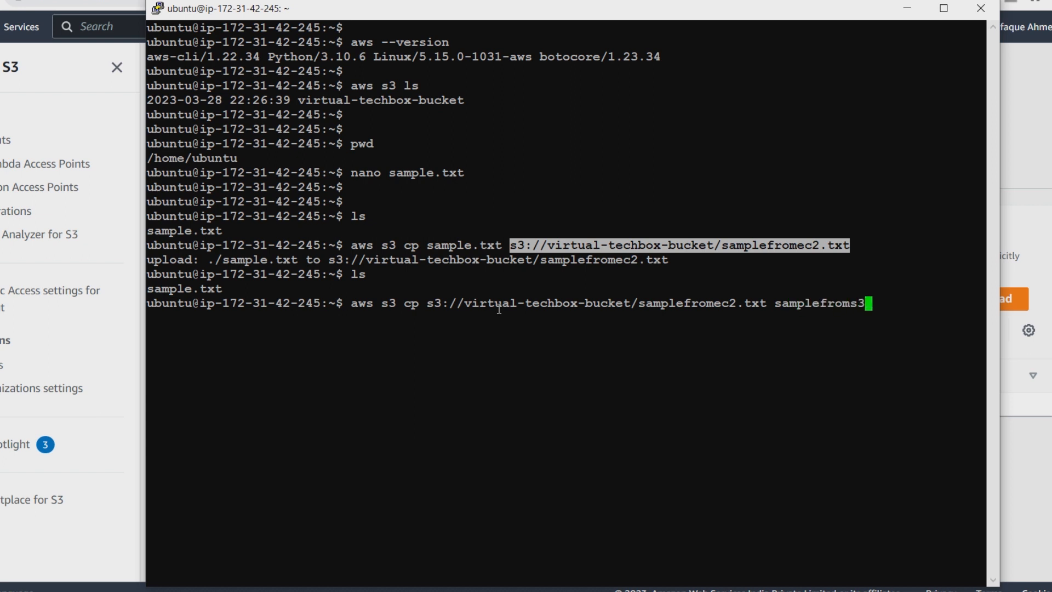
pyautogui.write('.')
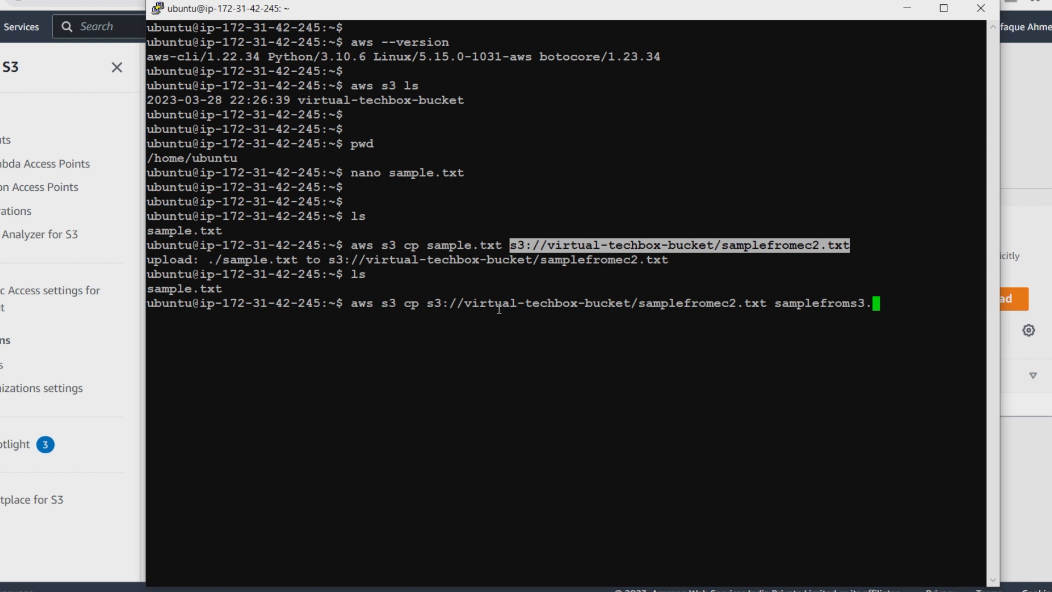
pyautogui.write('txt')
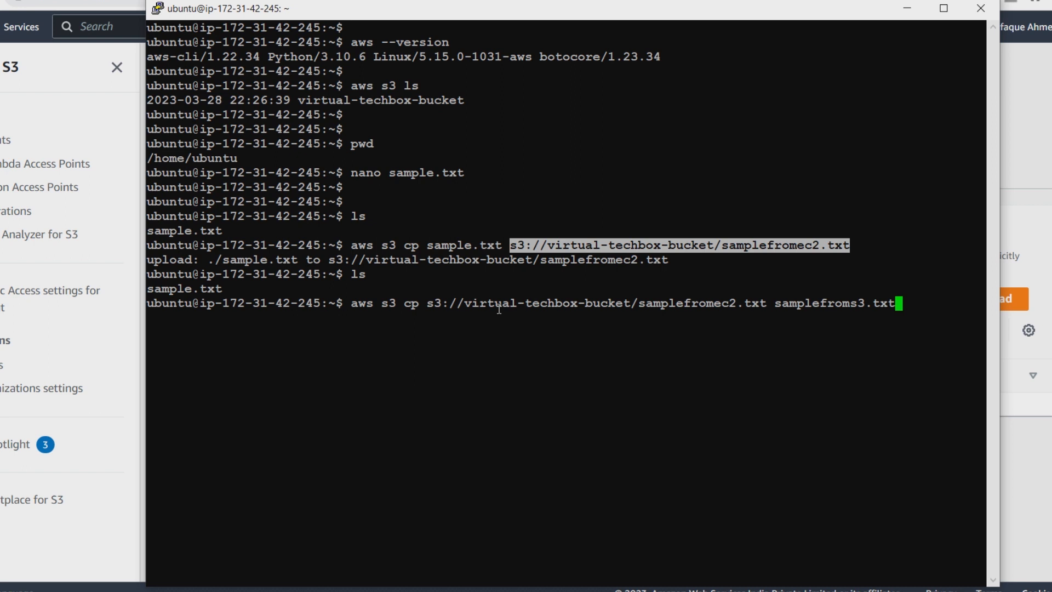
pyautogui.press('Return')
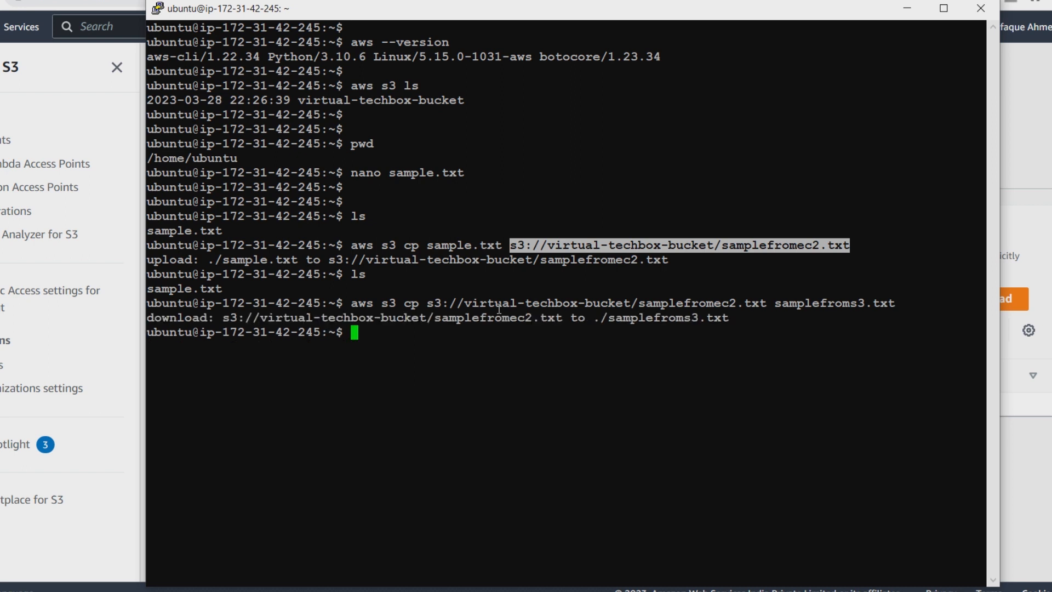
pyautogui.press('Return')
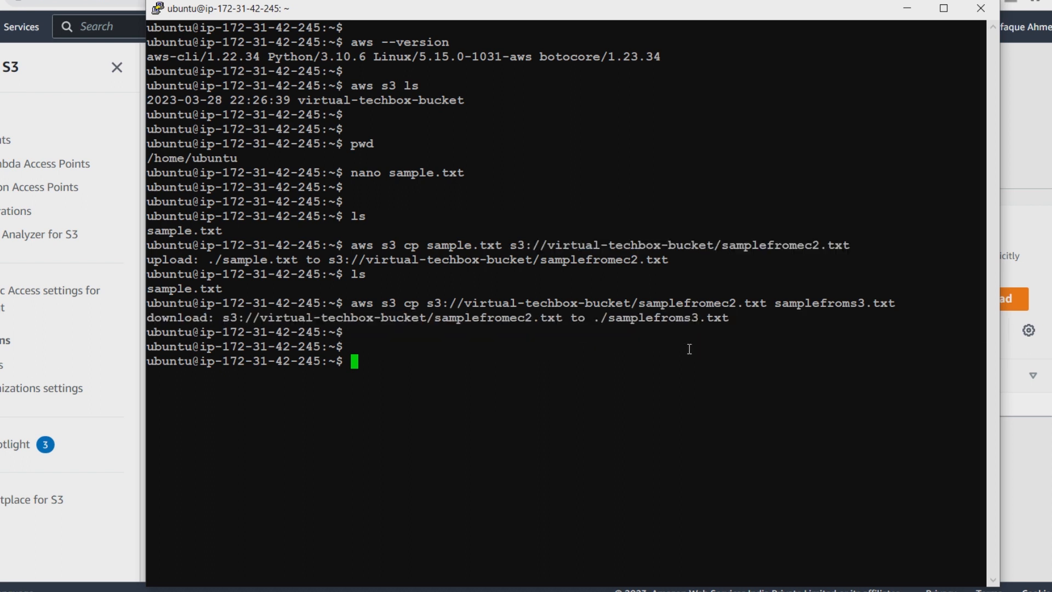
# Step: List the home directory to confirm samplefroms3.txt arrived and copy its name
pyautogui.write('ls')
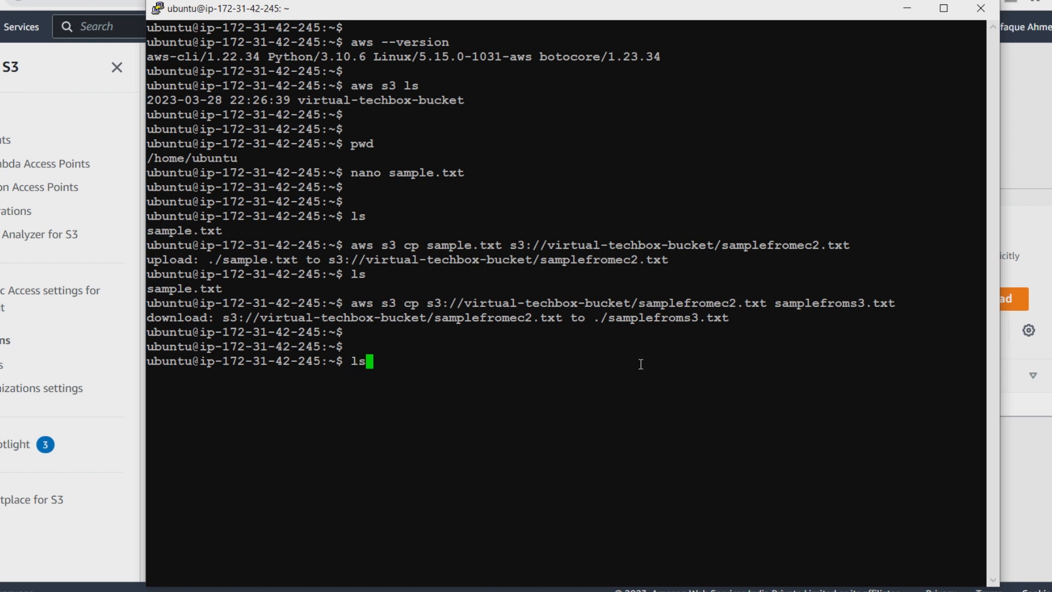
pyautogui.press('Return')
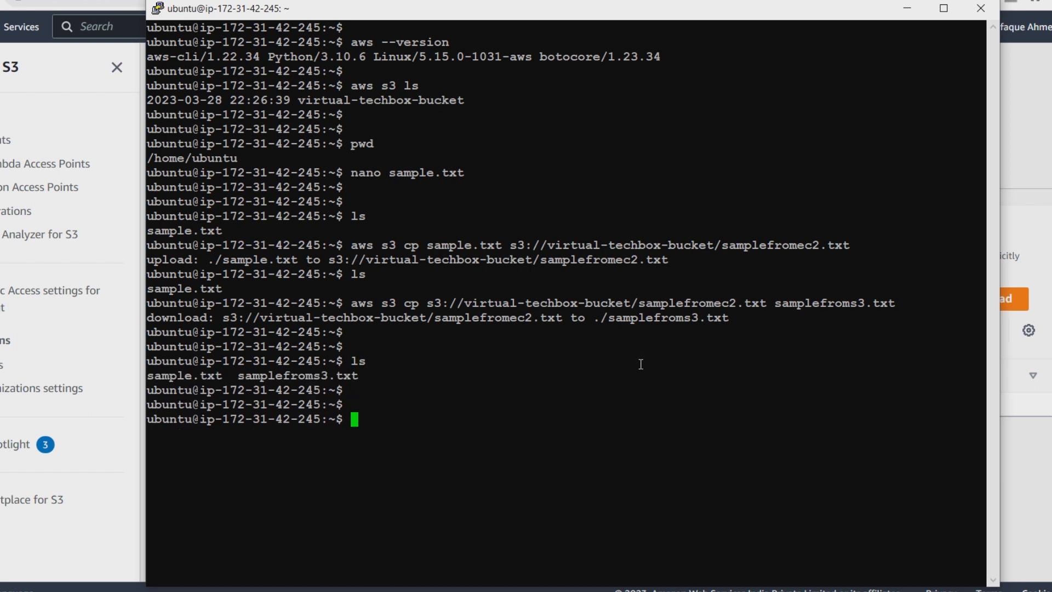
pyautogui.doubleClick(298, 375)
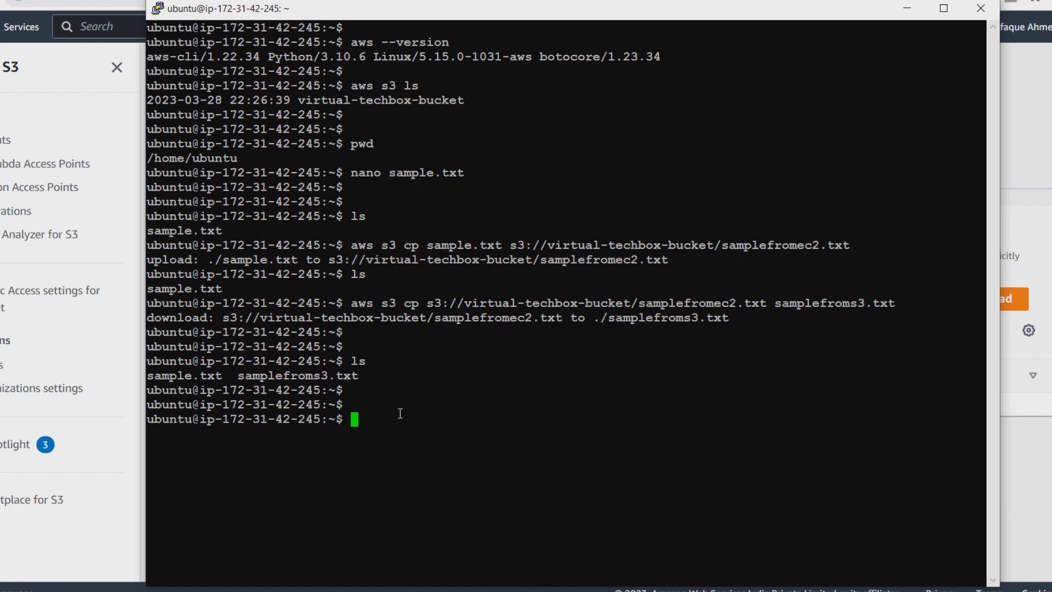
# Step: Open samplefroms3.txt in nano to read the welcome message, then exit
pyautogui.write('nano')
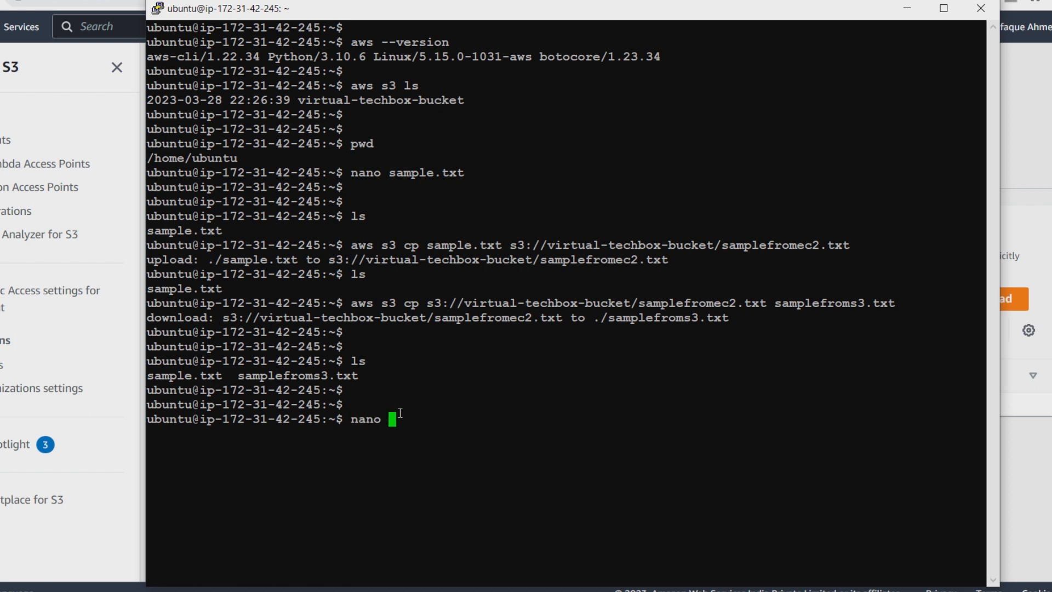
pyautogui.moveTo(509, 463)
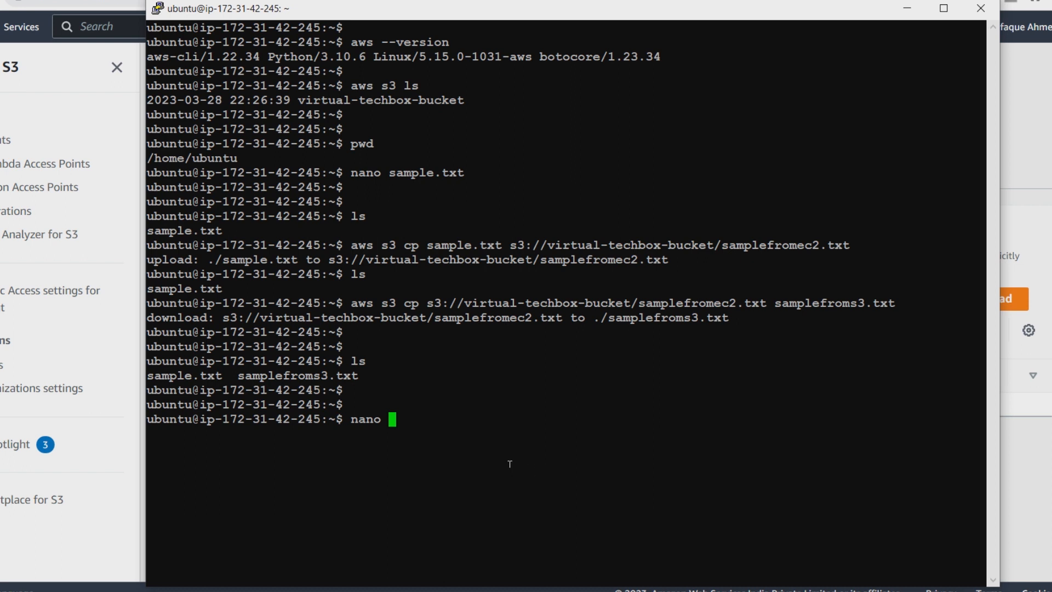
pyautogui.write('samplefroms3.txt')
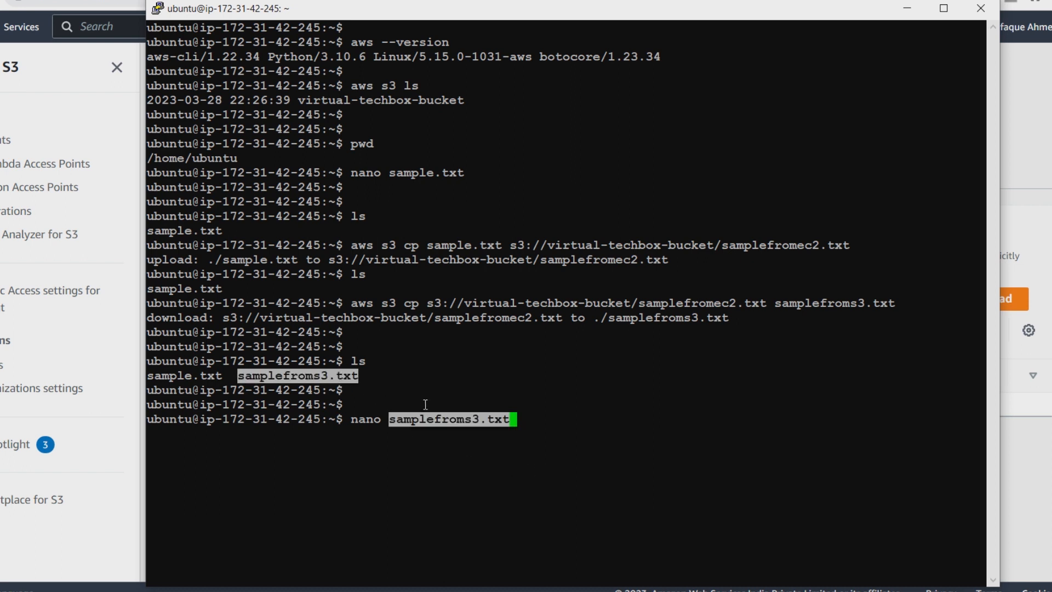
pyautogui.press('Return')
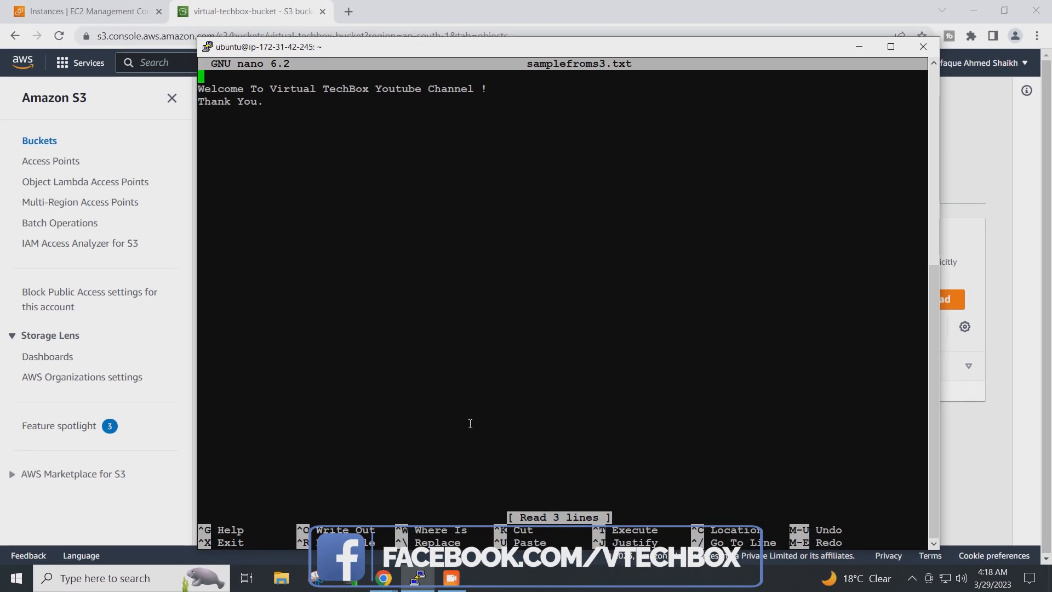
pyautogui.press('ctrl+x')
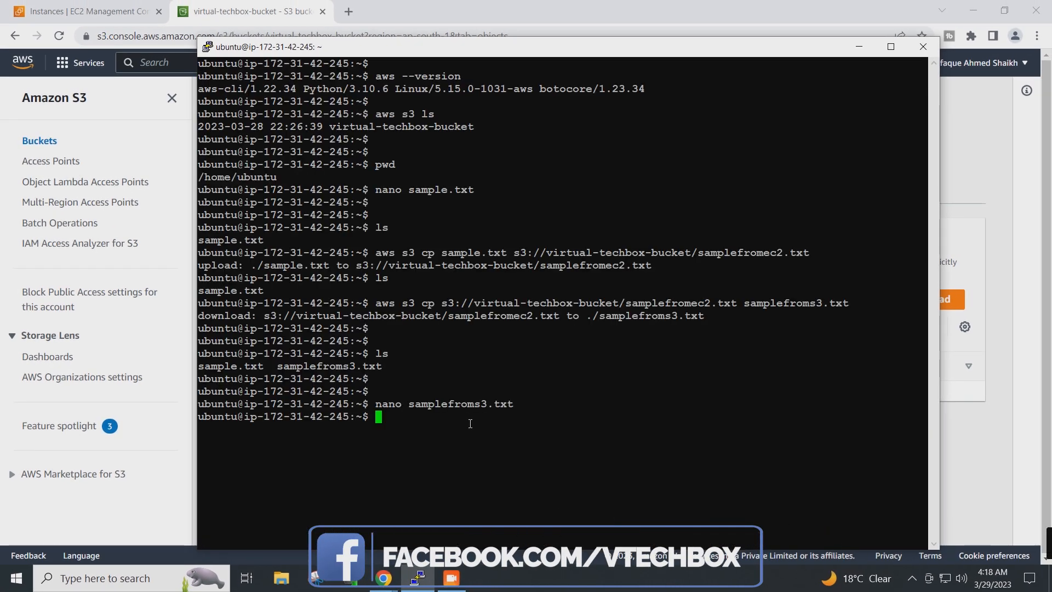
pyautogui.press('Return')
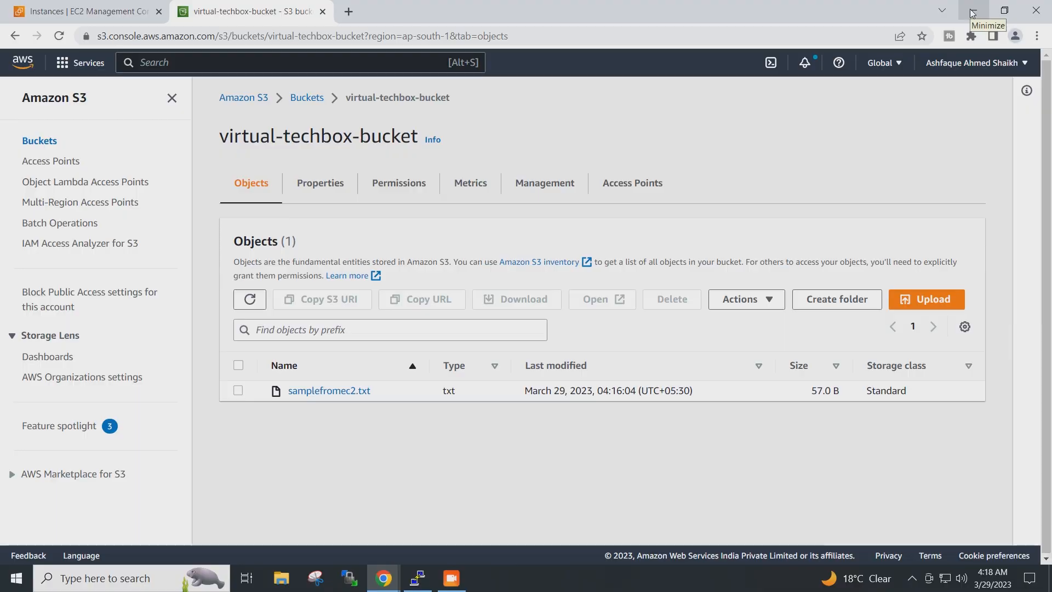
# Step: Minimize the browser and close the PuTTY window, leaving the desktop visible
pyautogui.click(971, 10)
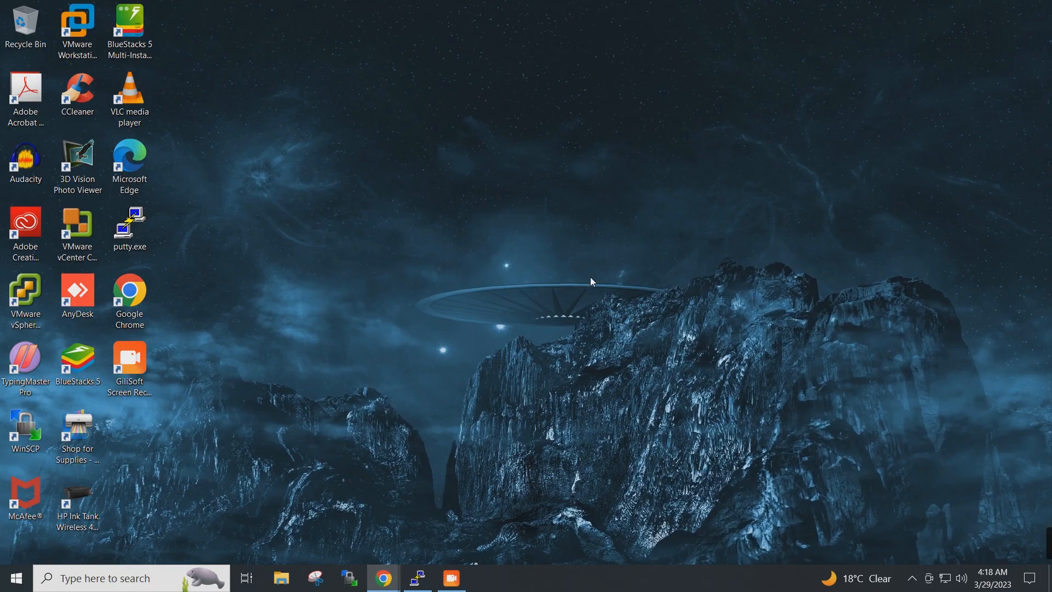
pyautogui.moveTo(570, 328)
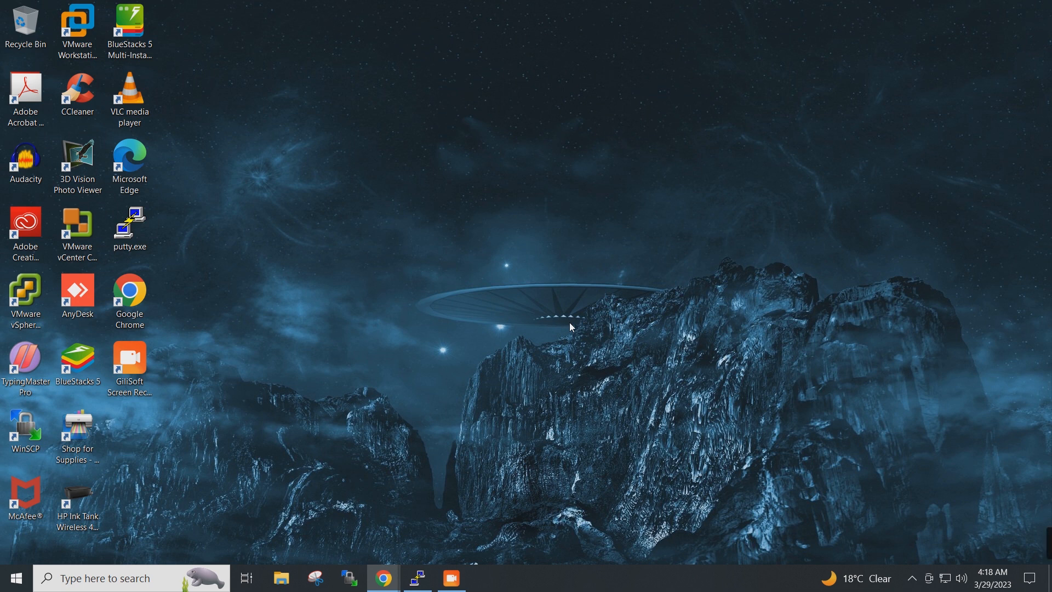
pyautogui.moveTo(473, 249)
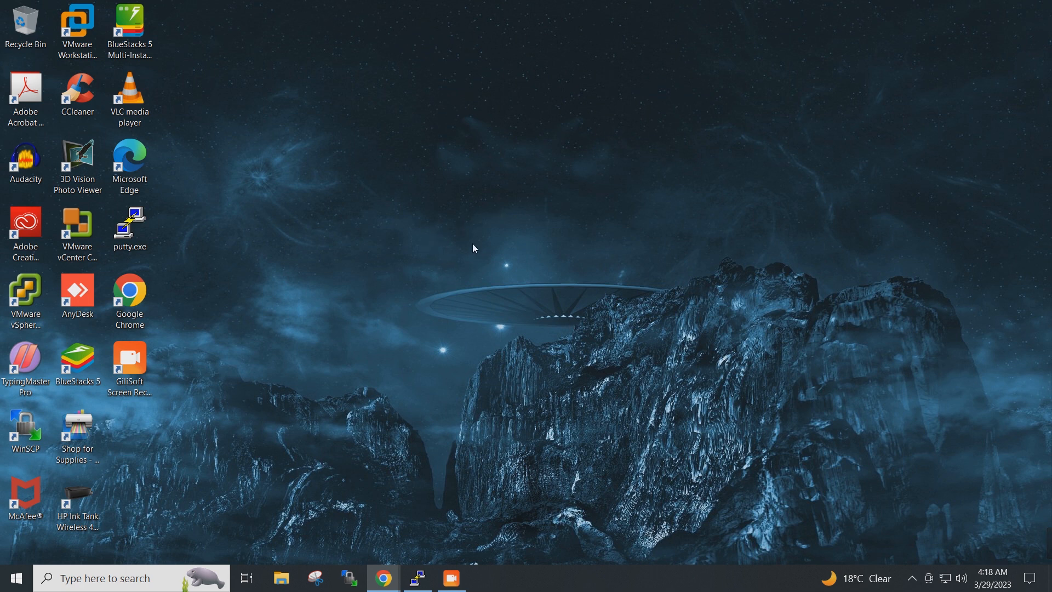
pyautogui.moveTo(589, 327)
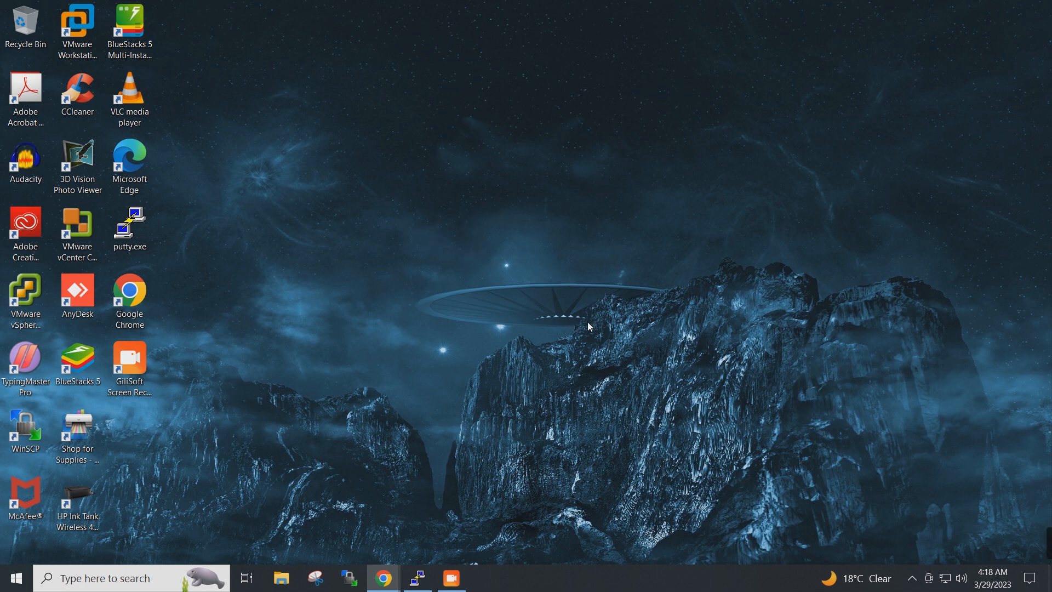
pyautogui.moveTo(673, 350)
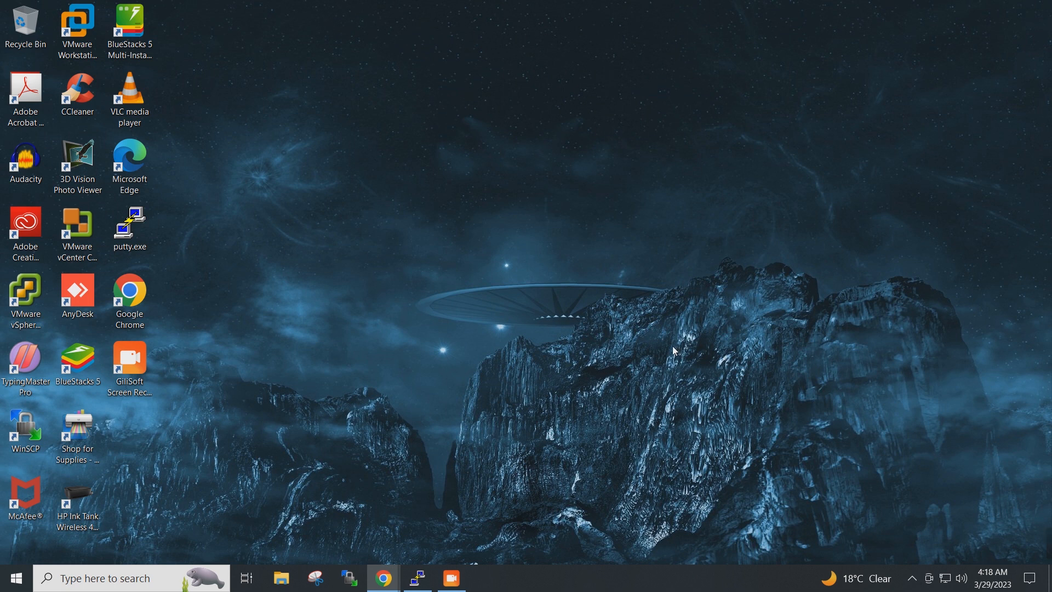
pyautogui.click(526, 514)
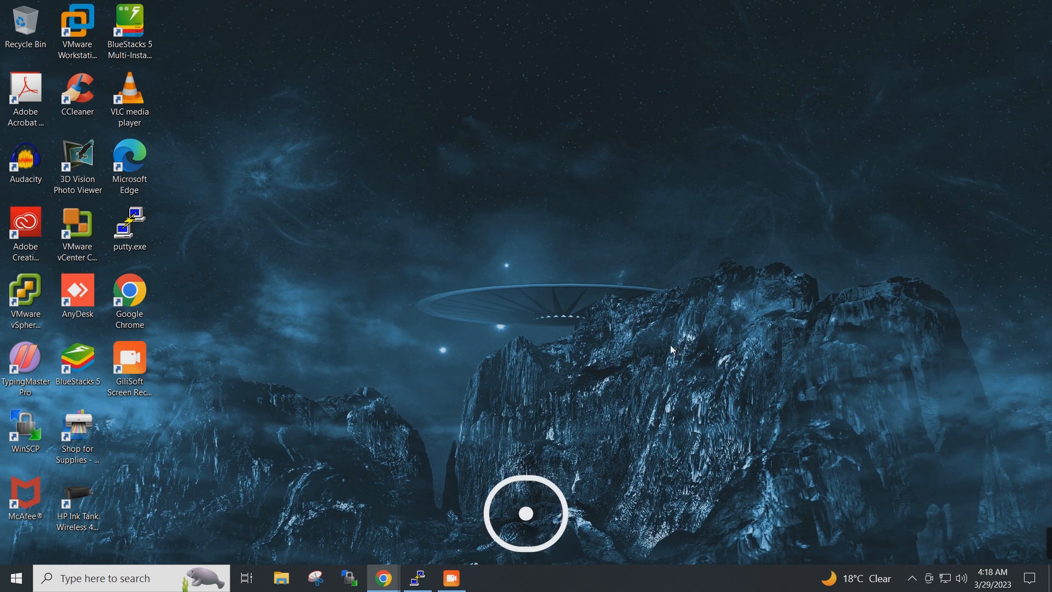